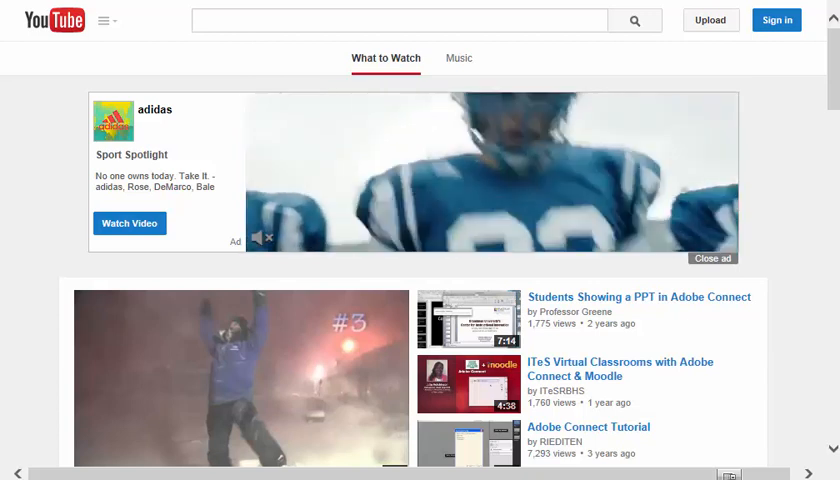
Step: Sign in, then scroll the What to Watch feed's channel-grouped recommendations
left_click(779, 19)
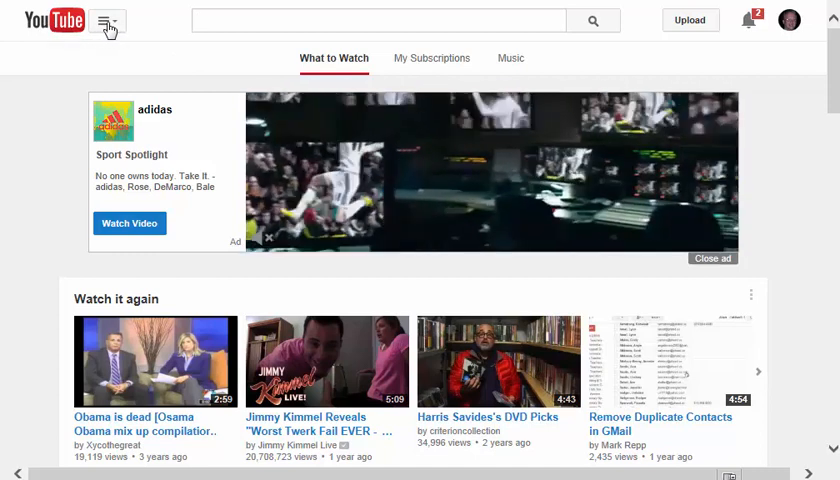
left_click(110, 24)
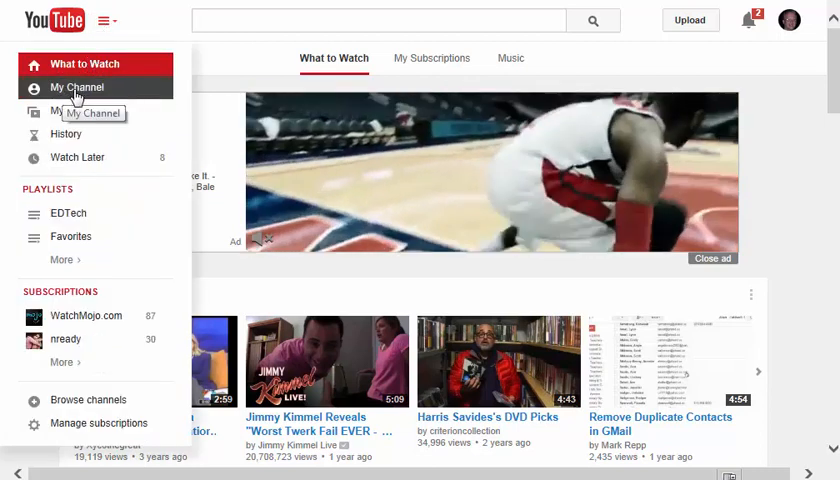
mouse_move(84, 63)
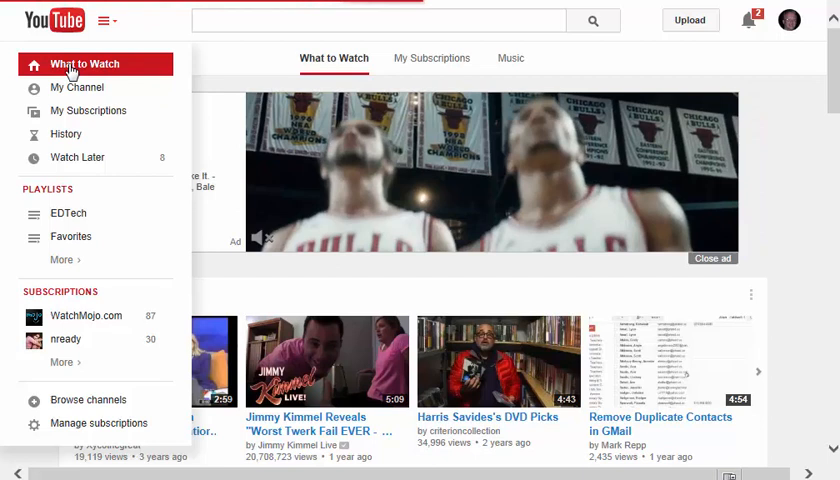
left_click(105, 22)
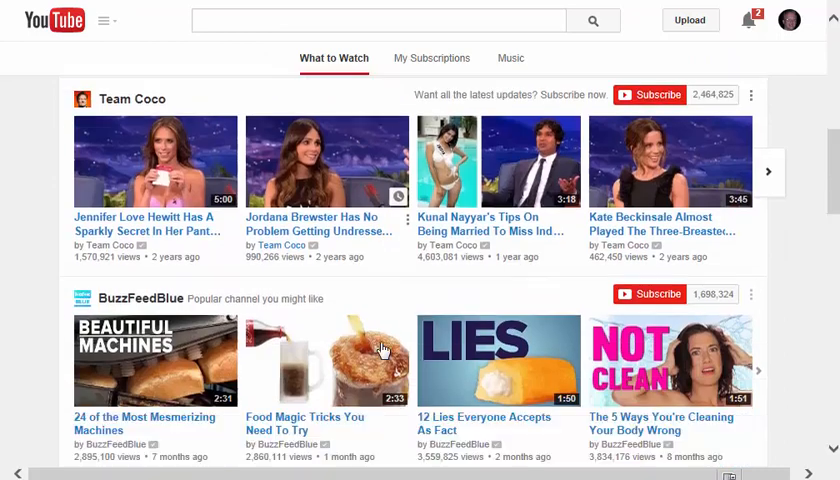
scroll("down", 3)
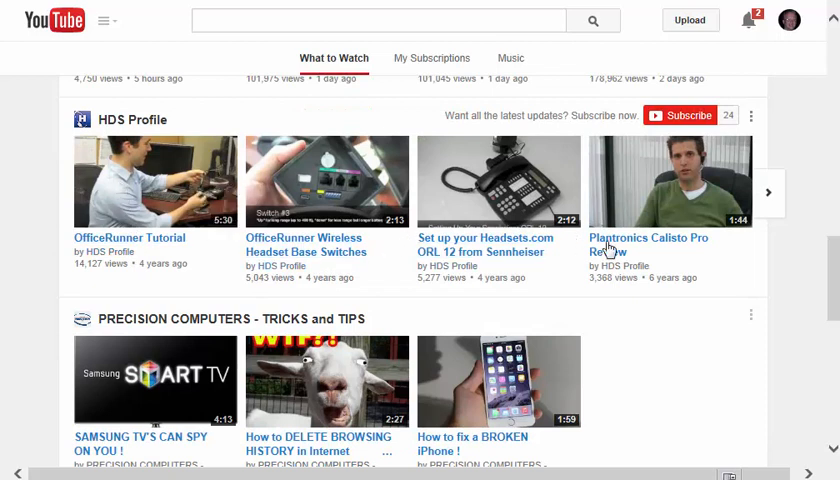
mouse_move(492, 252)
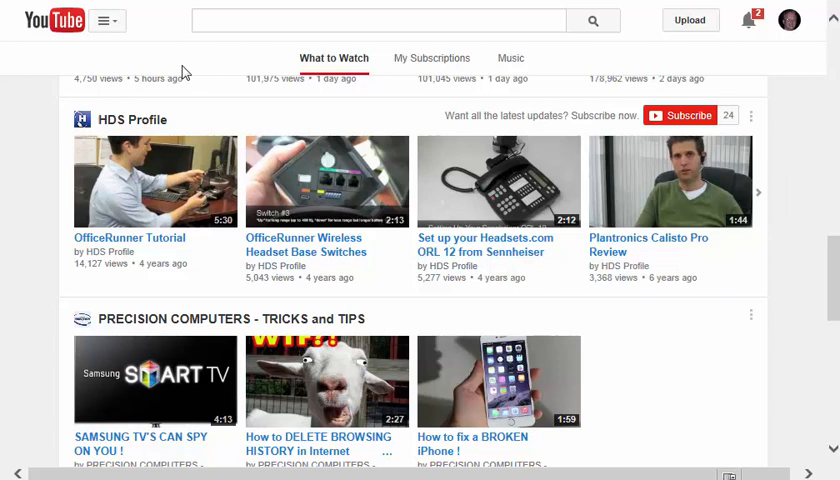
mouse_move(105, 24)
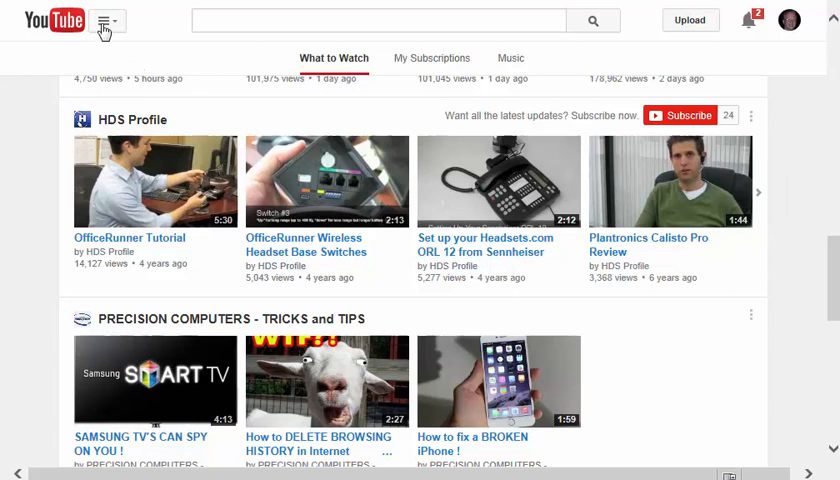
Step: Scroll through My Subscriptions uploads, then view the Music feed's Play It Again and Latest Music Videos rows
left_click(108, 22)
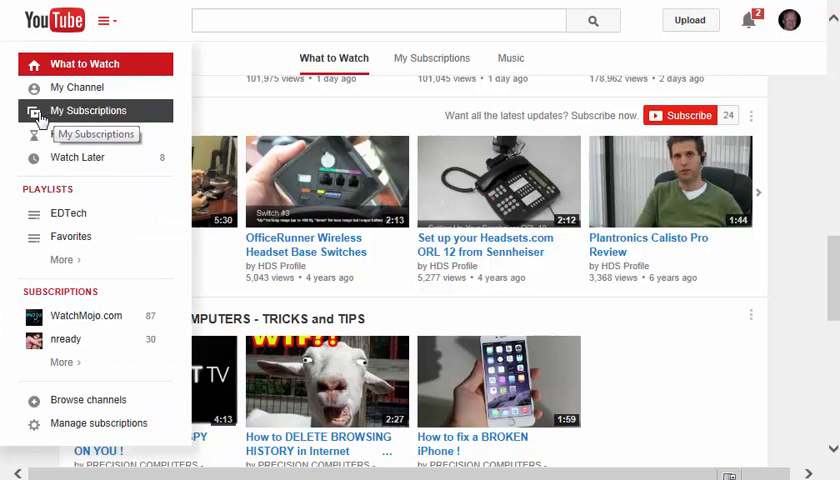
left_click(88, 110)
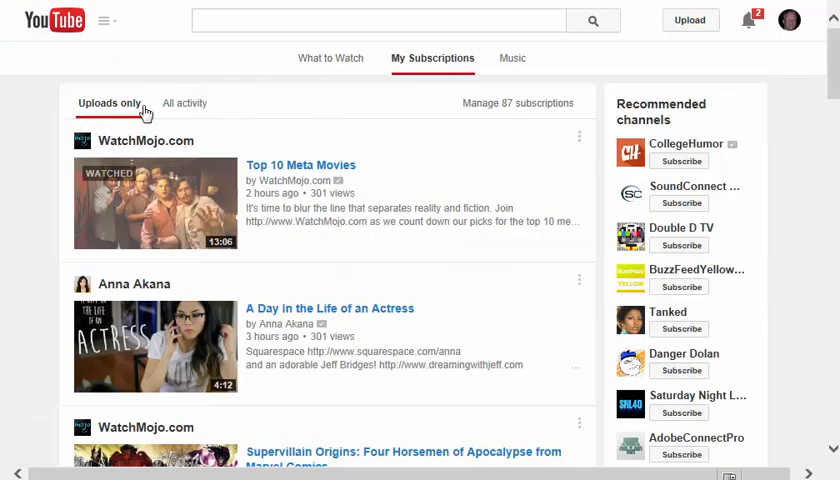
mouse_move(198, 194)
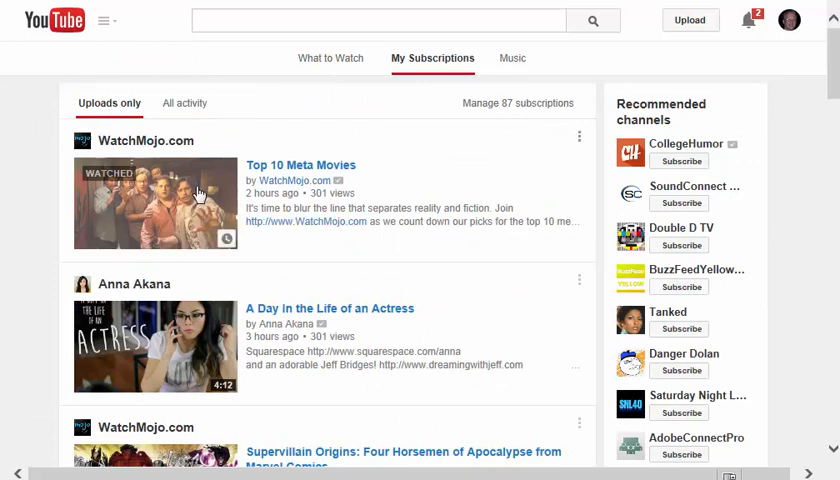
scroll("down", 3)
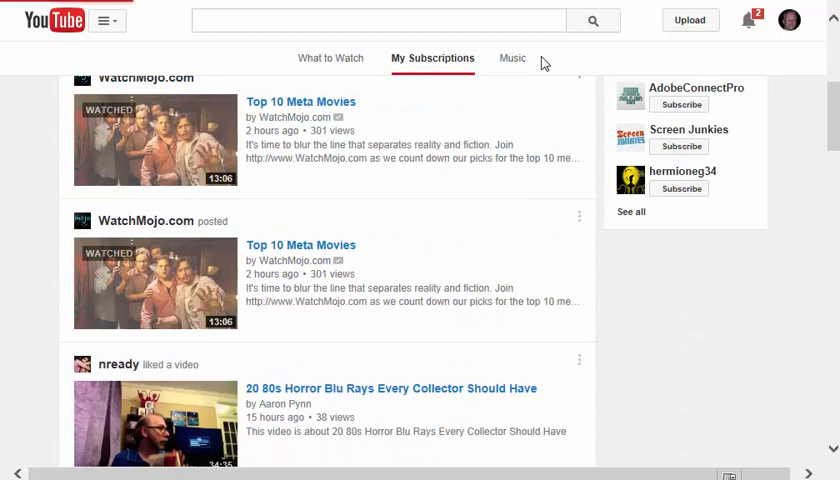
left_click(512, 58)
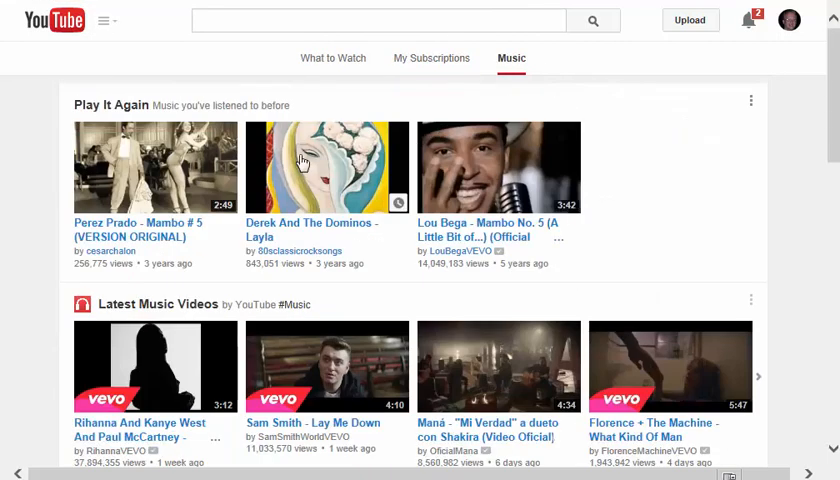
scroll("down", 3)
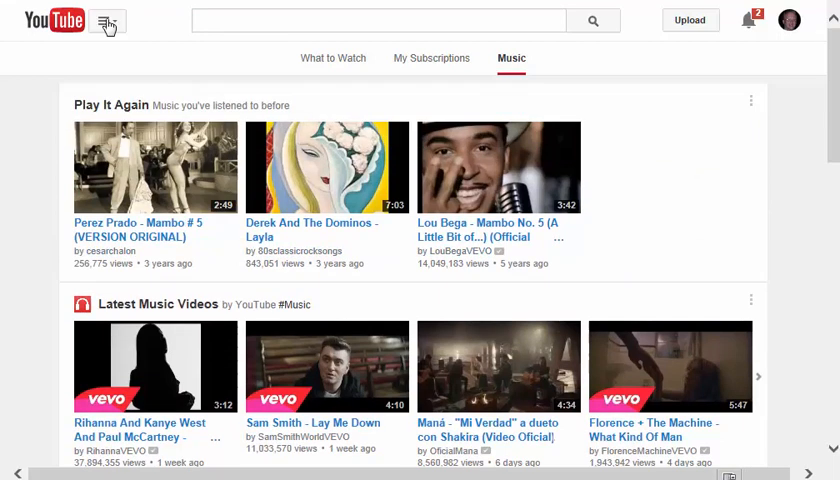
Step: Scroll through the watch history list, then open the eight-video Watch Later playlist
left_click(107, 26)
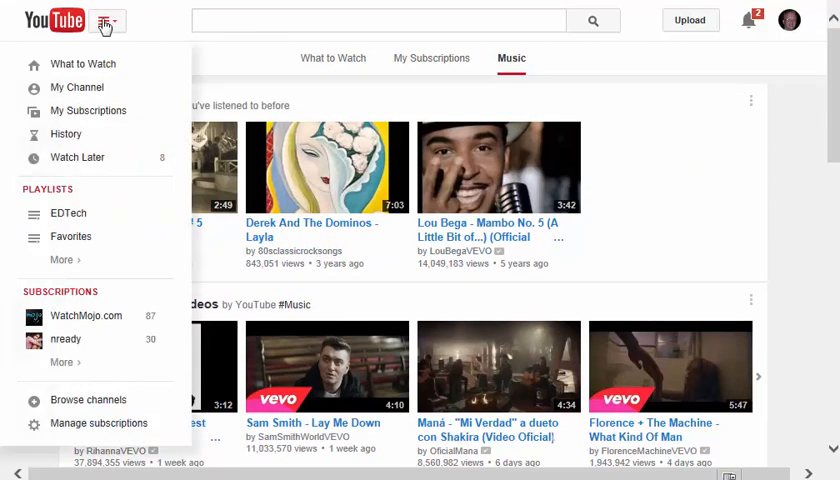
left_click(65, 133)
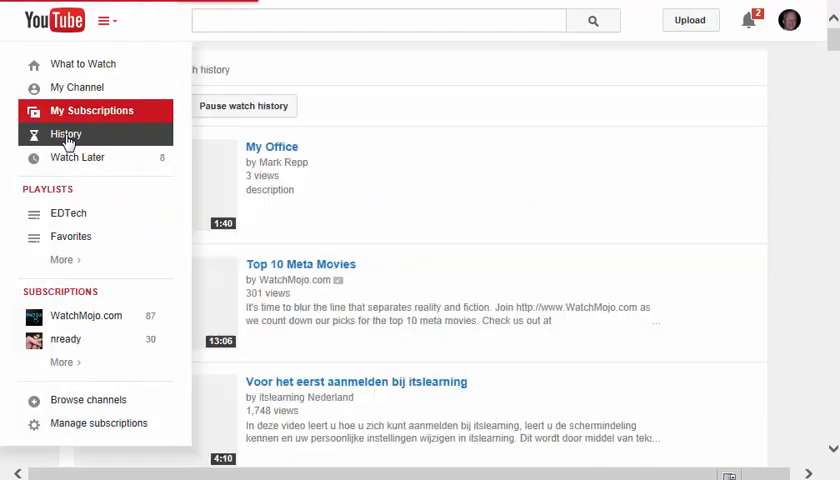
scroll("down", 3)
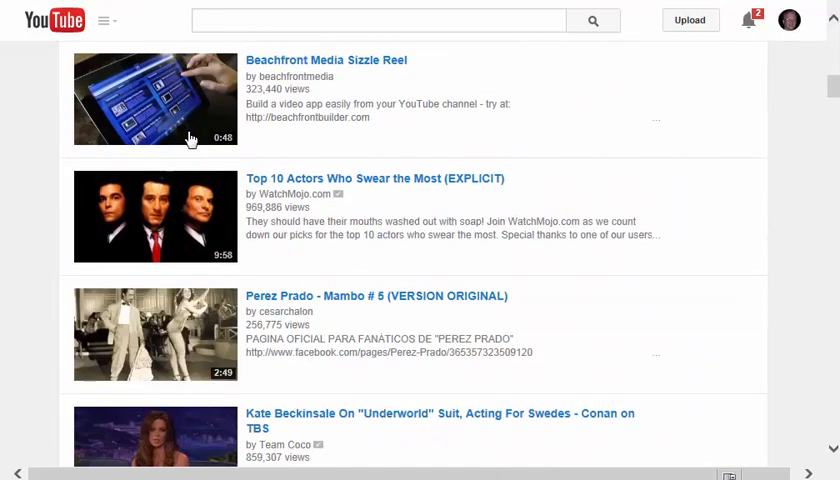
scroll("down", 3)
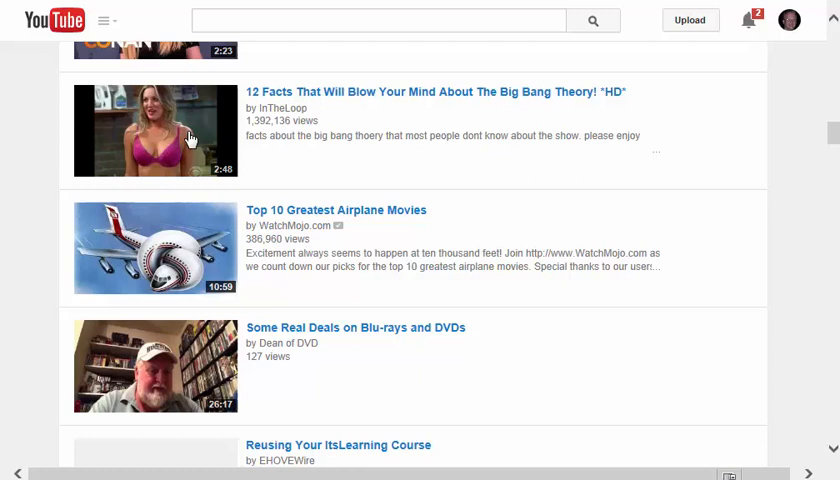
scroll("down", 3)
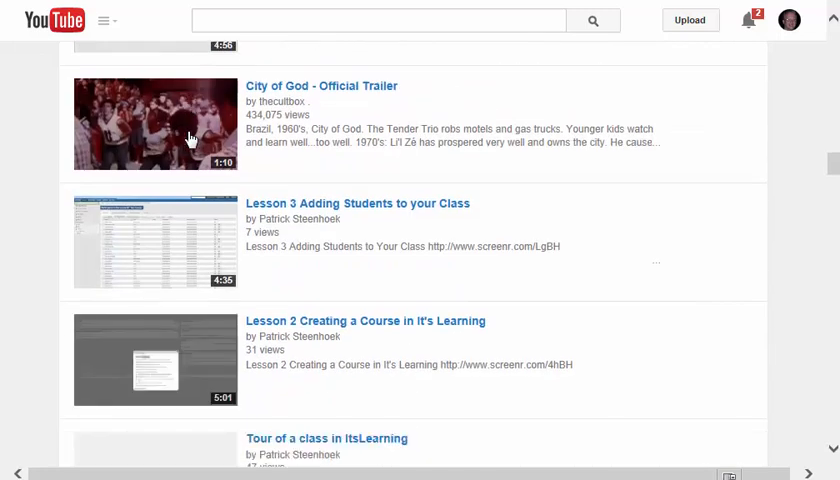
scroll("down", 3)
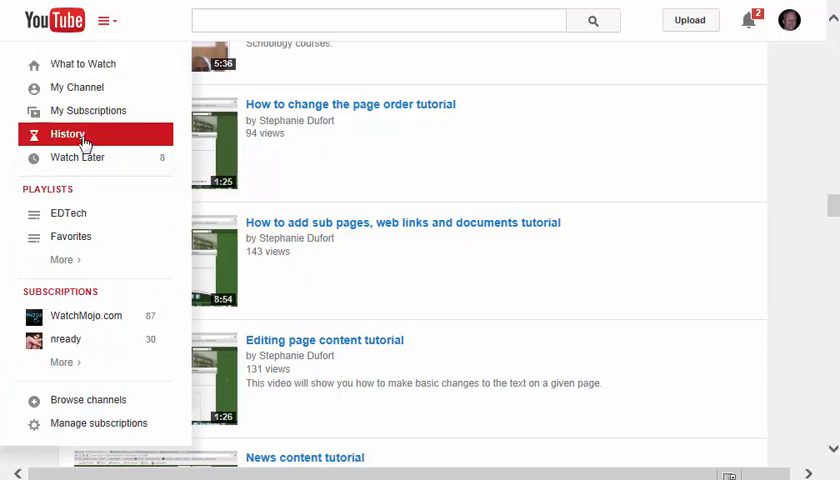
left_click(77, 157)
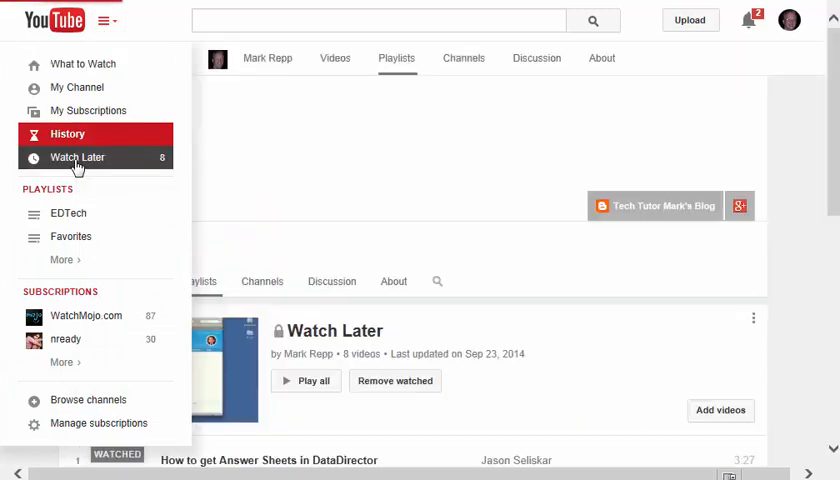
Step: Scroll Mark Repp's uploaded videos grid and open the all or liked videos choices
left_click(108, 20)
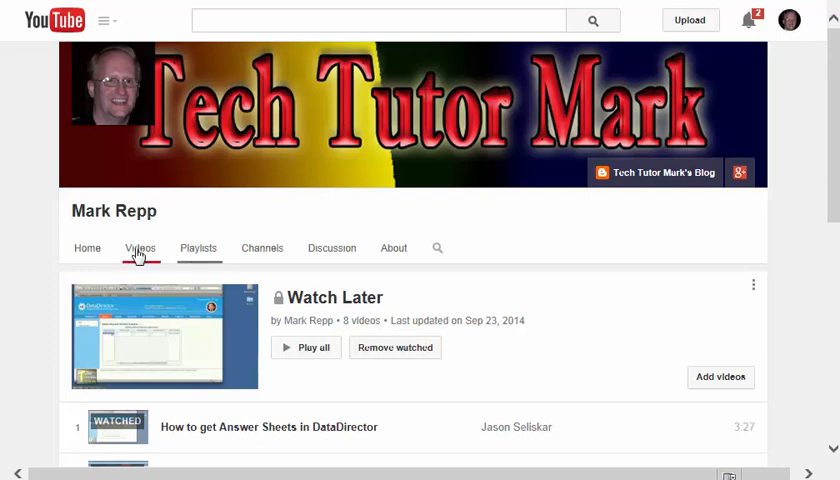
left_click(140, 247)
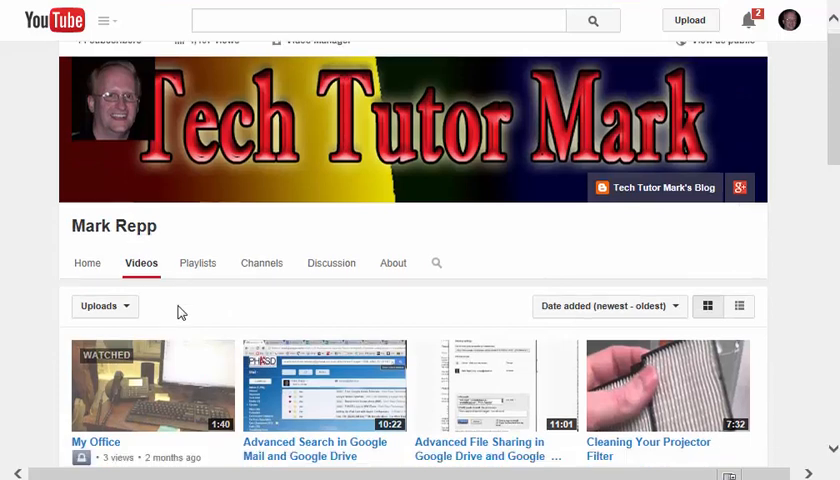
scroll("down", 3)
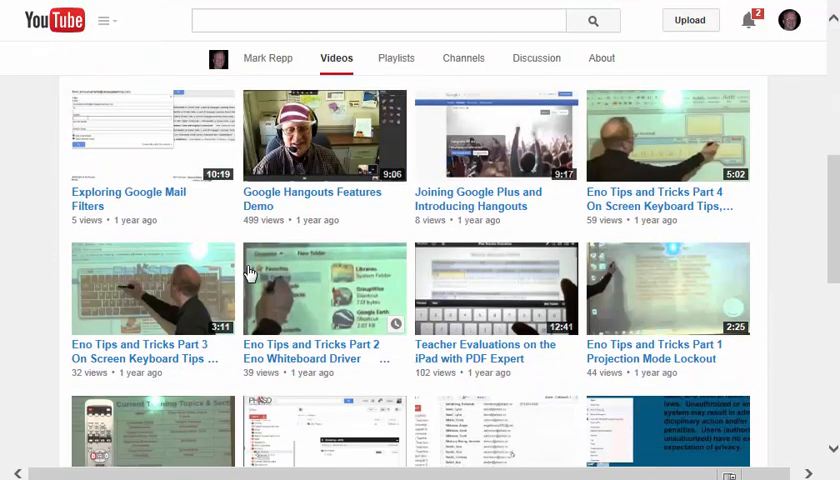
scroll("down", 3)
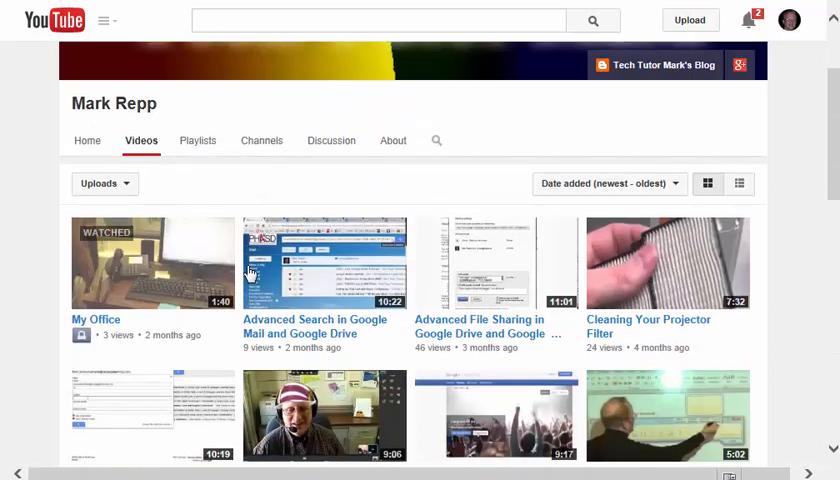
scroll("up", 3)
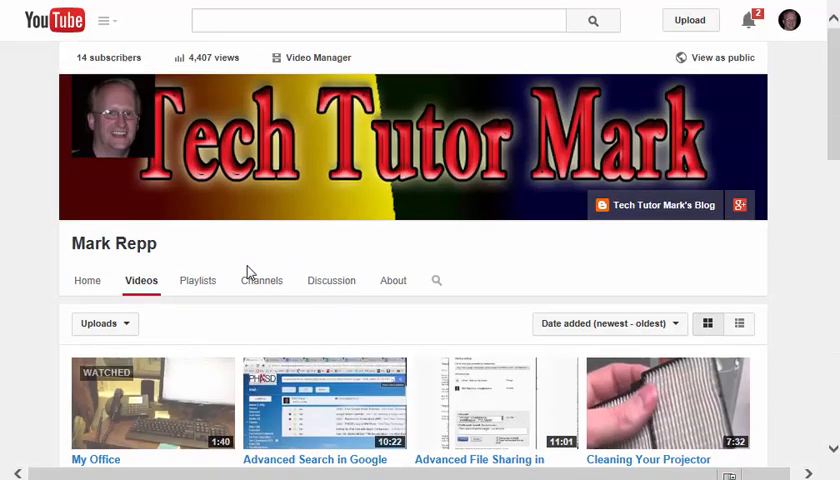
left_click(104, 323)
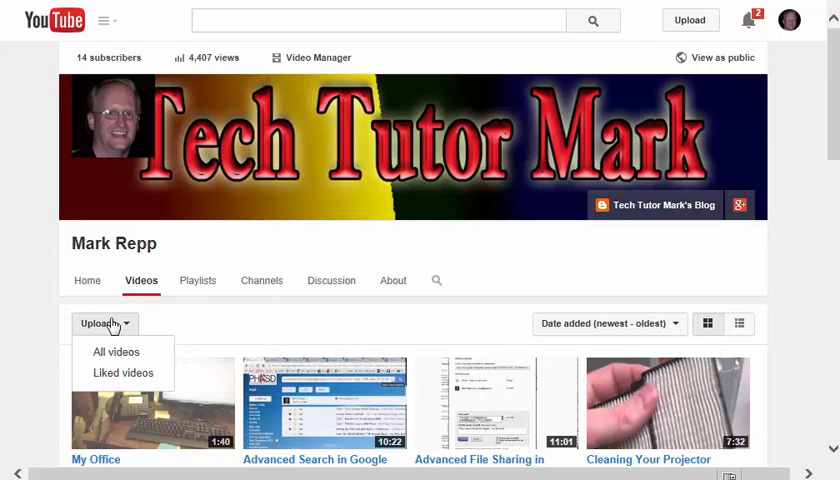
mouse_move(119, 380)
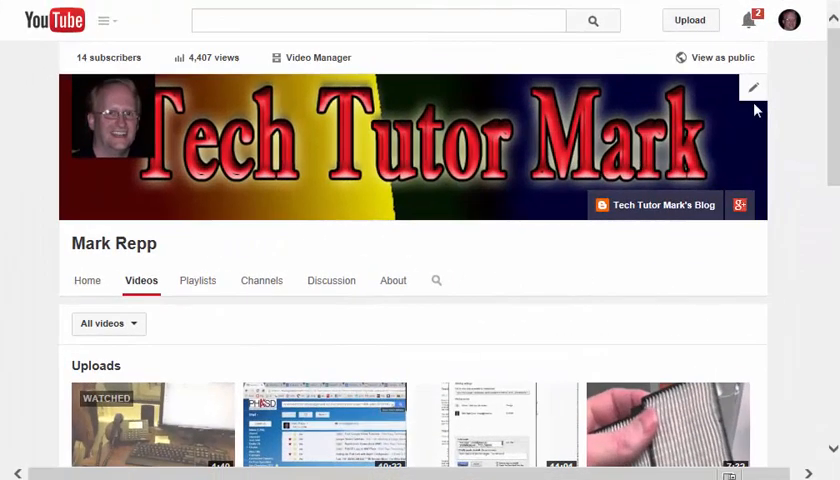
mouse_move(172, 138)
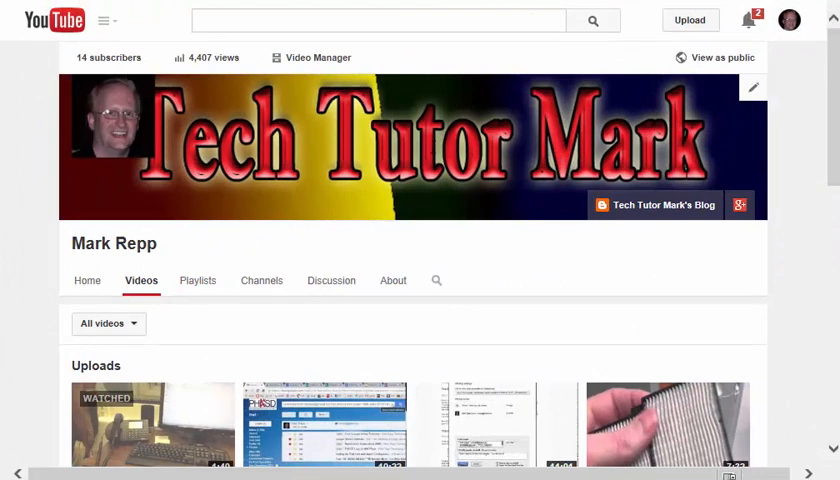
mouse_move(322, 160)
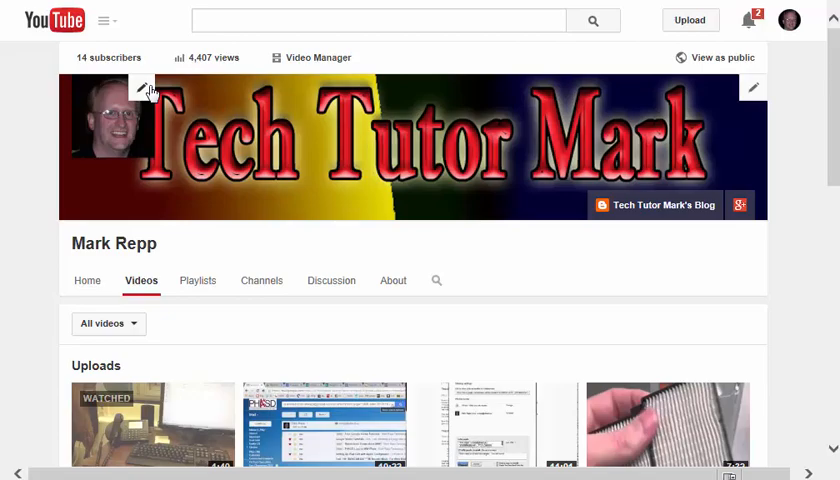
left_click(140, 88)
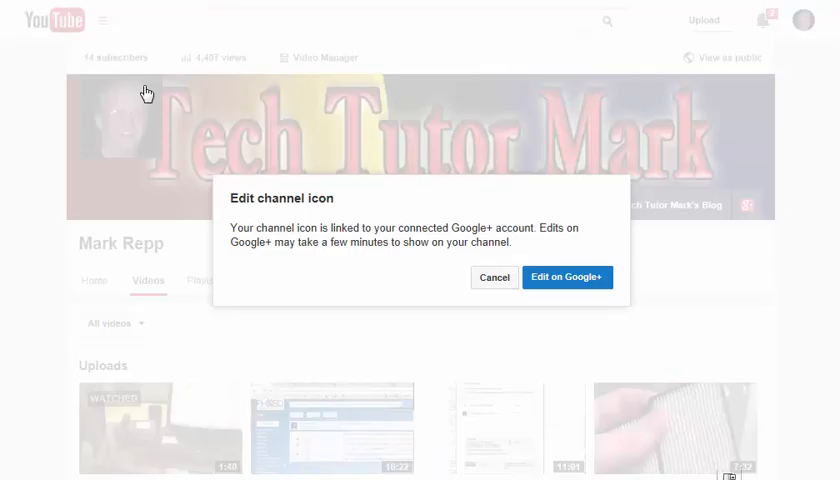
mouse_move(567, 277)
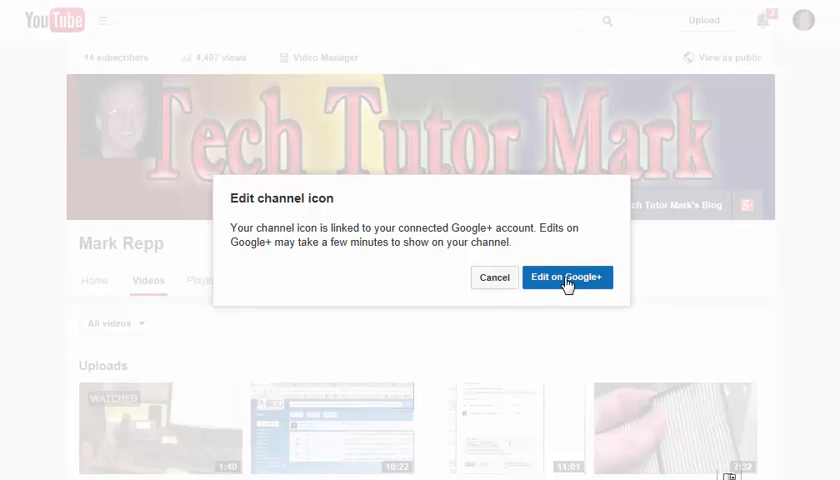
left_click(567, 277)
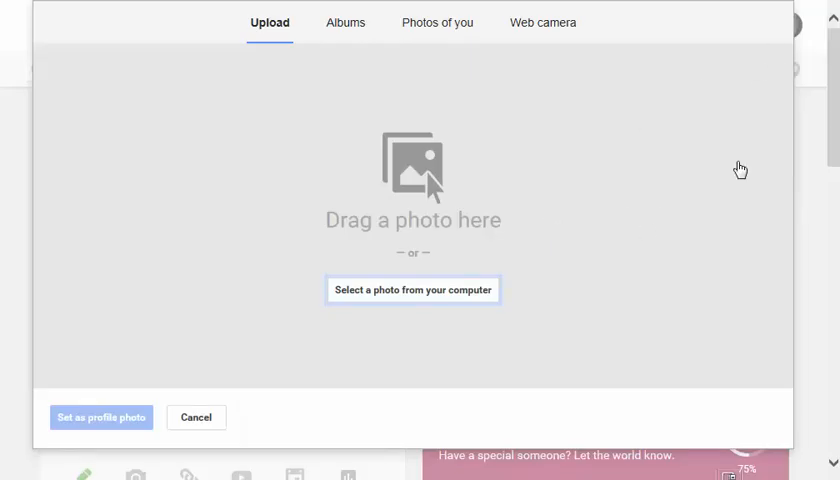
left_click(196, 417)
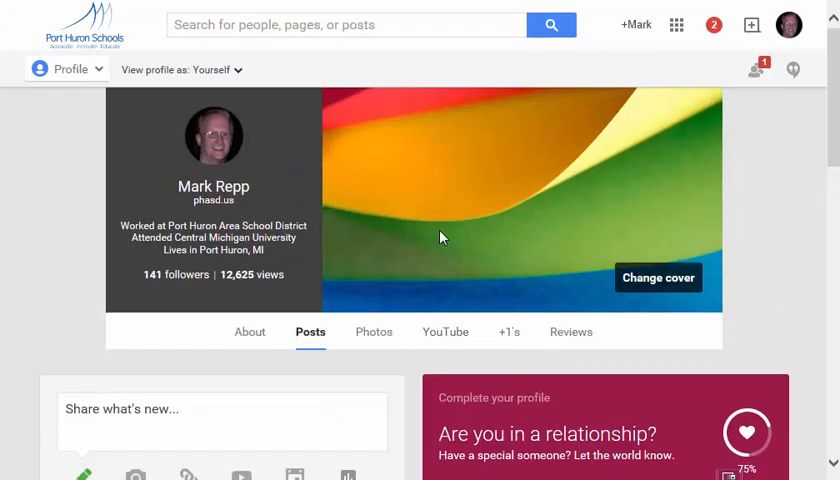
left_click(445, 331)
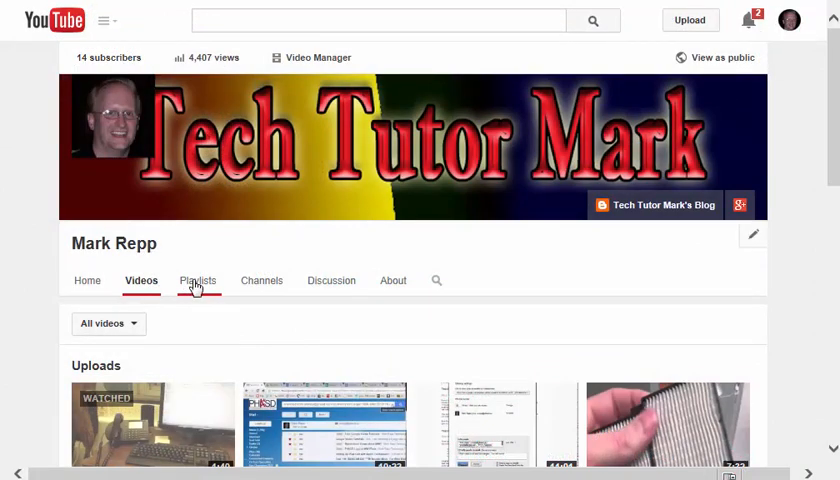
Step: Scroll the channel's Playlists tab: Liked videos, EDTech, Favorites and one saved playlist
left_click(198, 281)
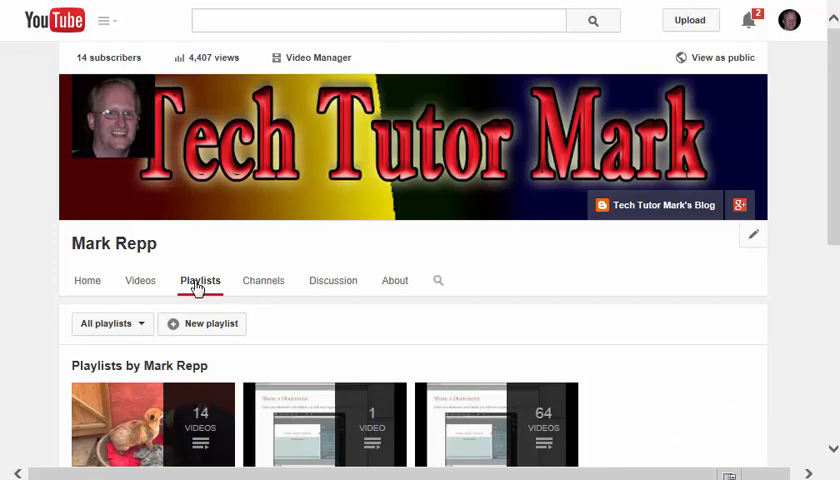
scroll("down", 3)
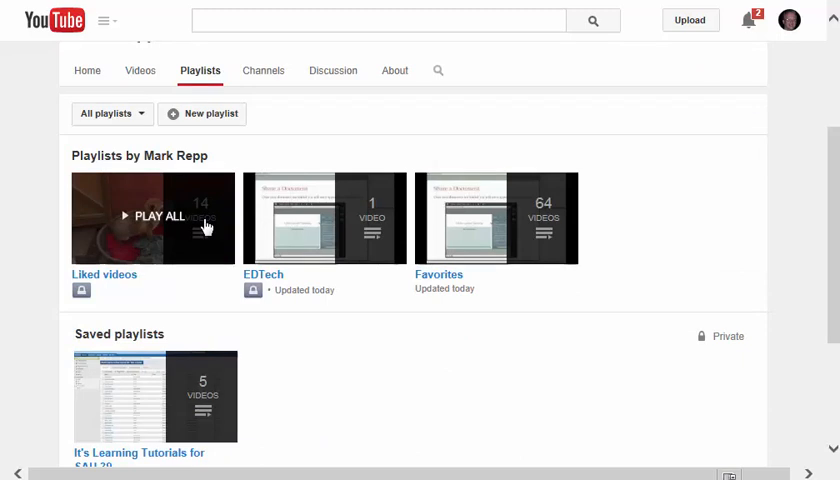
mouse_move(202, 222)
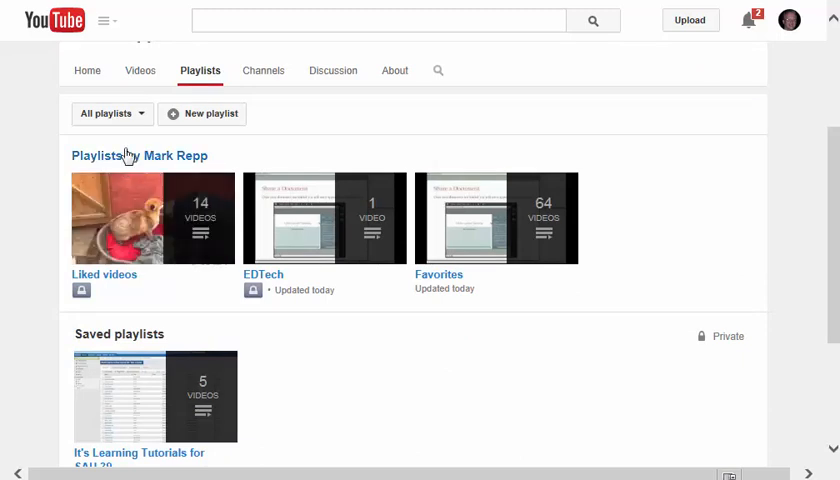
mouse_move(200, 118)
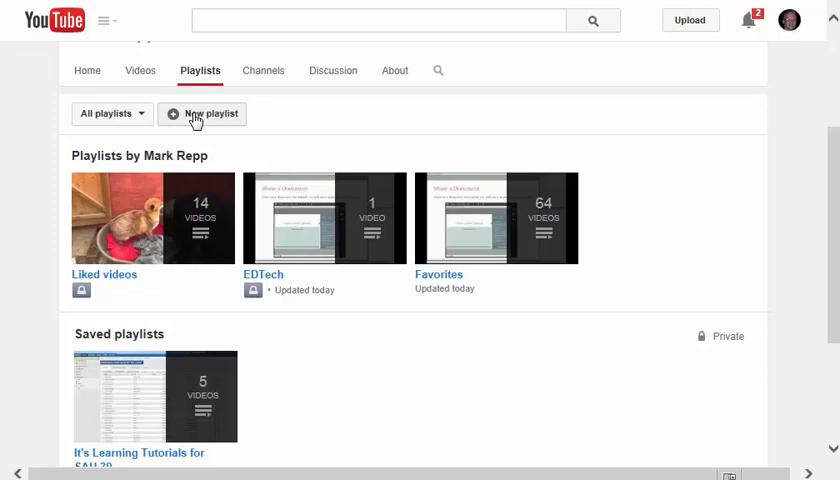
mouse_move(275, 290)
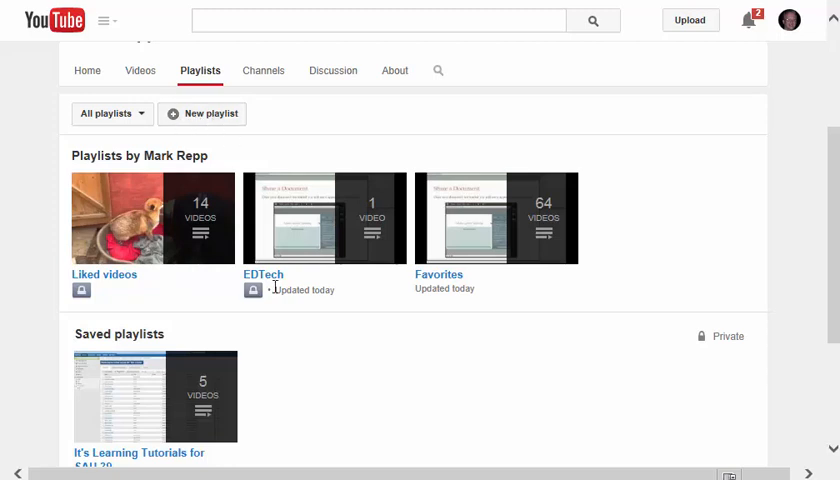
scroll("down", 3)
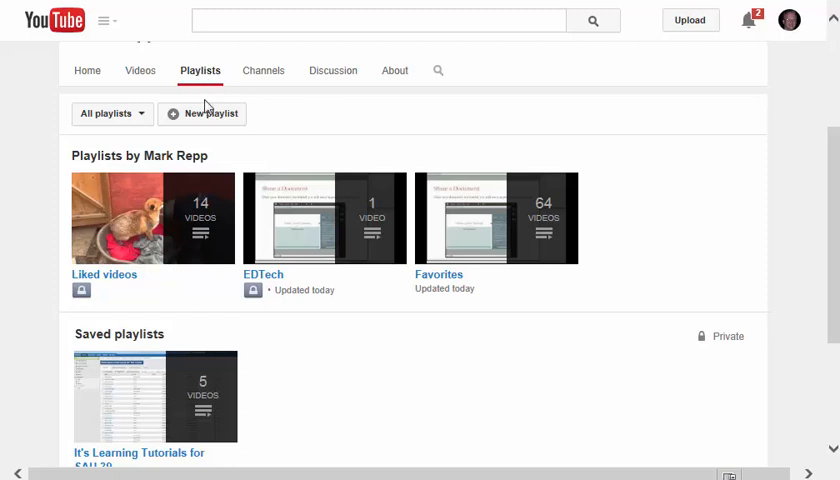
Step: Create an empty private playlist titled 'Video Tutorials'
left_click(209, 113)
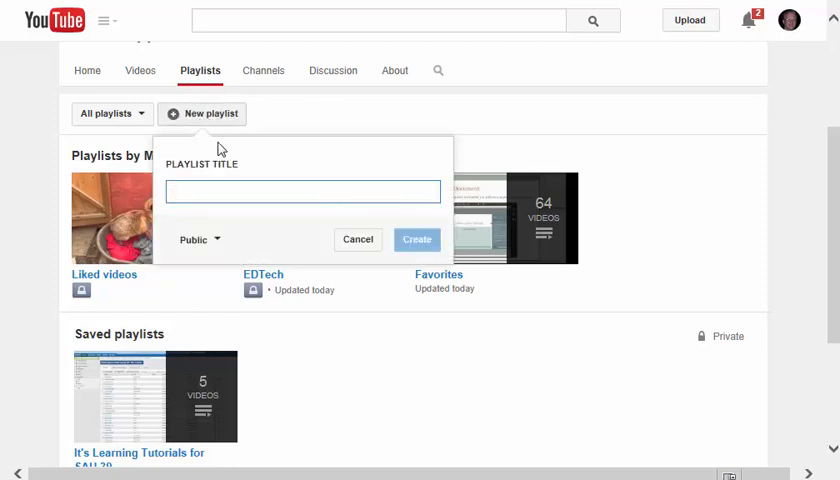
type("Video Tutorials")
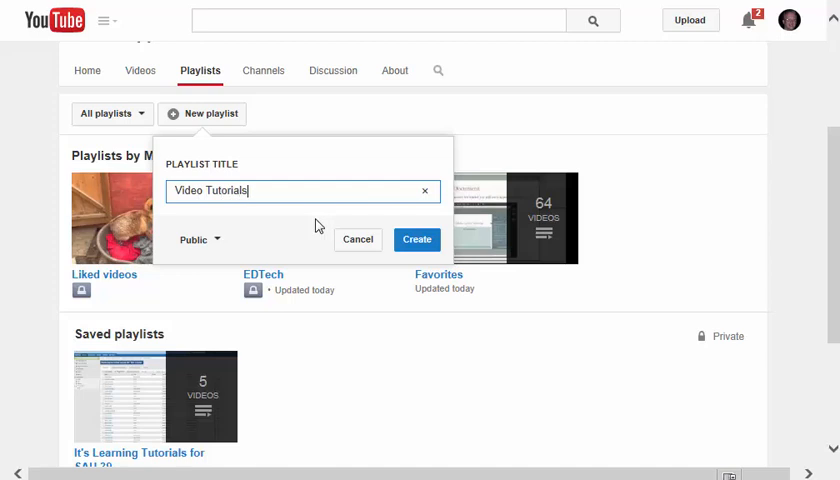
mouse_move(335, 237)
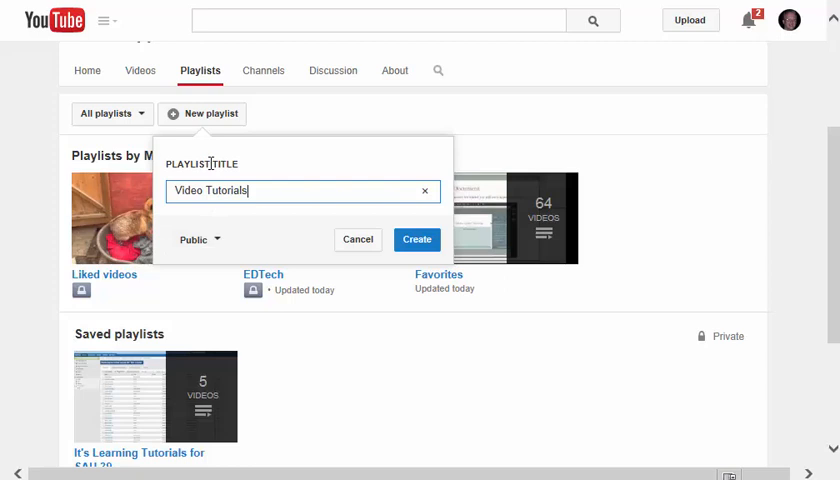
left_click(197, 239)
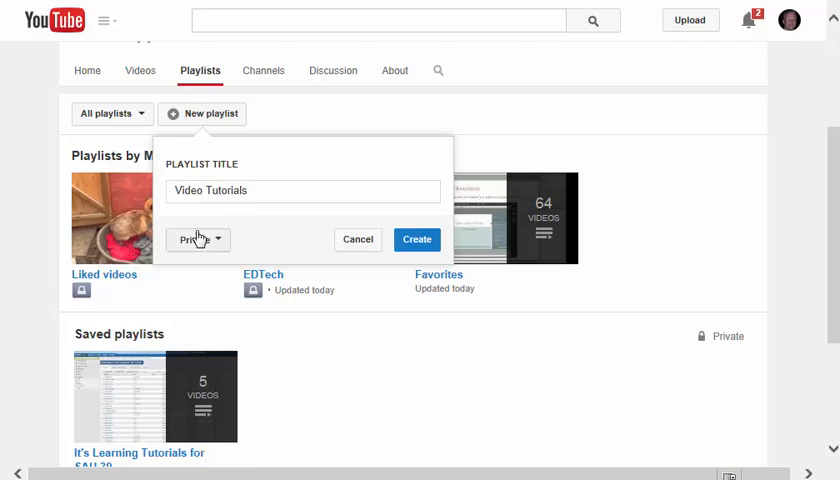
left_click(300, 191)
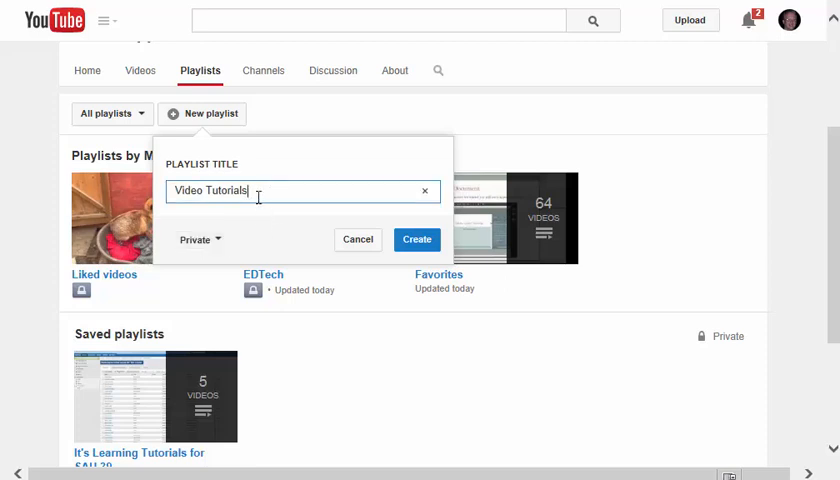
left_click(196, 239)
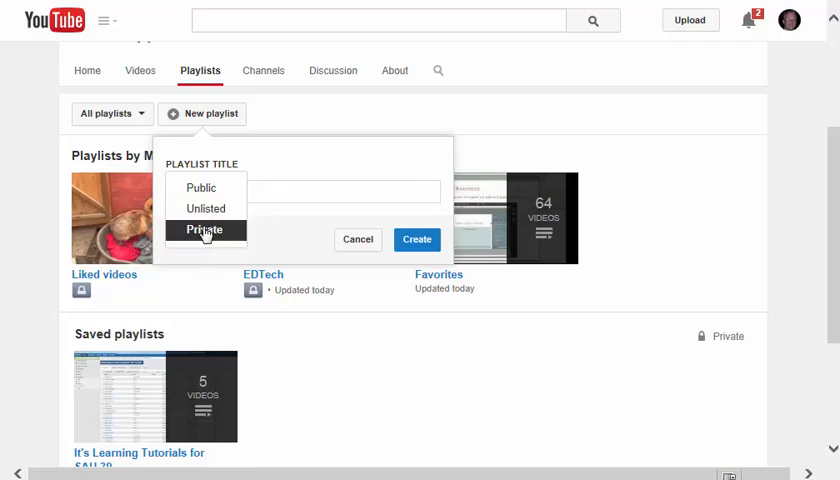
left_click(204, 230)
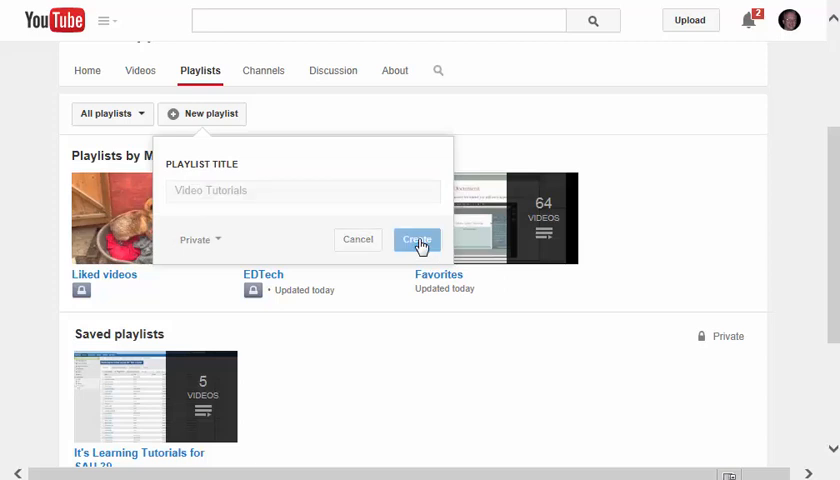
left_click(415, 239)
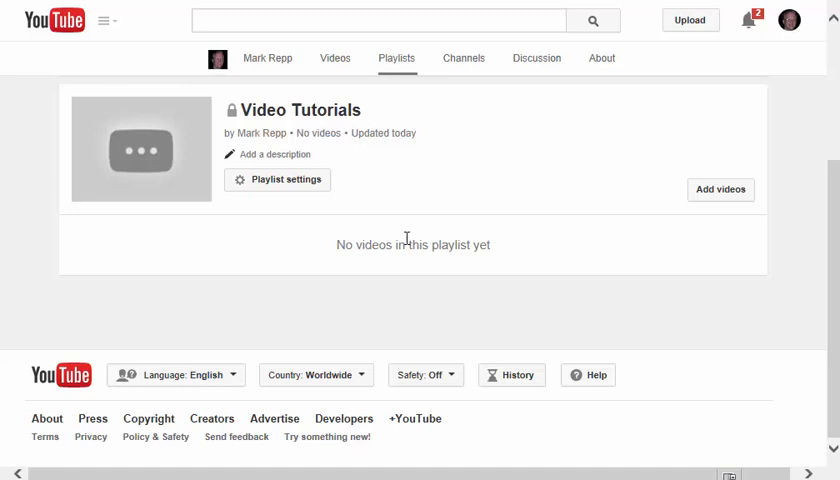
mouse_move(405, 244)
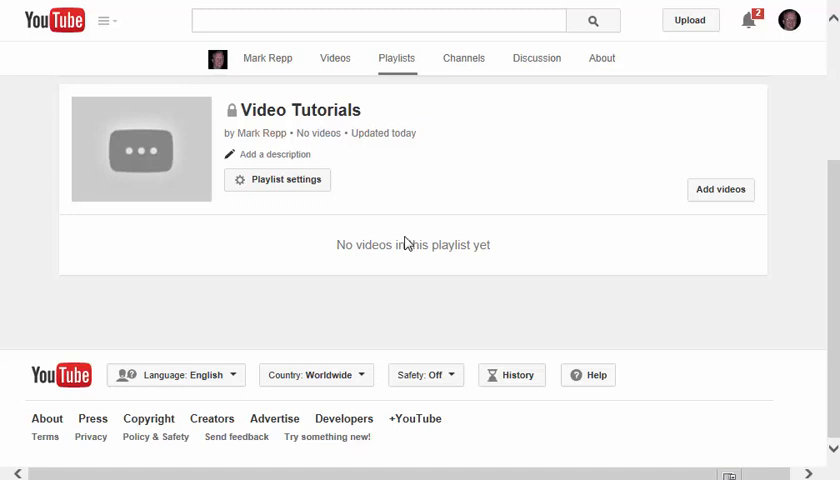
mouse_move(305, 147)
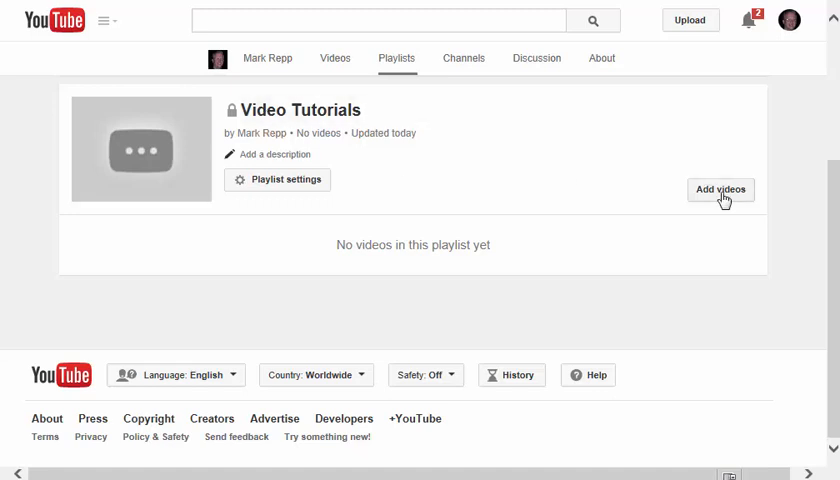
Step: Search 'moodle' and add 'Moodle 2.7 Overview' to the Video Tutorials playlist
left_click(720, 190)
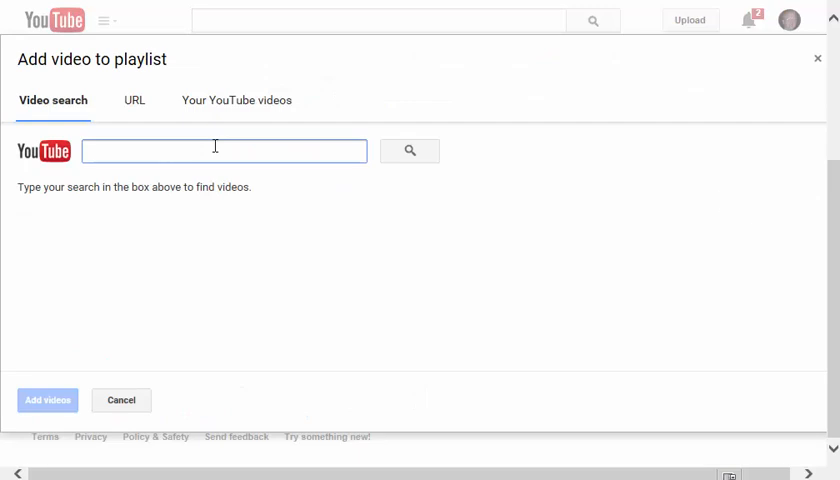
left_click(214, 150)
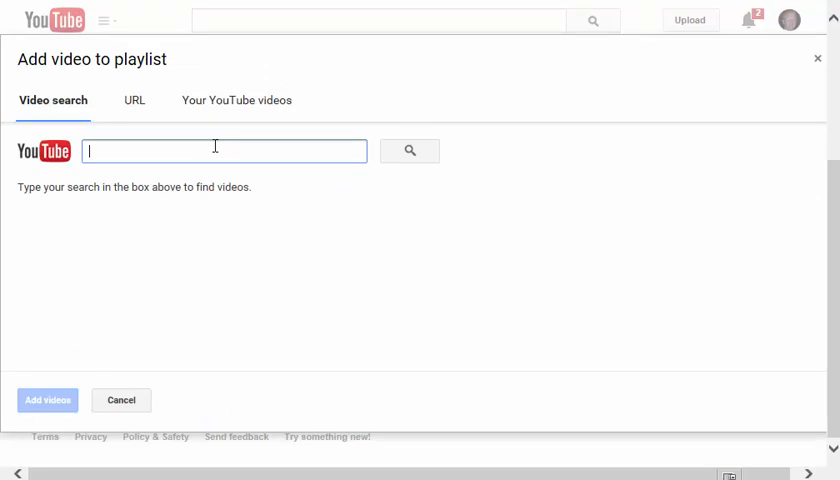
type("moodle")
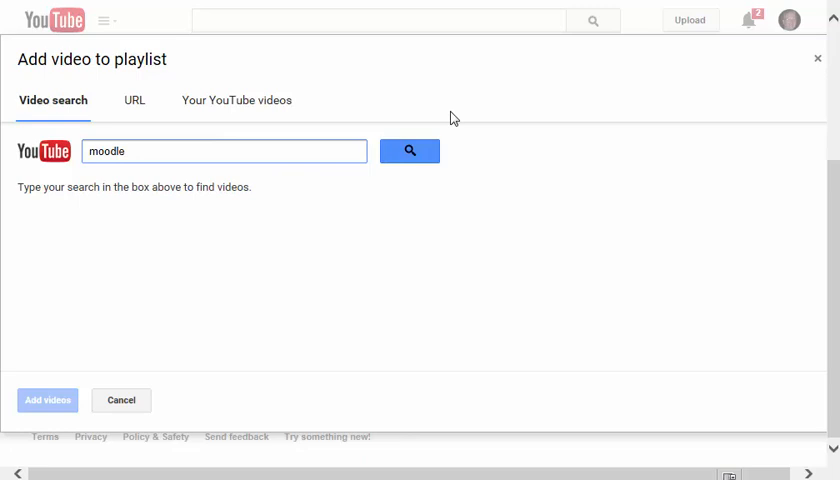
left_click(409, 151)
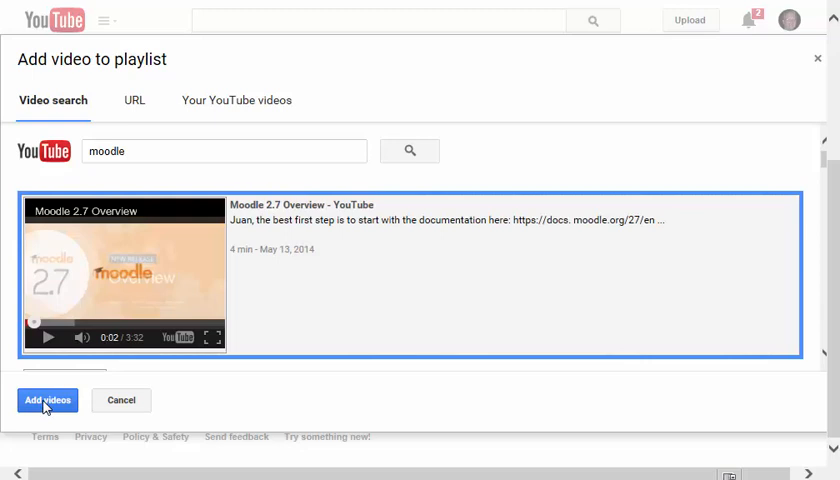
left_click(47, 400)
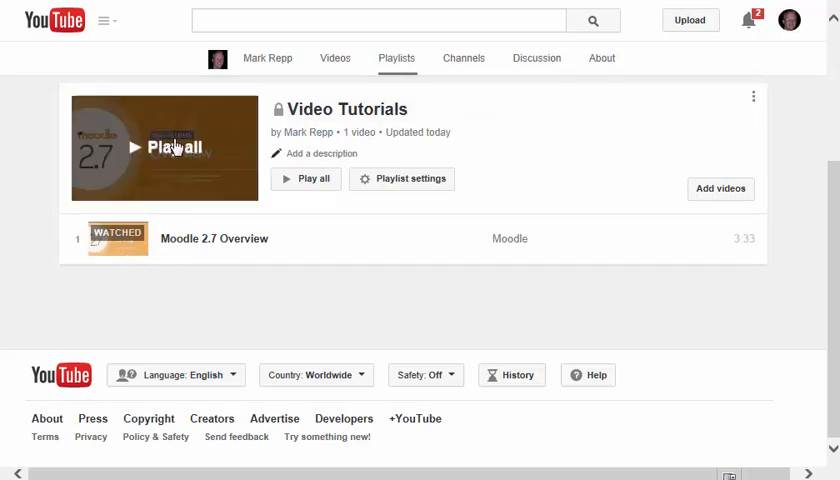
Step: Search 'itslearning' and select Updates August 2014, the itslearning app and Parent Portal Overview
left_click(720, 188)
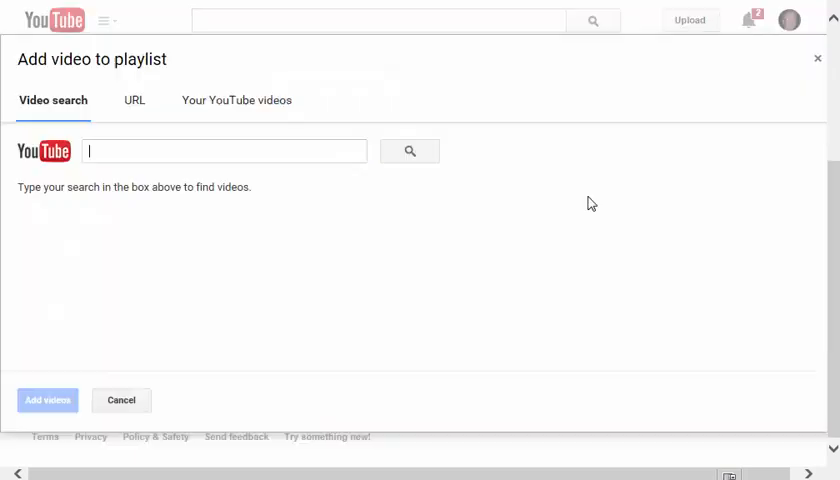
type("it")
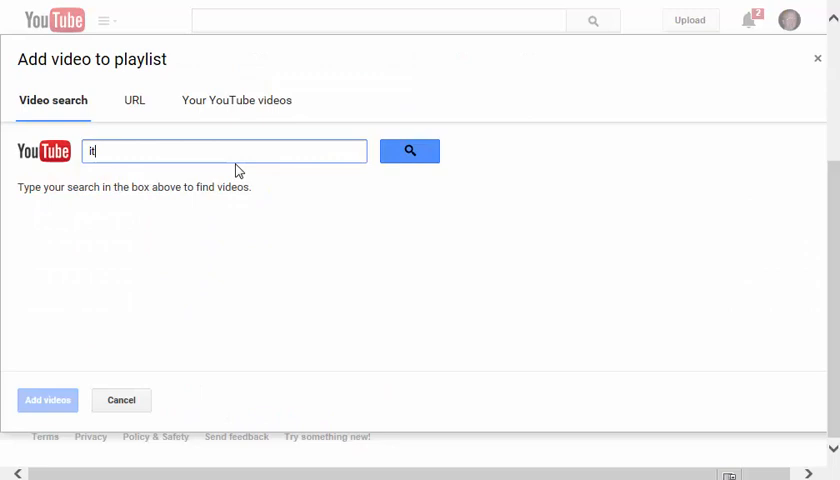
type("tslearning")
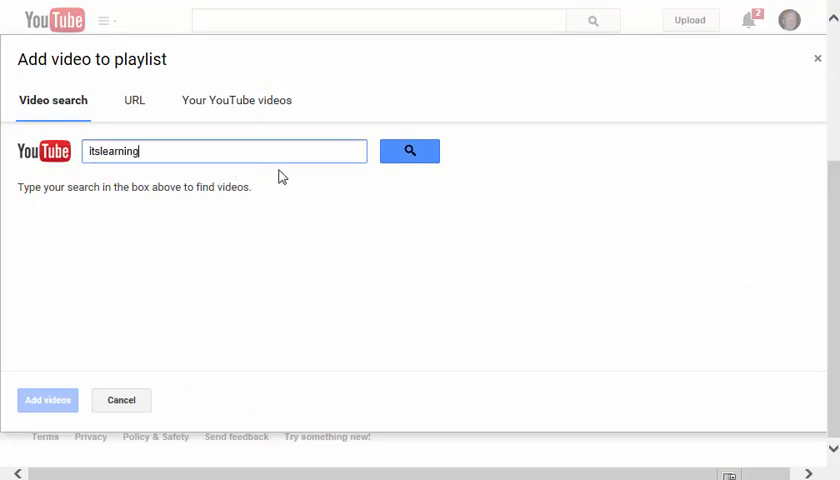
left_click(409, 151)
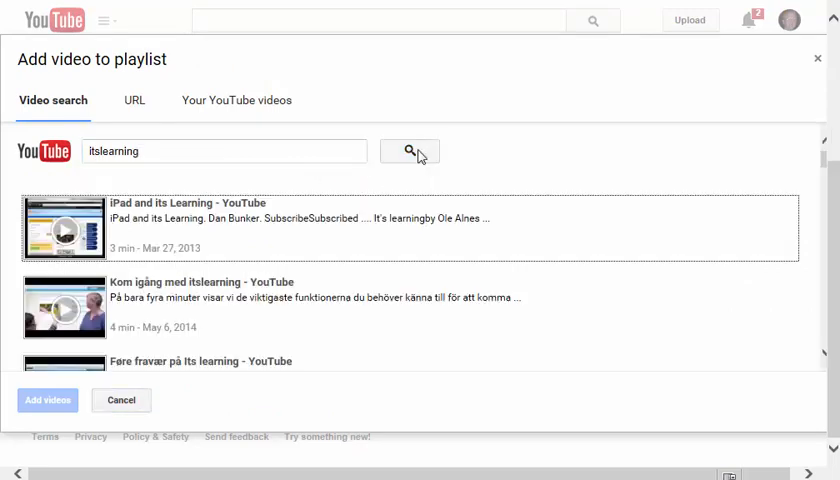
scroll("down", 3)
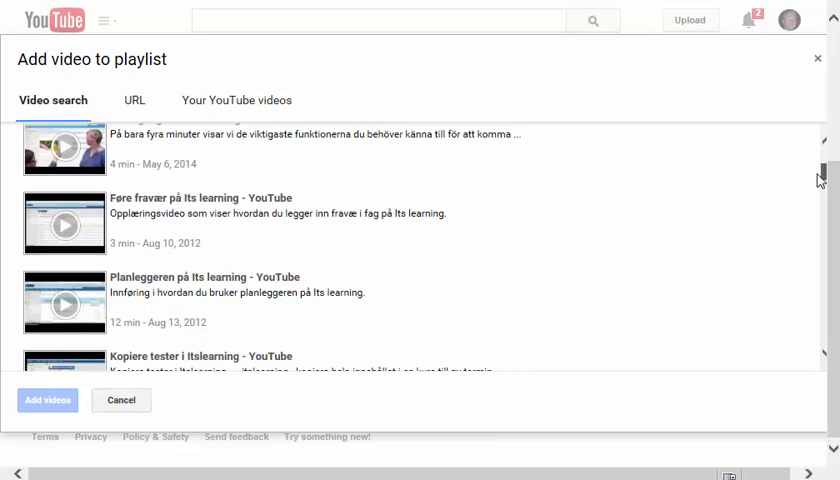
scroll("down", 3)
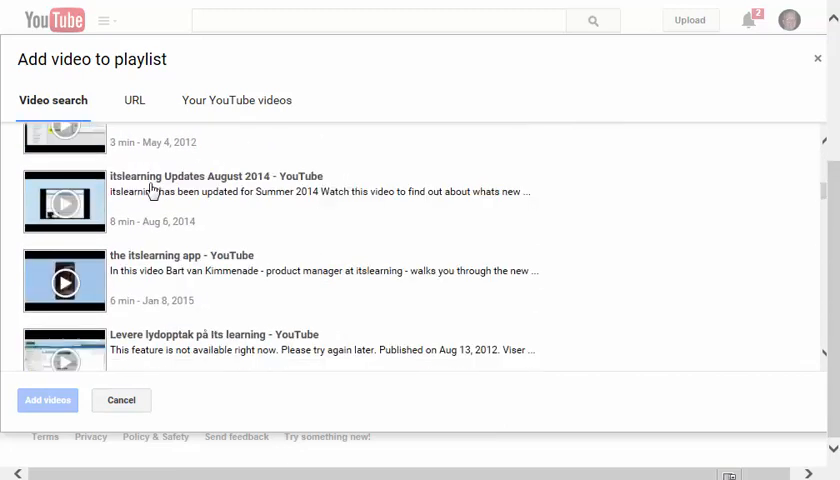
left_click(64, 201)
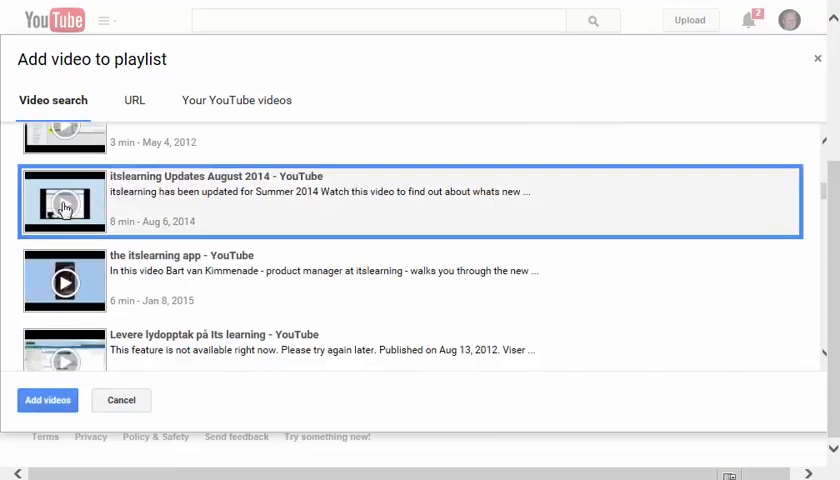
mouse_move(195, 193)
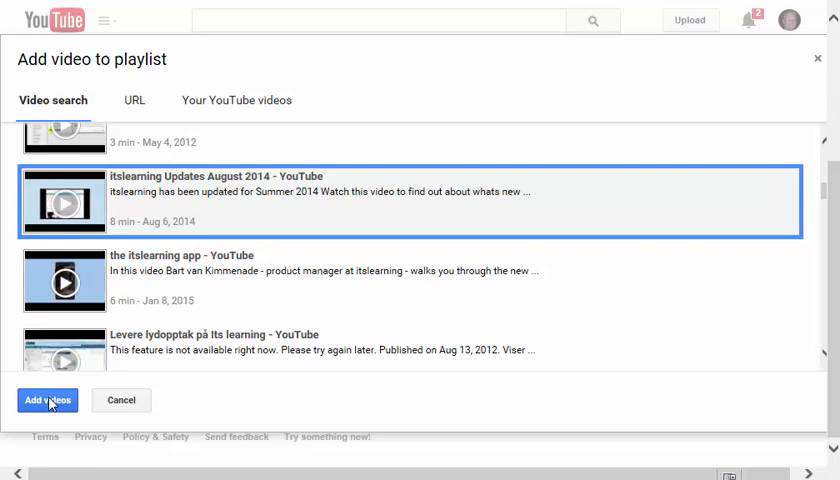
mouse_move(197, 277)
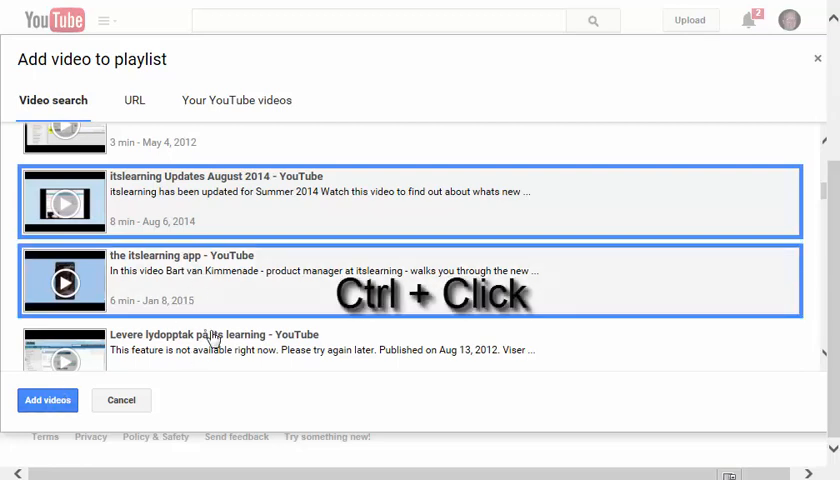
scroll("down", 3)
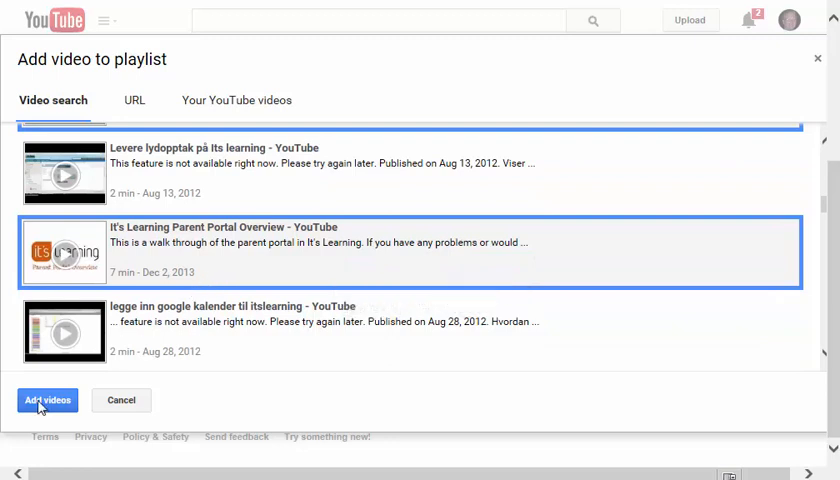
Step: Add the three itslearning videos, confirm the playlist stays Private, and cancel the settings
left_click(47, 400)
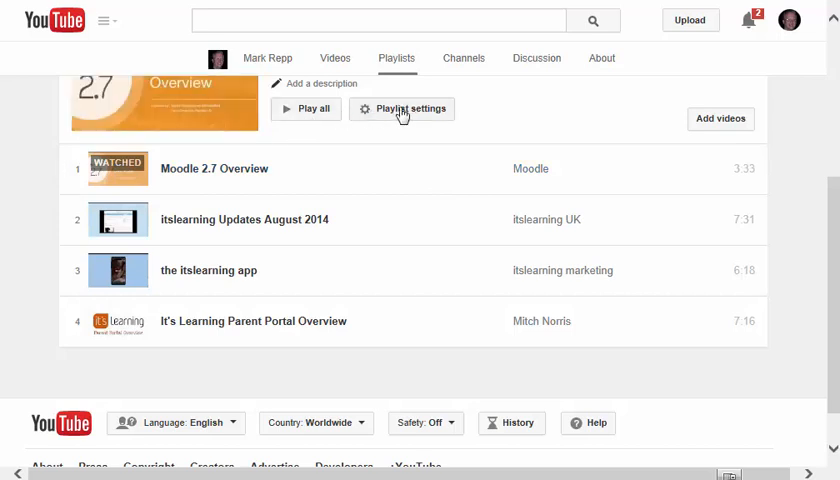
left_click(402, 109)
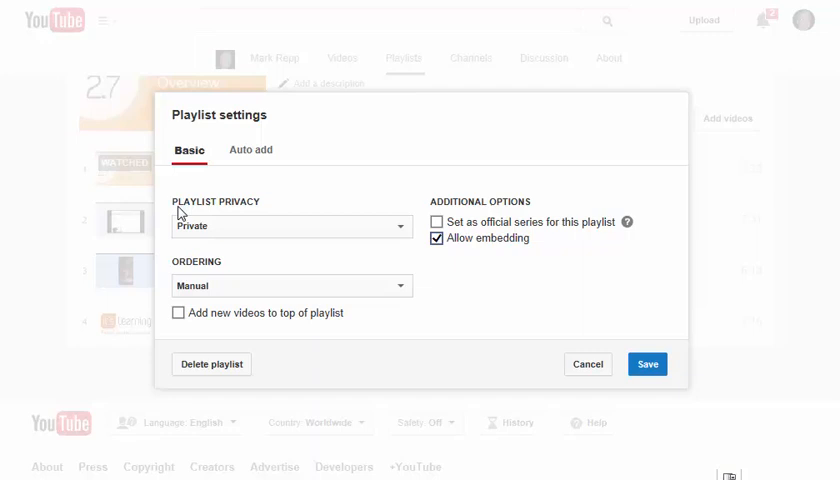
left_click(290, 226)
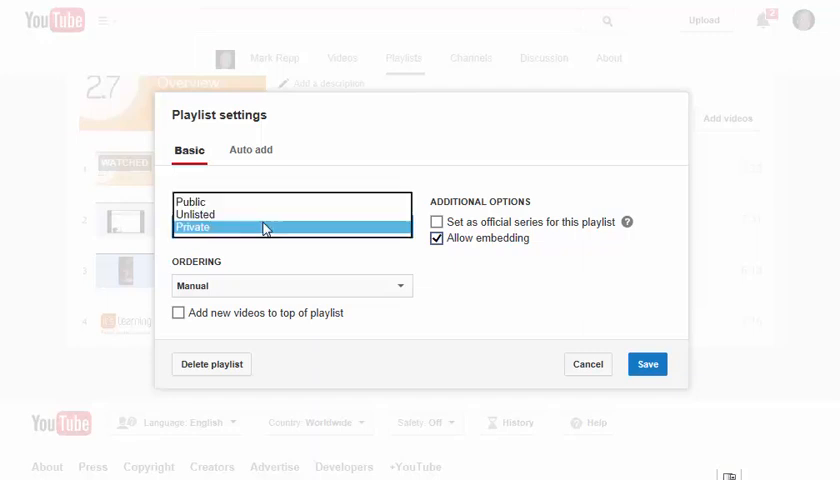
left_click(210, 227)
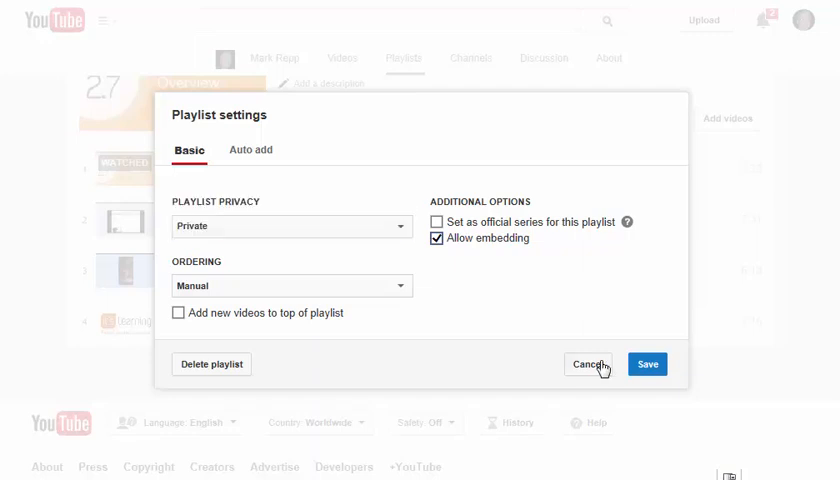
left_click(587, 363)
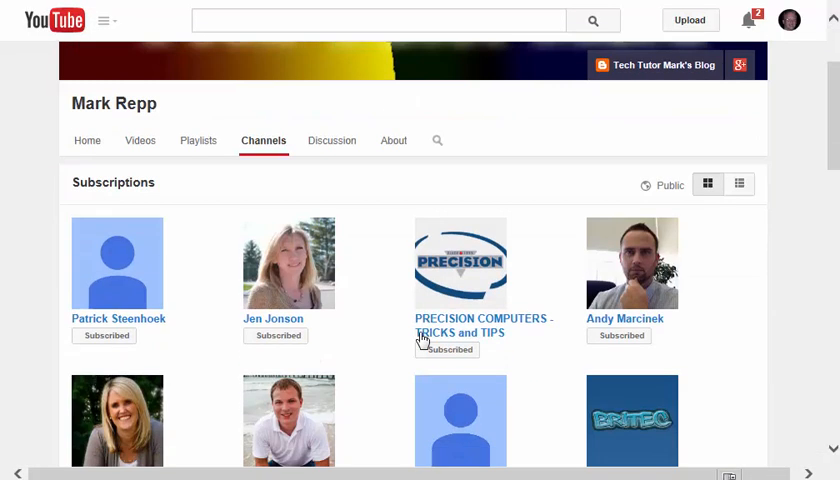
scroll("down", 3)
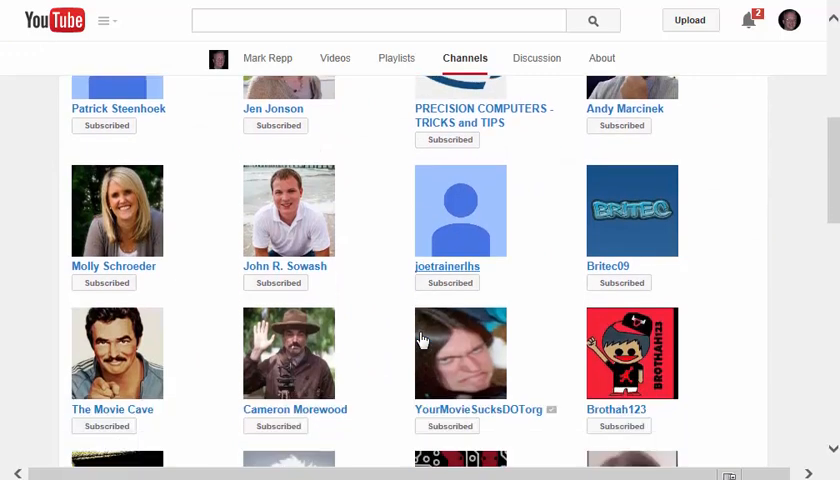
scroll("down", 3)
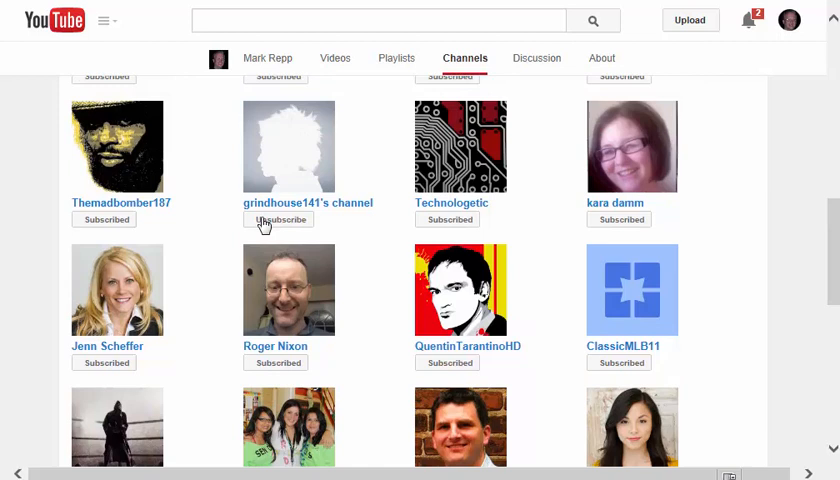
mouse_move(275, 227)
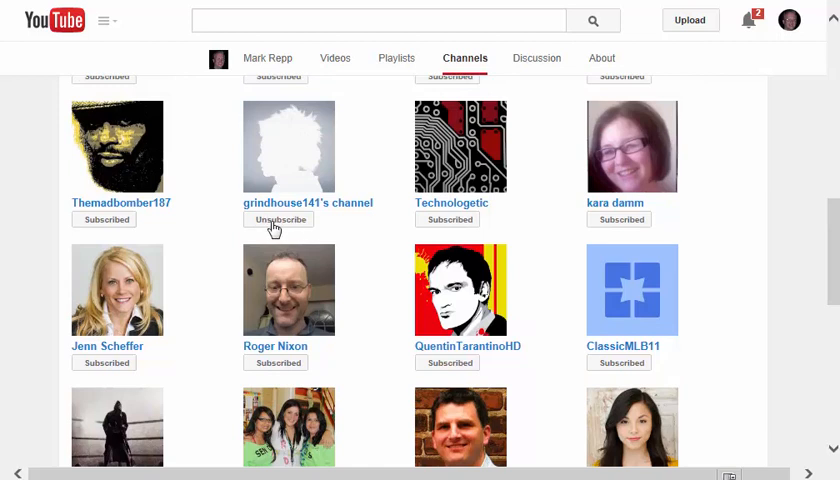
scroll("down", 3)
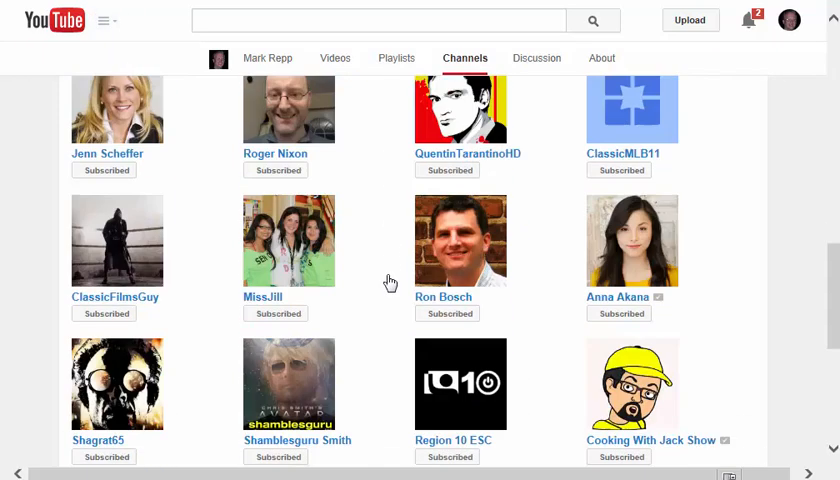
left_click(380, 20)
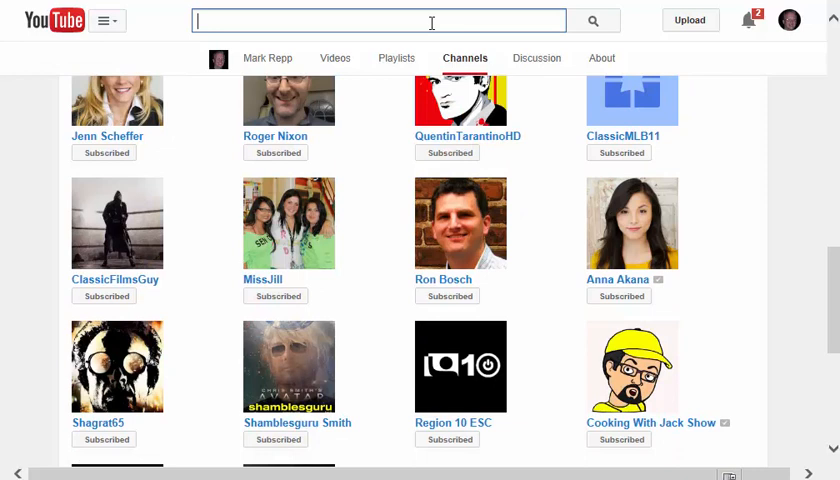
Step: Search 'edtechteacher', open the EdTechTeacher channel, and subscribe to it
type("edtech")
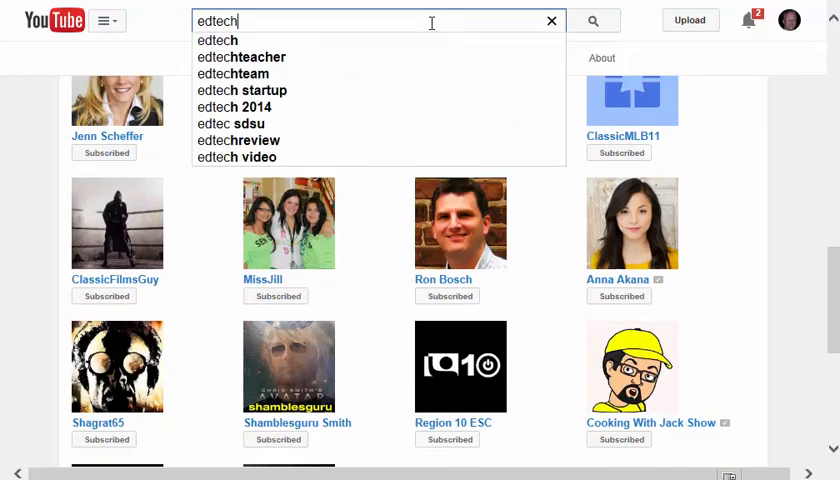
left_click(240, 56)
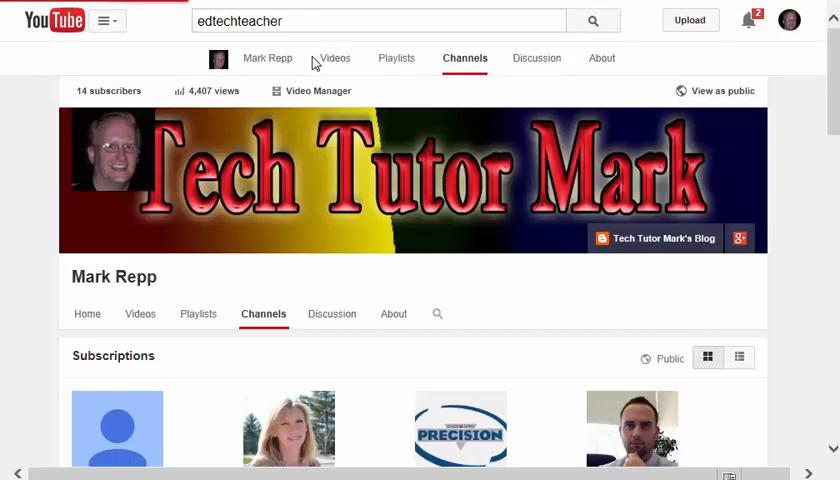
left_click(592, 20)
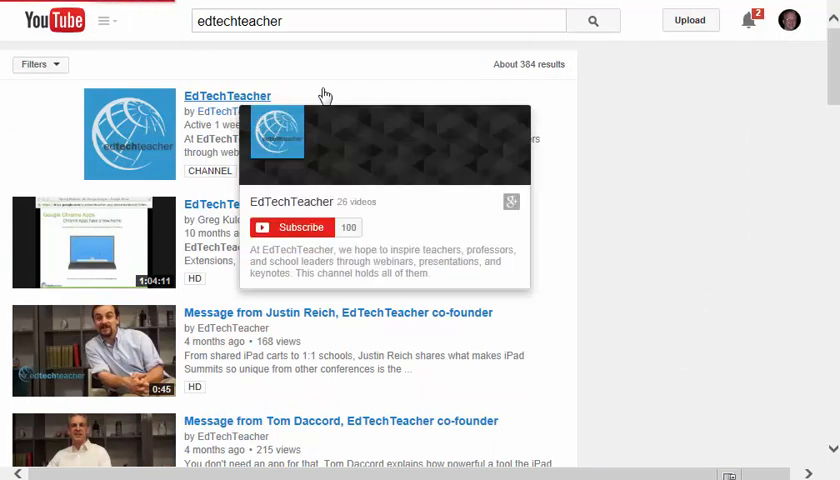
left_click(225, 95)
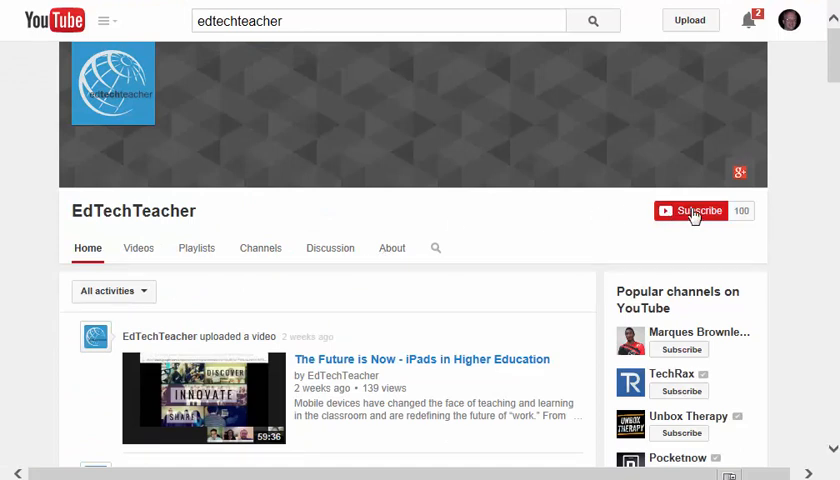
left_click(693, 211)
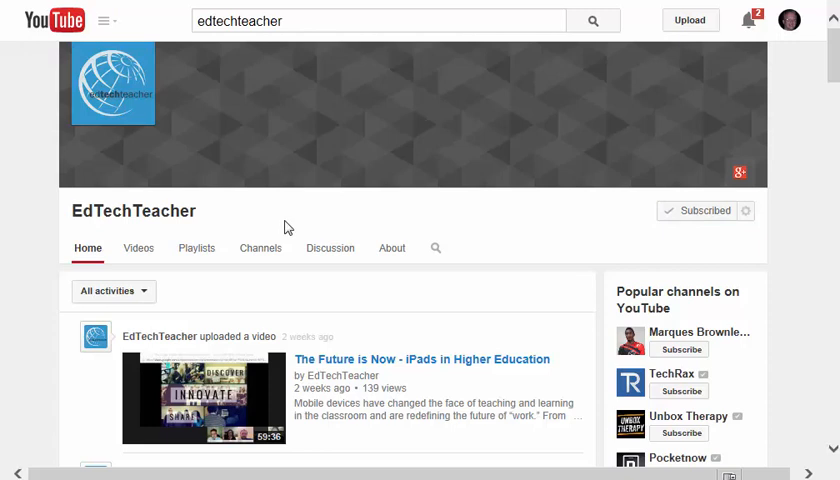
mouse_move(138, 249)
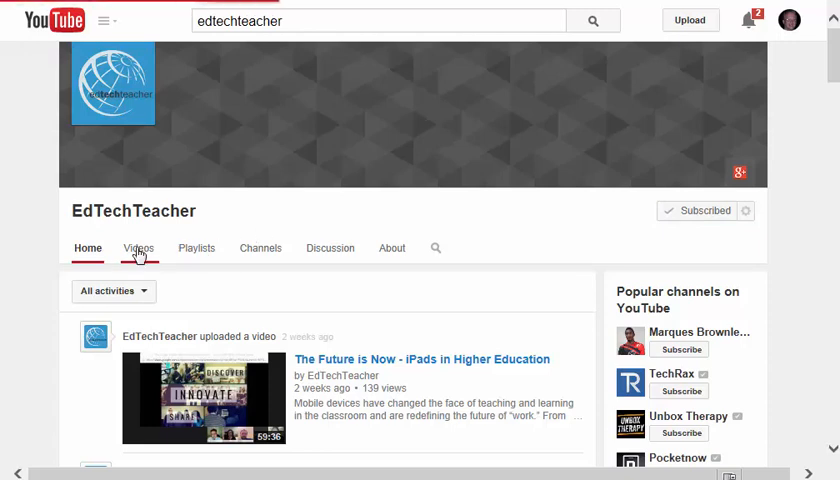
Step: Browse EdTechTeacher's videos, then view its About page with 100 subscribers and 4,322 views
left_click(138, 248)
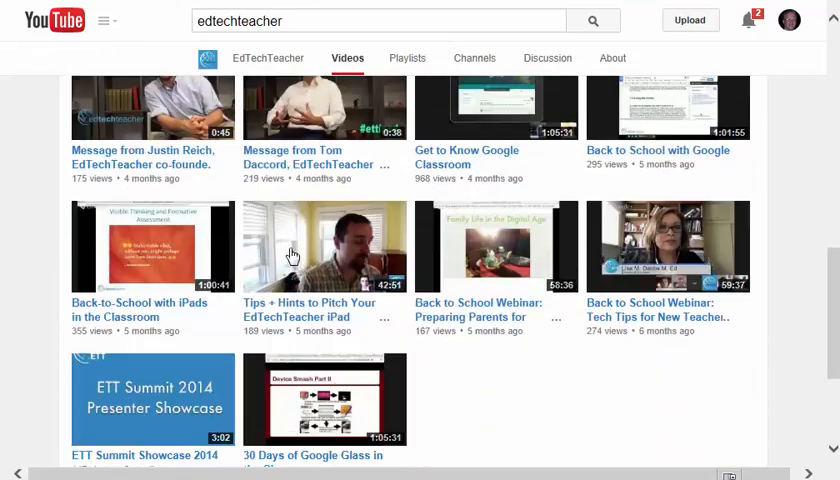
scroll("up", 3)
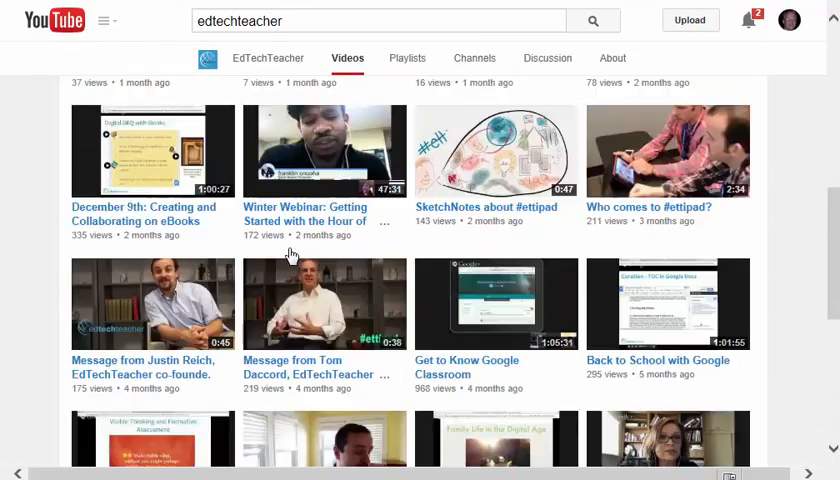
scroll("down", 3)
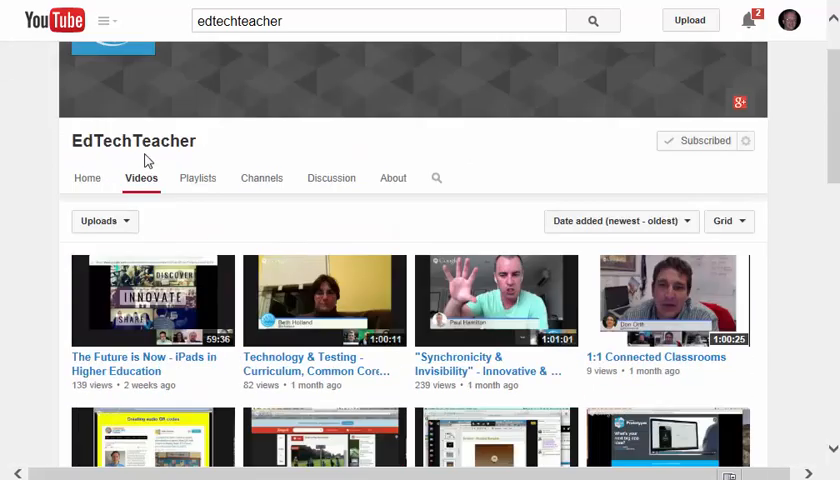
mouse_move(376, 188)
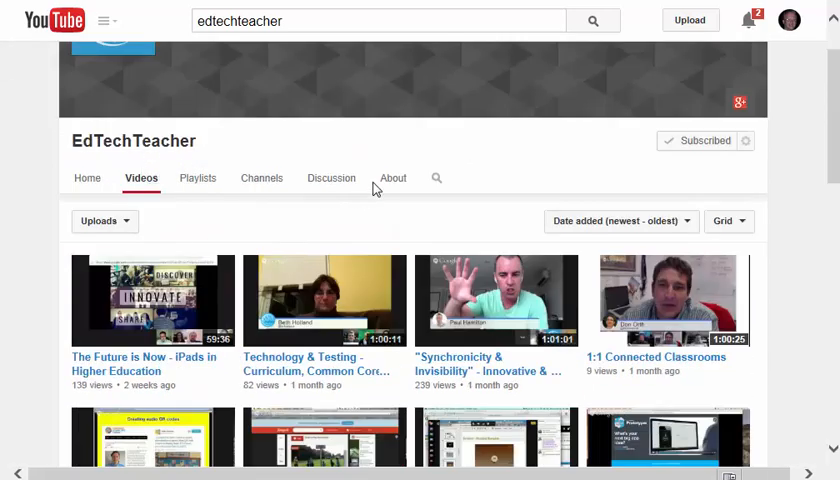
left_click(393, 178)
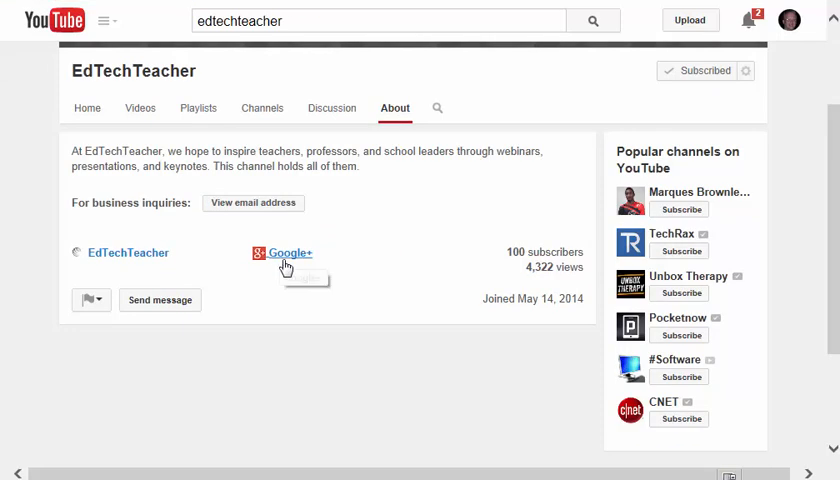
mouse_move(286, 260)
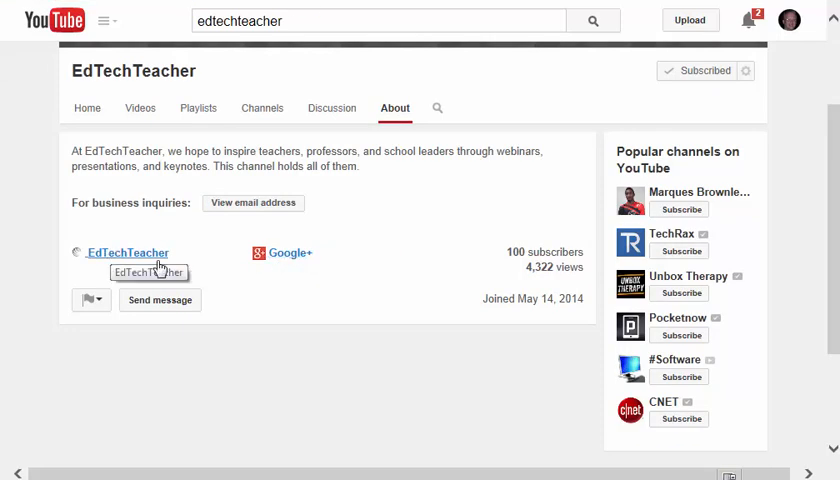
mouse_move(369, 265)
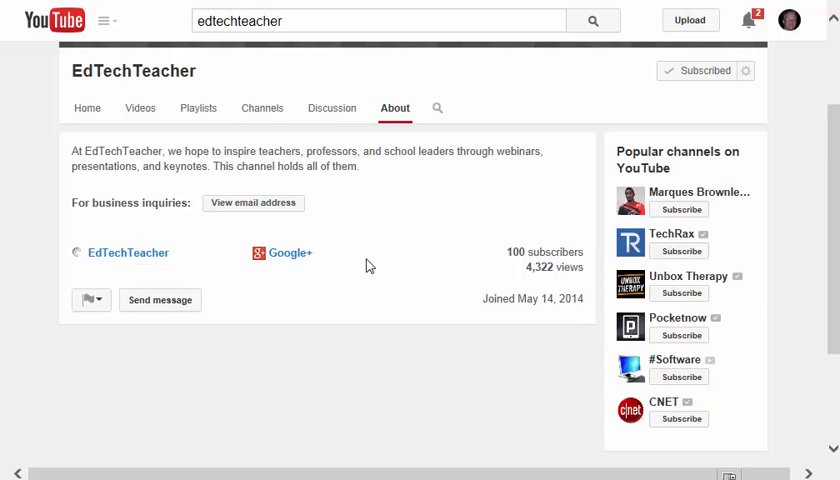
mouse_move(253, 209)
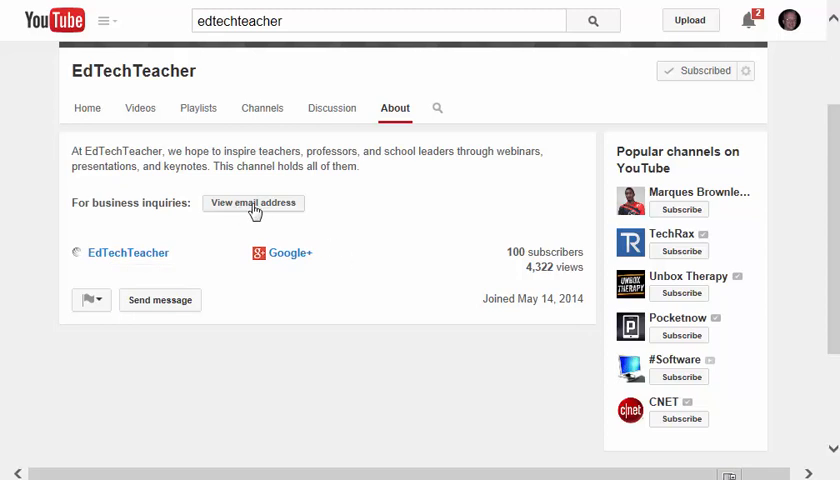
mouse_move(438, 110)
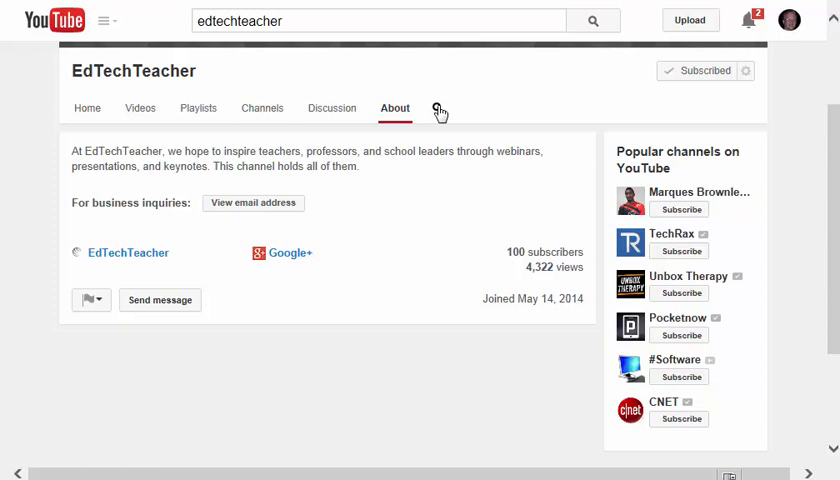
Step: Search the EdTechTeacher channel for 'google', then type 'Youtube' into YouTube's main search
left_click(434, 108)
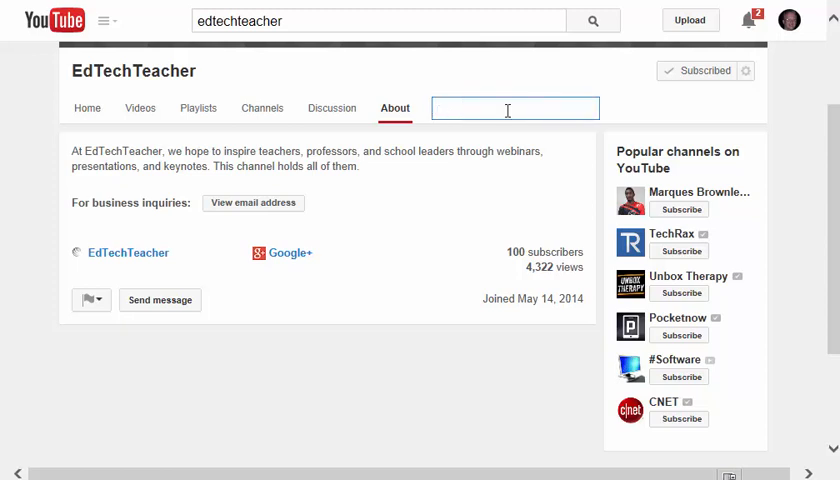
type("google")
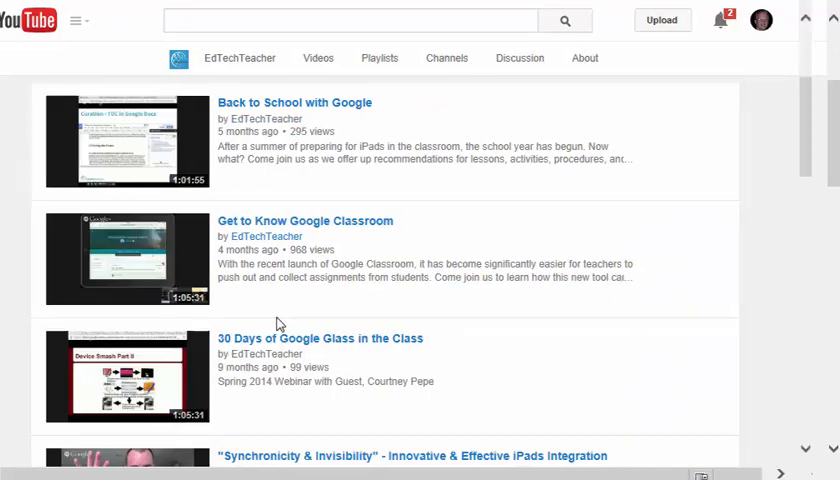
type("Youtu")
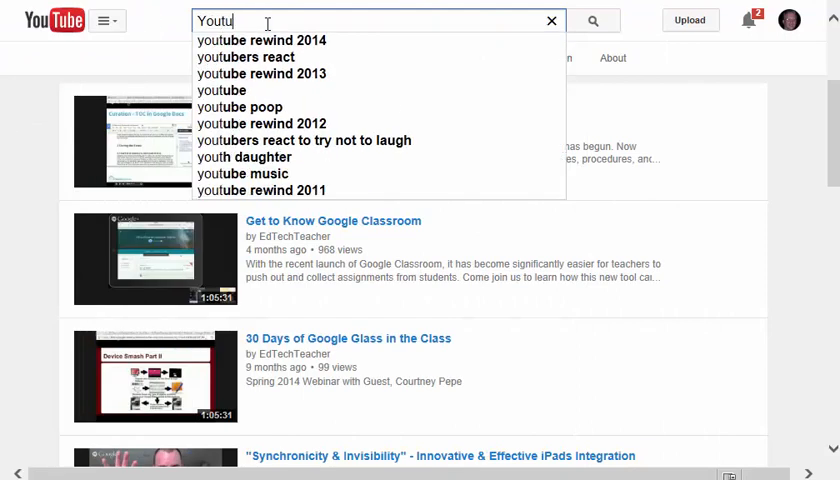
type("be tutorial")
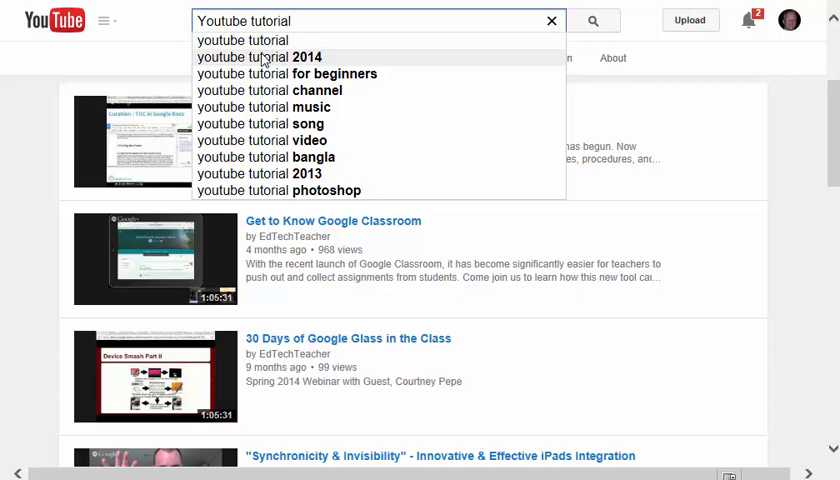
Step: Search 'youtube tutorial 2014' and open Kyler Holland's Custom YouTube Thumbnail Tutorial 2015
left_click(265, 56)
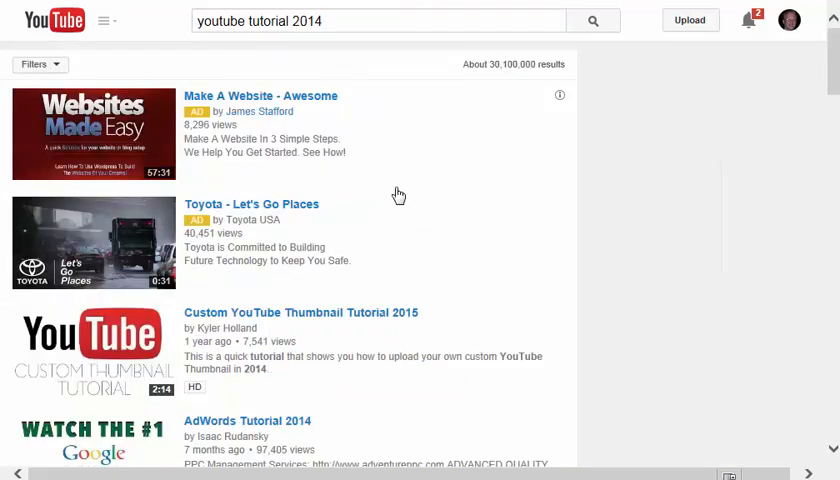
scroll("down", 3)
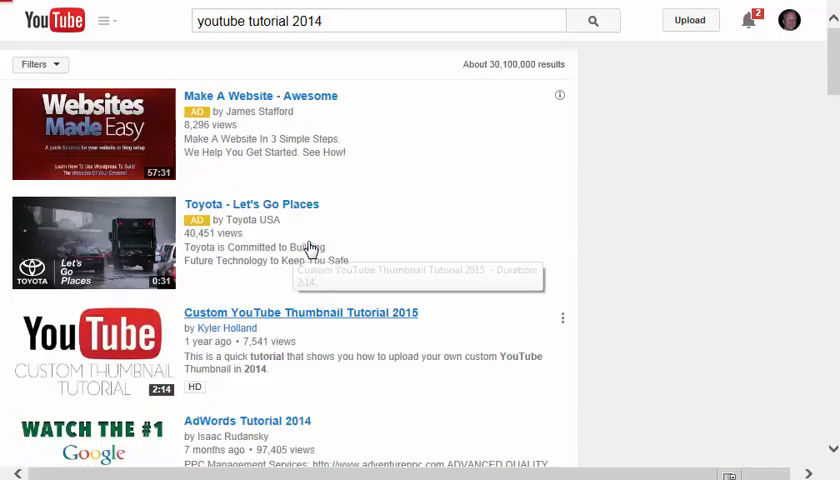
left_click(301, 312)
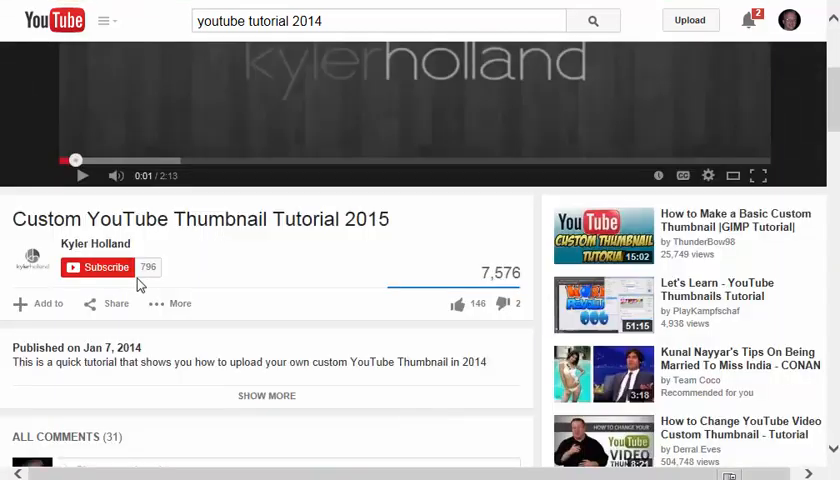
mouse_move(97, 273)
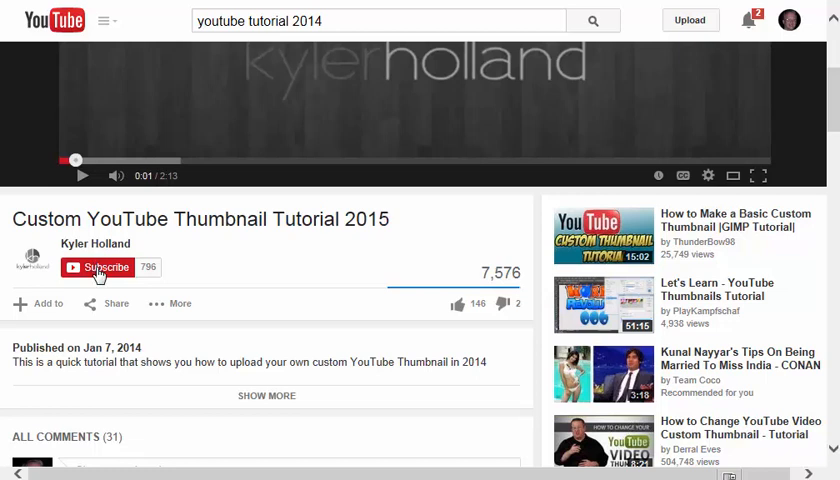
Step: Subscribe to Kyler Holland and add this video to the EDTech playlist found by searching 'edtech'
left_click(97, 267)
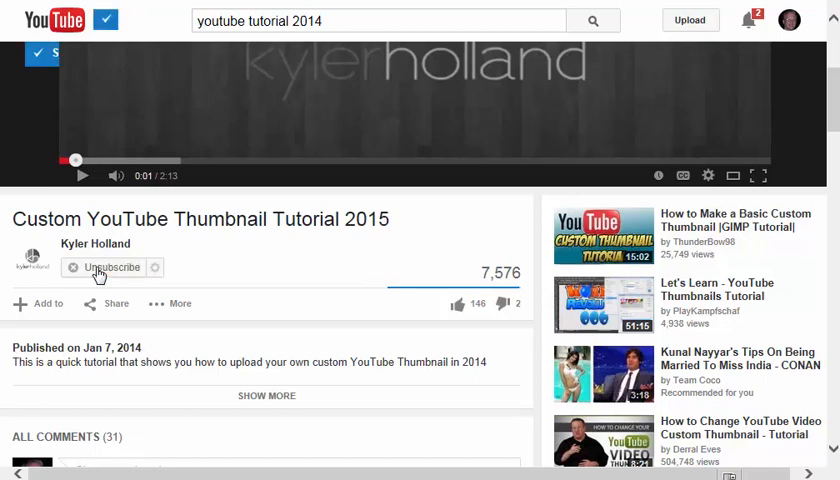
left_click(110, 267)
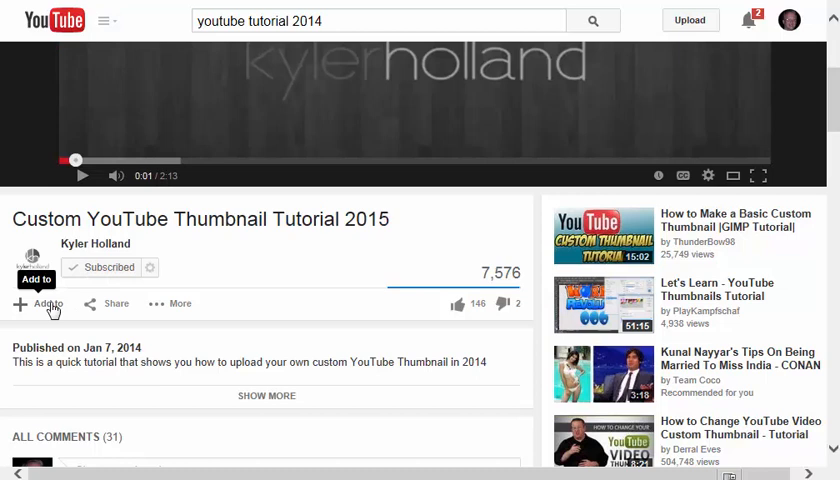
left_click(44, 304)
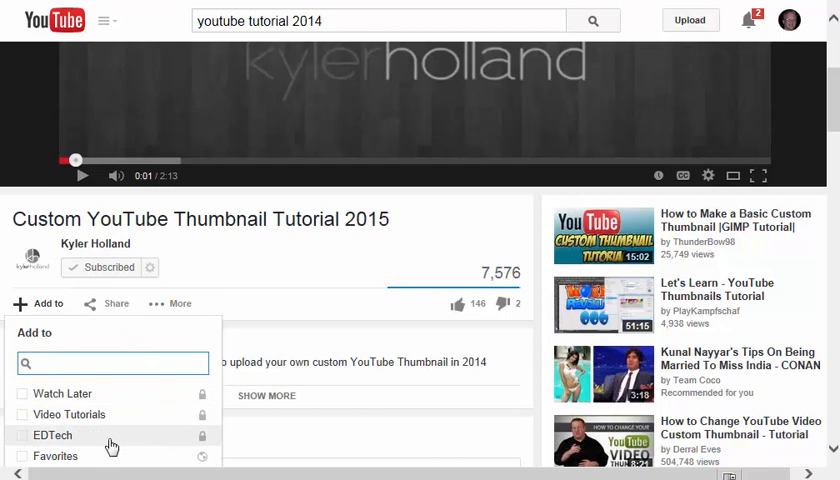
left_click(112, 363)
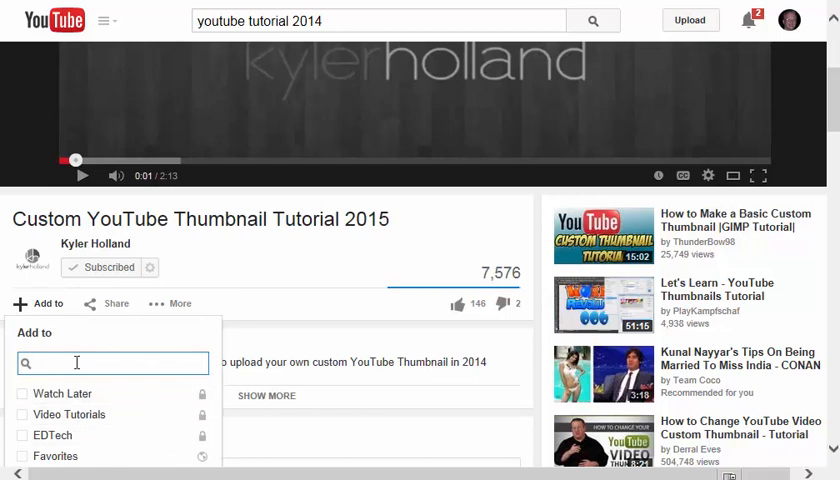
type("edtech")
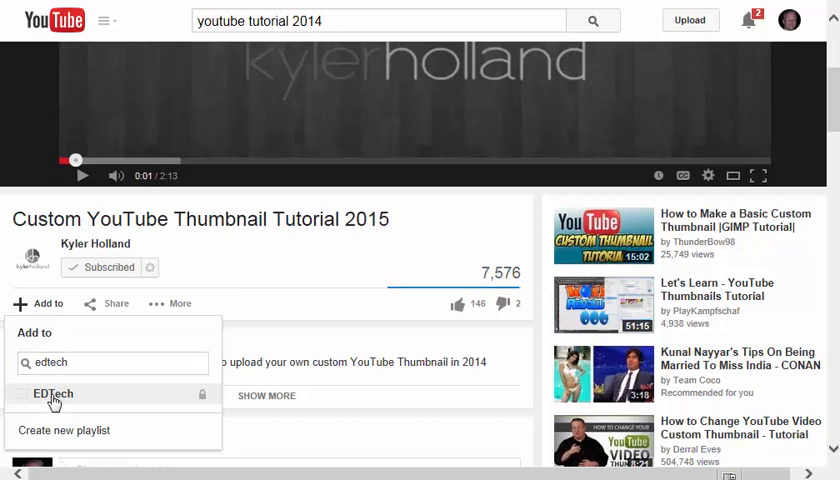
left_click(25, 396)
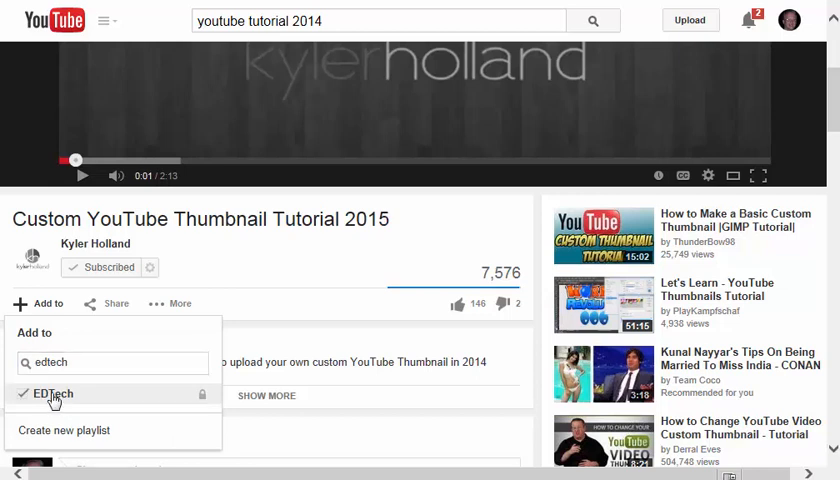
left_click(110, 362)
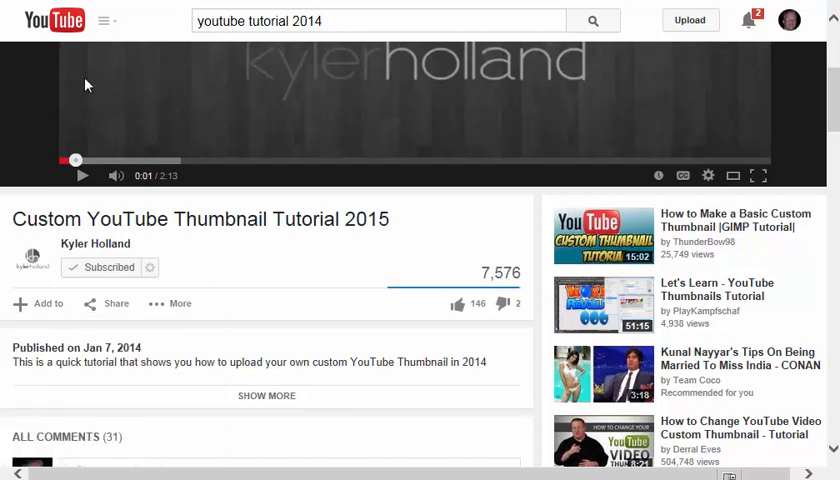
Step: Expand the guide's playlist list via More and open the EDTech playlist
left_click(110, 21)
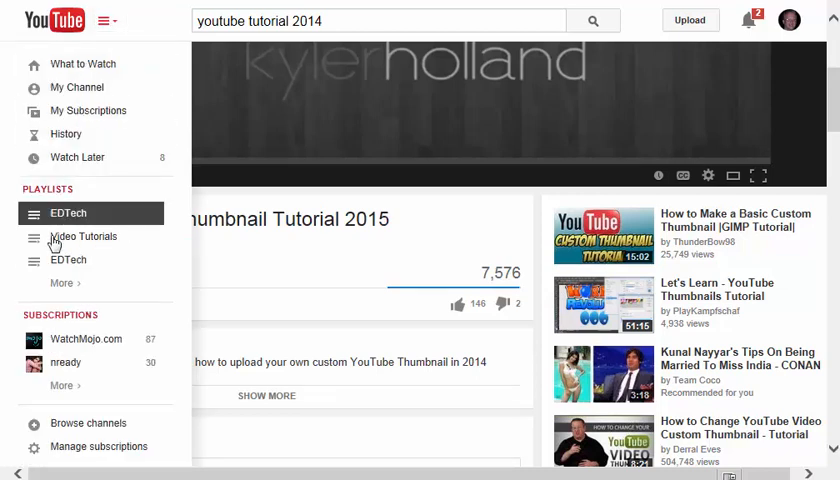
left_click(62, 283)
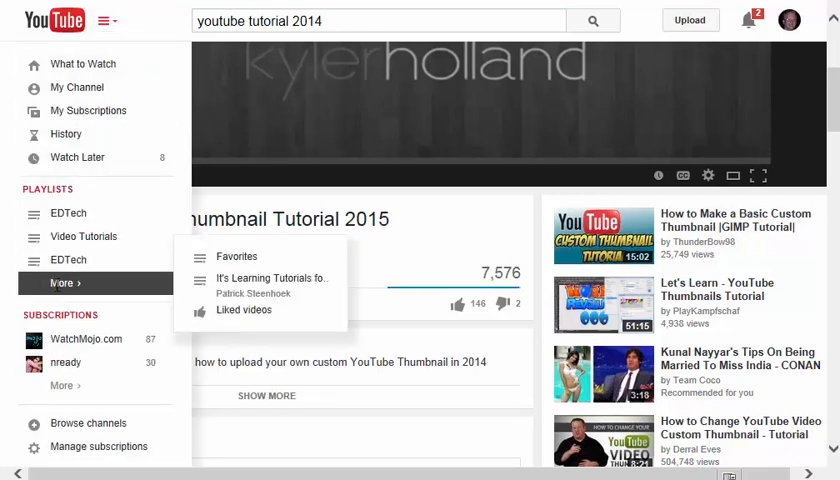
mouse_move(253, 312)
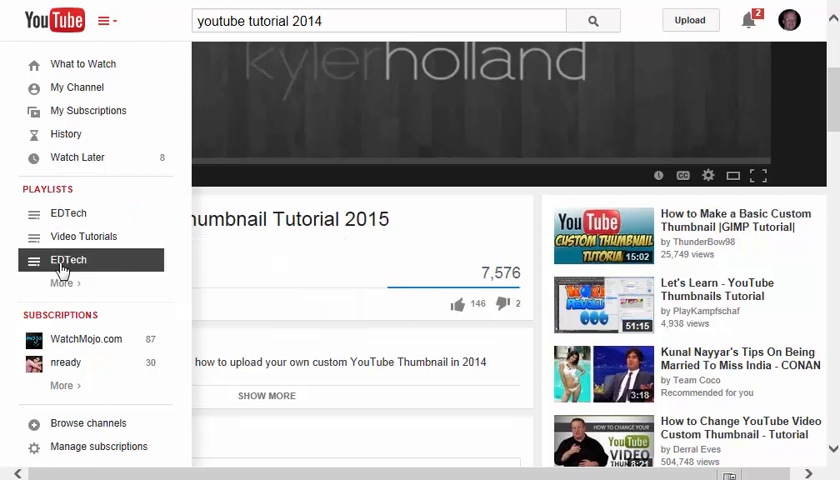
mouse_move(62, 268)
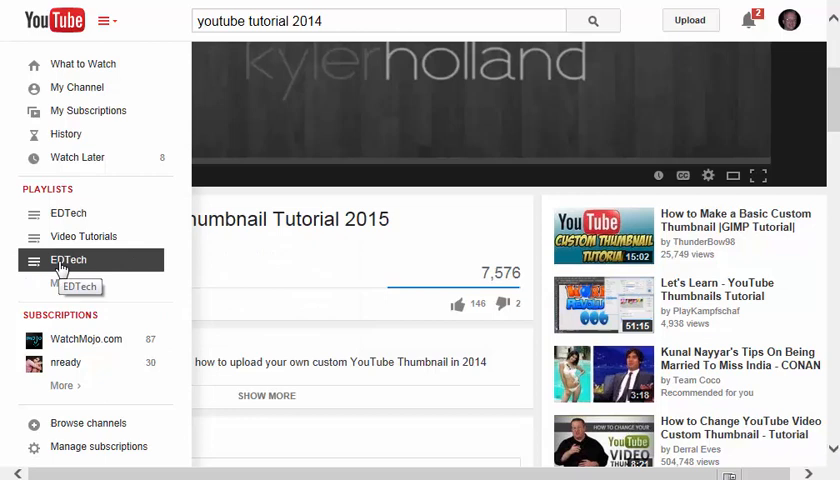
left_click(68, 259)
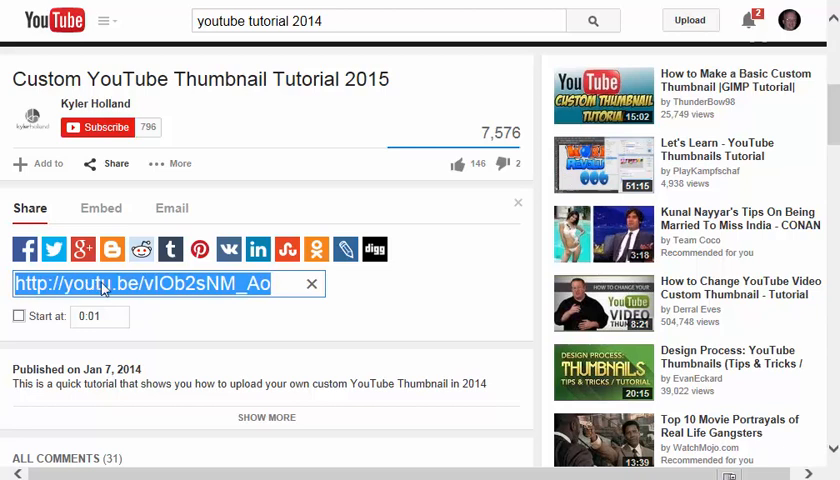
Step: Copy the thumbnail tutorial's youtu.be share link
right_click(103, 283)
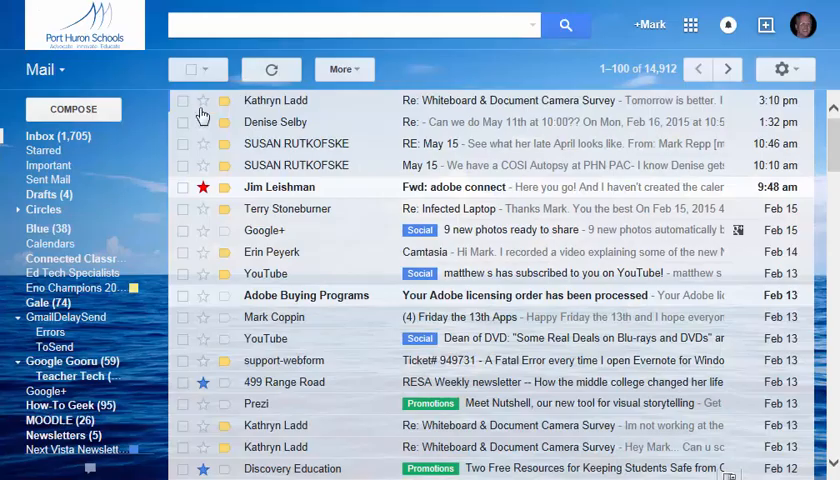
left_click(72, 109)
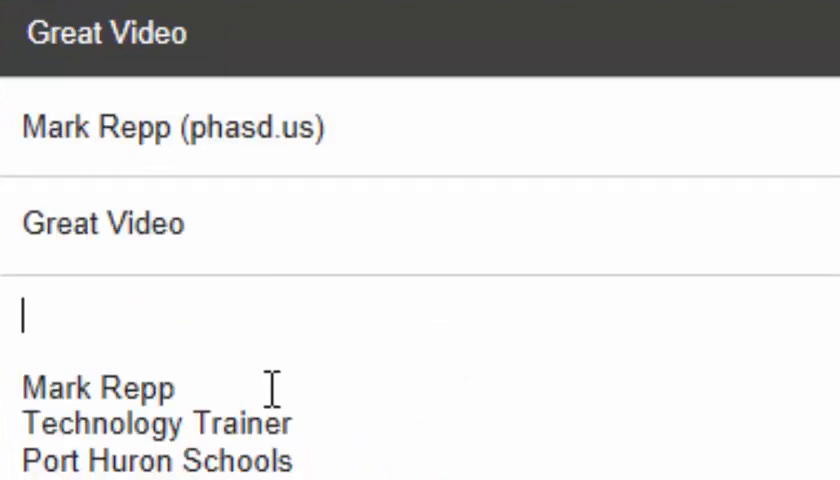
type("Check this out.")
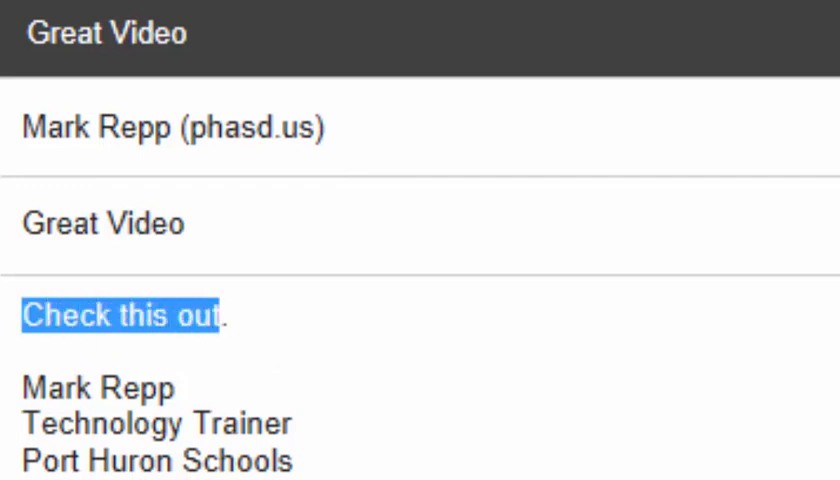
left_click(258, 436)
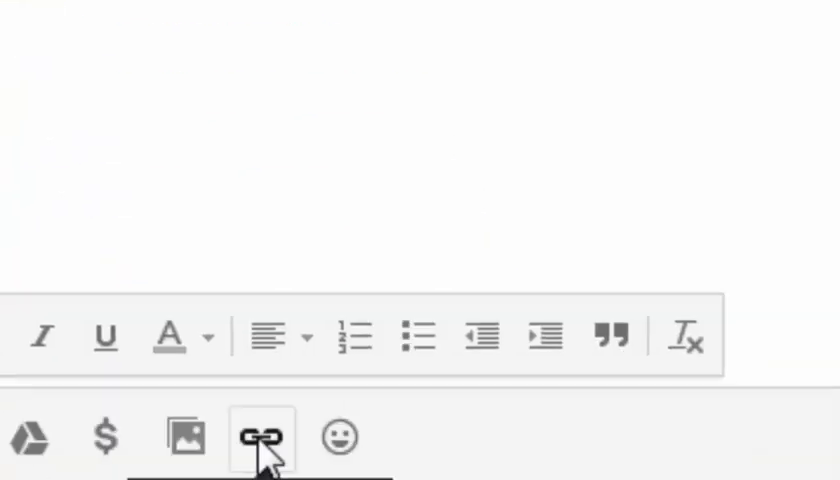
left_click(259, 437)
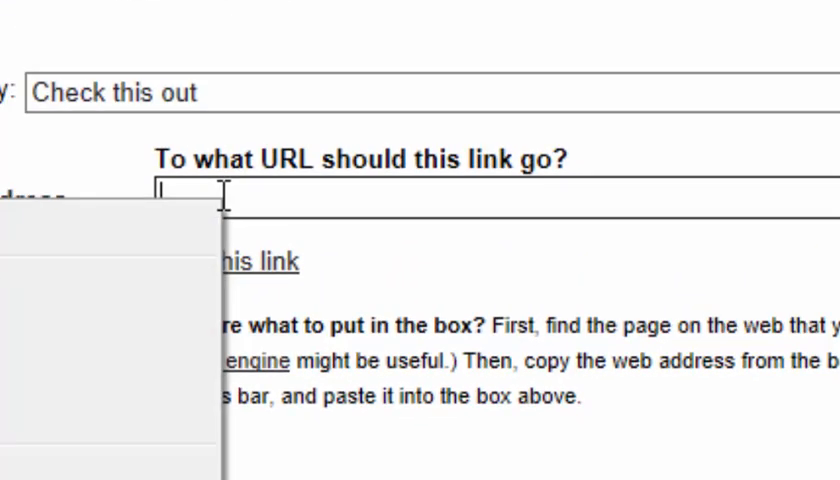
type("http://youtu.be/vIOb2sNM_Ao")
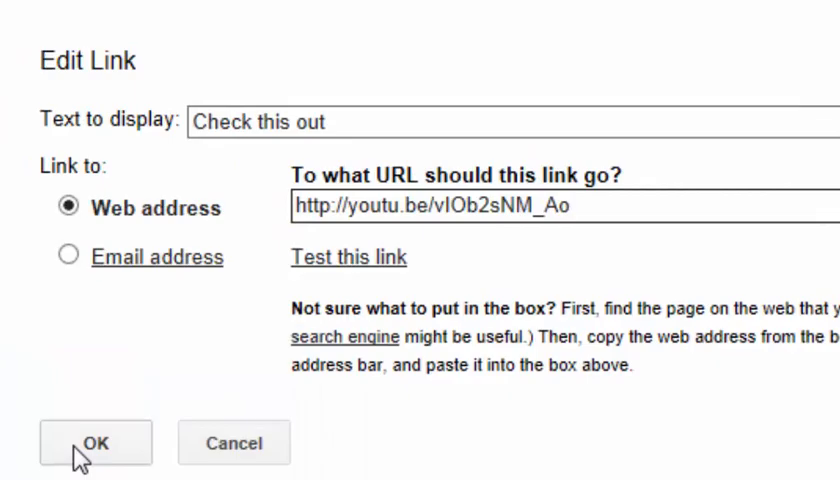
left_click(87, 443)
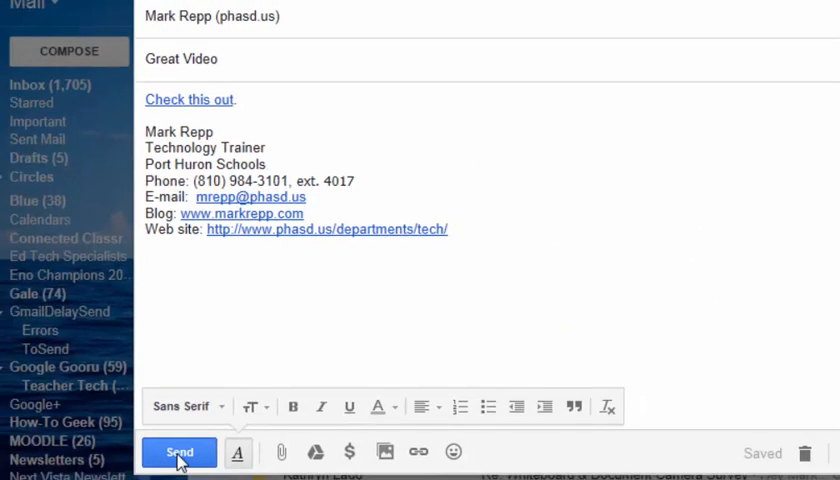
left_click(180, 452)
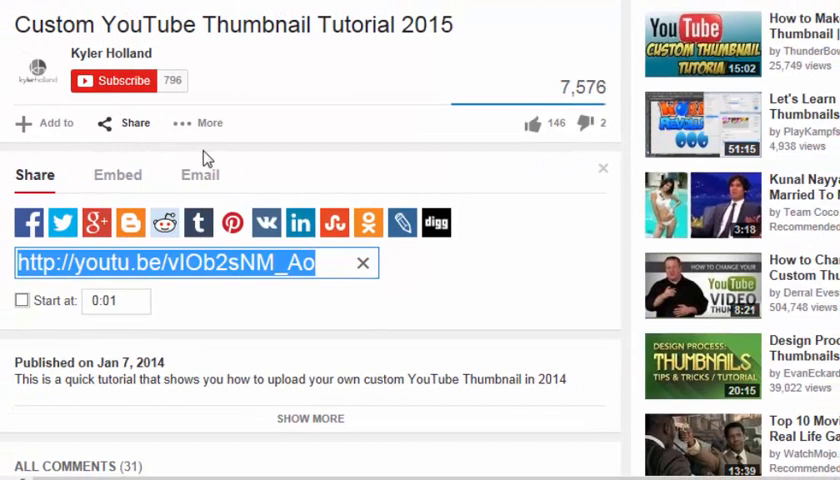
Step: Show the tutorial's iframe embed code on the Embed tab and copy it
left_click(117, 175)
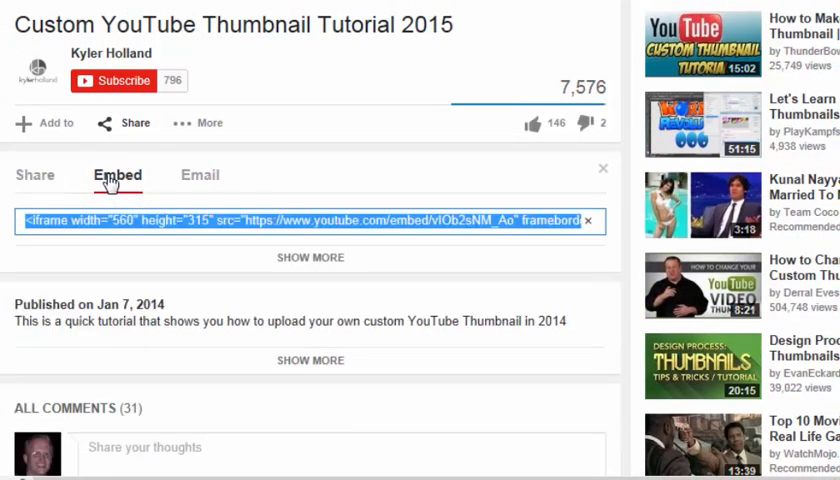
mouse_move(125, 196)
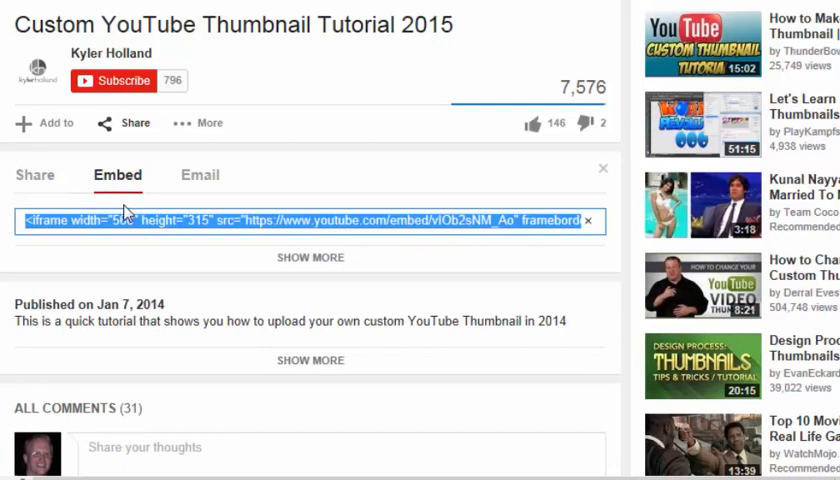
right_click(150, 221)
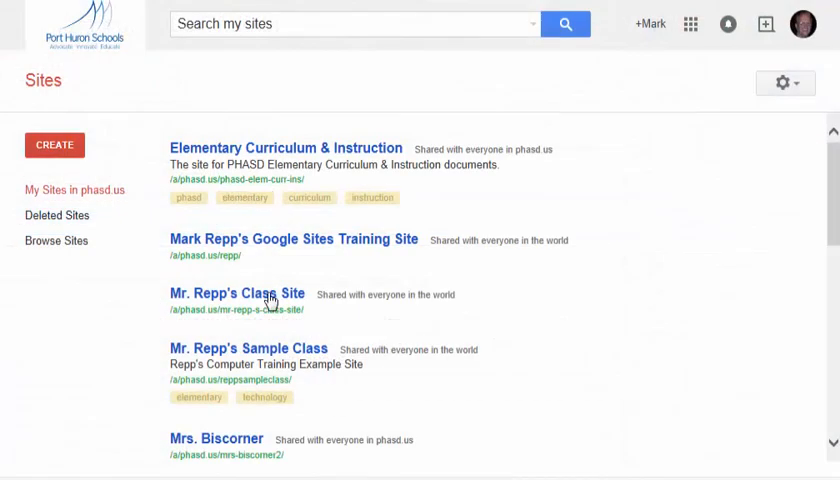
Step: On Mr. Repp's Class Site Home, add 'Great YouTube Tips' and the pasted iframe code, then save
left_click(237, 293)
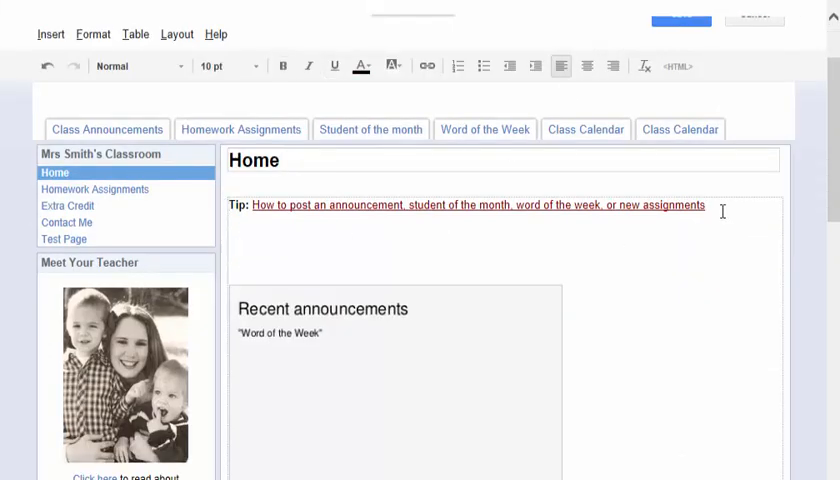
type("Great YouT")
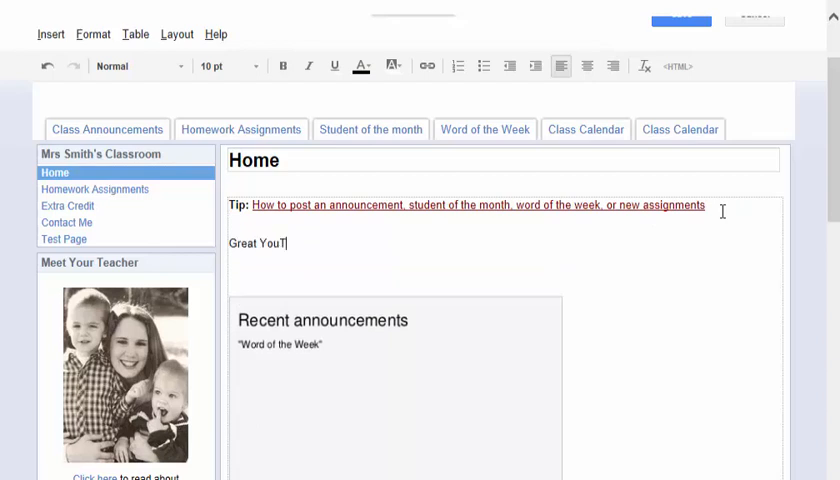
type("ube Tip")
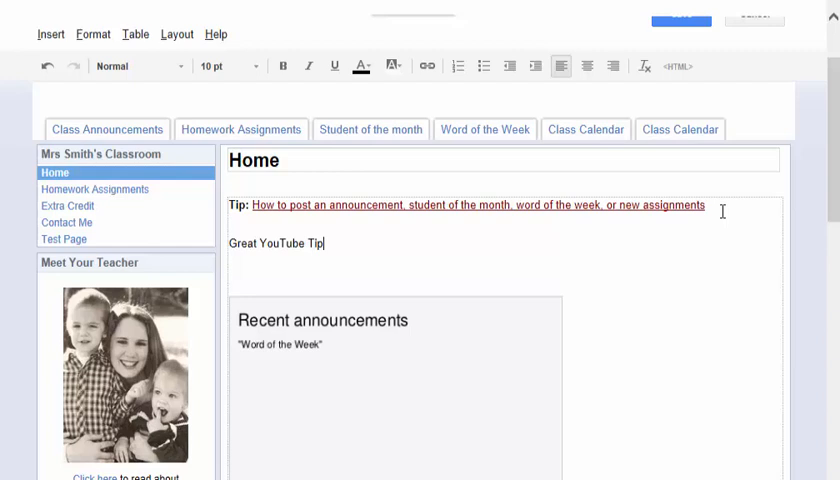
type("s")
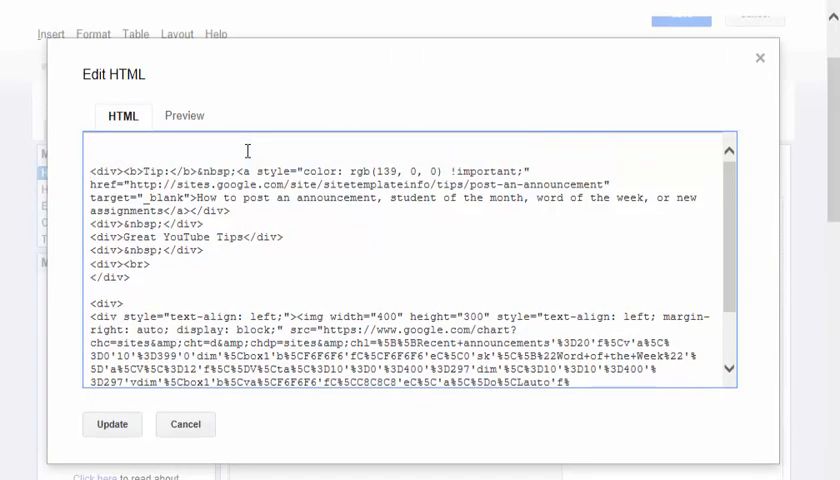
type("<iframe width=\"560\" height=\"315\" src=\"https://www.youtube.com/embed/vIOb2sNM_Ao\" frameborder=\"0\" allowfullscreen></iframe>")
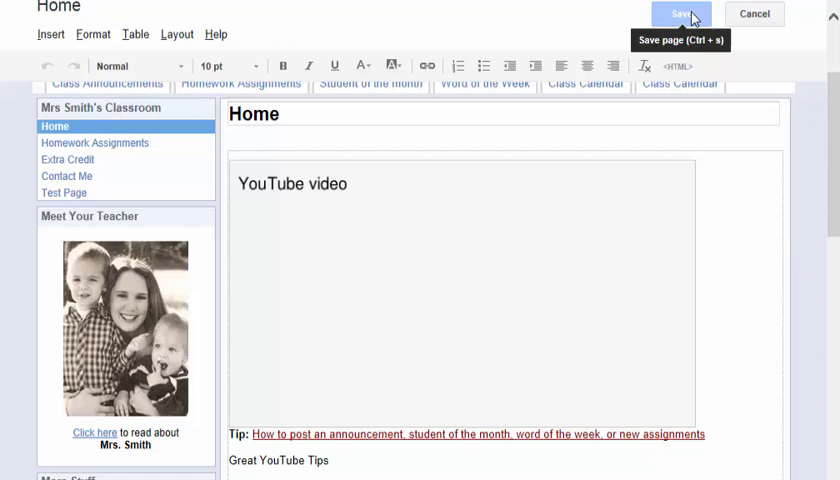
left_click(675, 12)
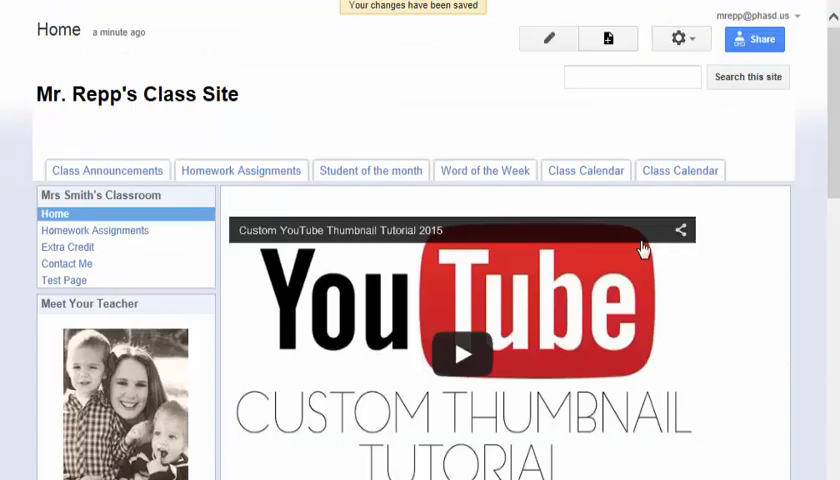
scroll("down", 3)
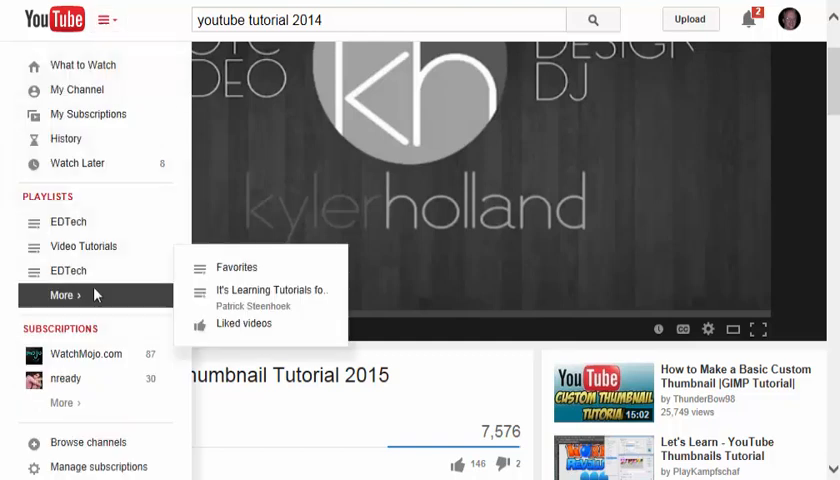
mouse_move(60, 328)
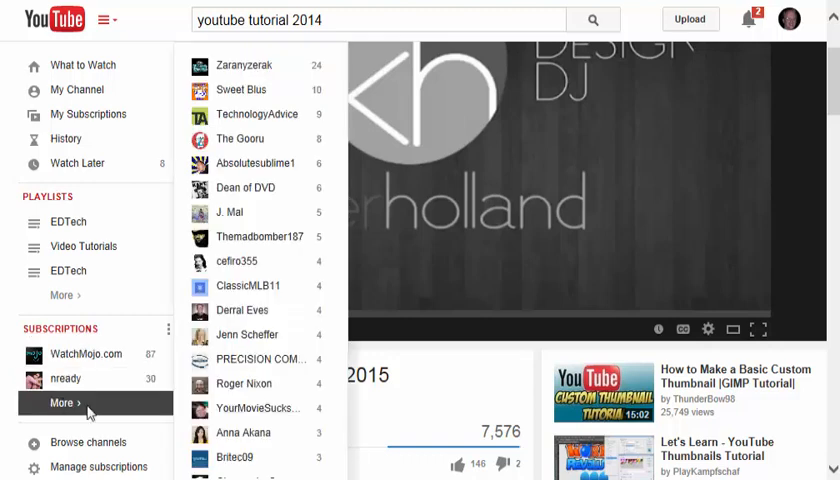
Step: Scroll through the expanded list of playlists and subscriptions in the guide menu
scroll("down", 3)
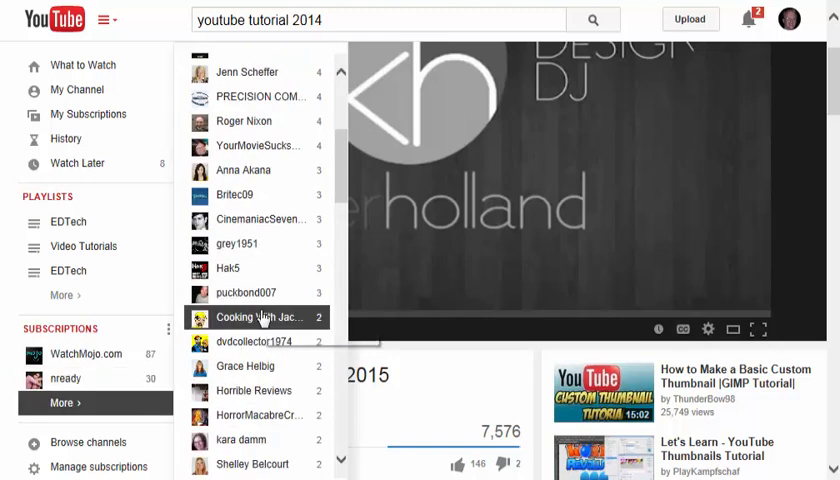
scroll("down", 3)
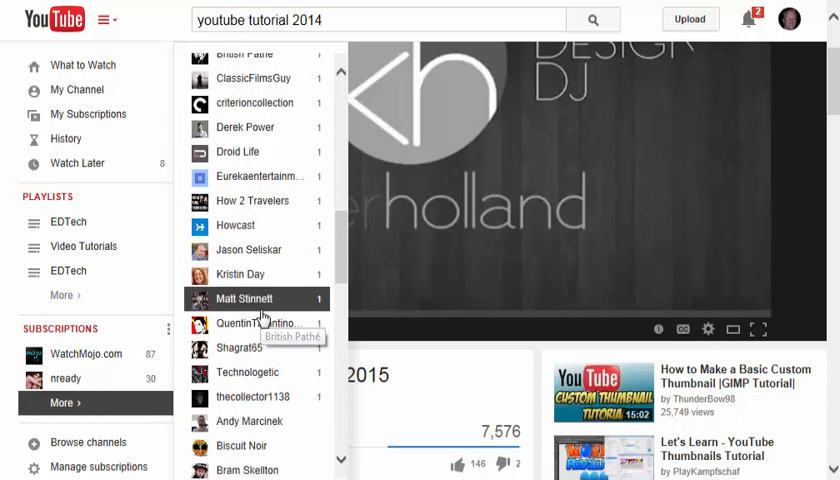
scroll("down", 3)
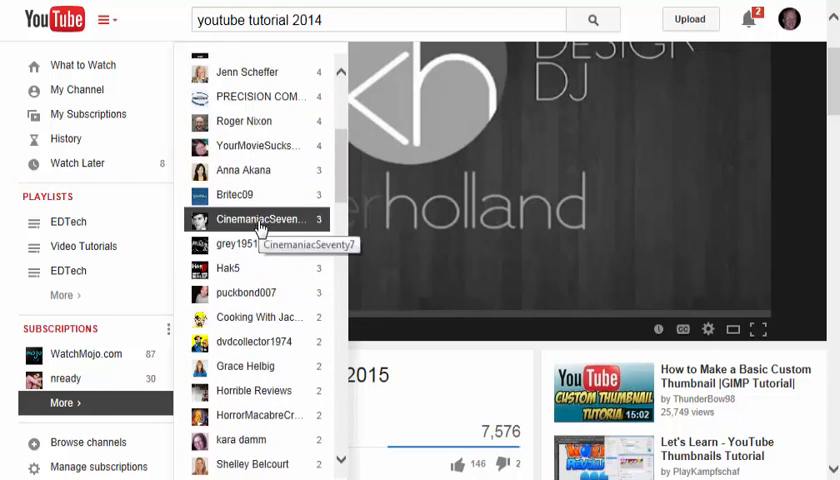
scroll("down", 3)
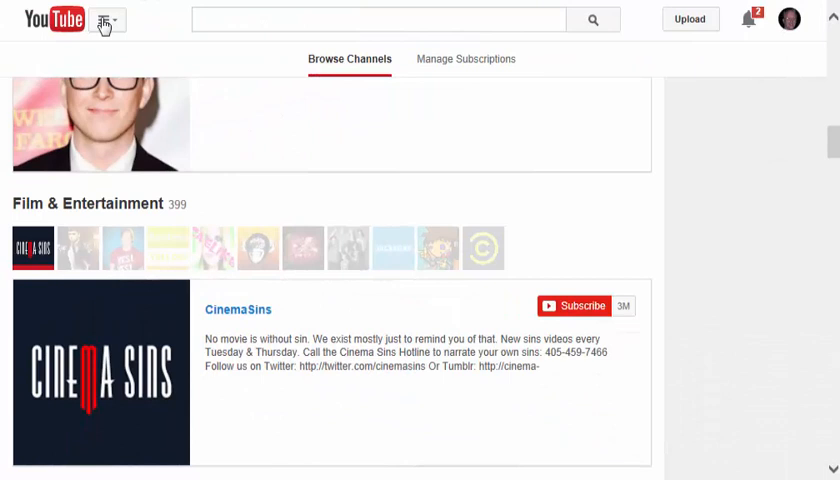
Step: Open Manage subscriptions from the guide menu and scroll the 88 subscribed channels past Derek Power
left_click(104, 20)
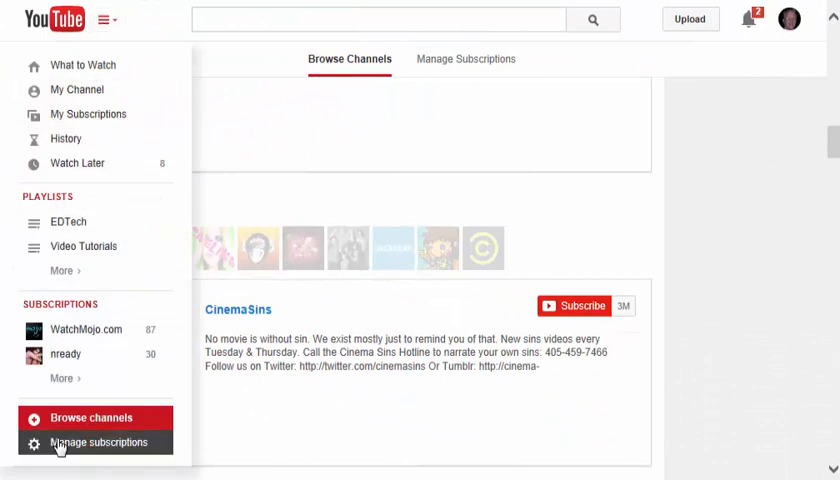
left_click(99, 443)
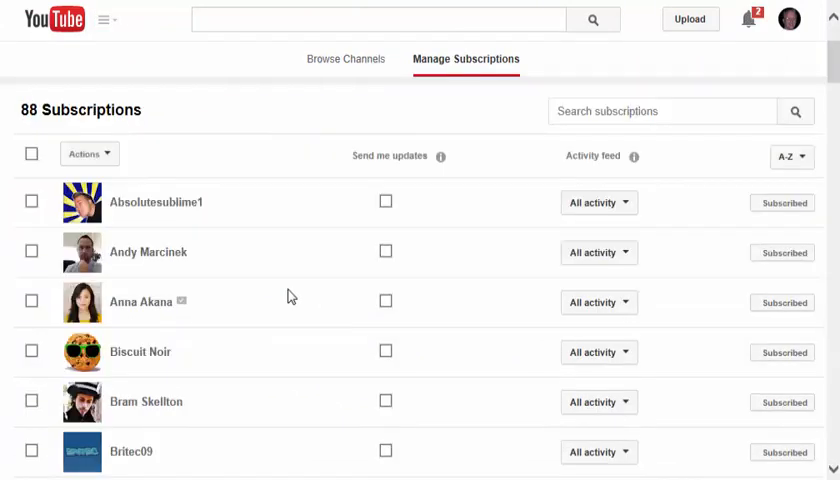
mouse_move(395, 199)
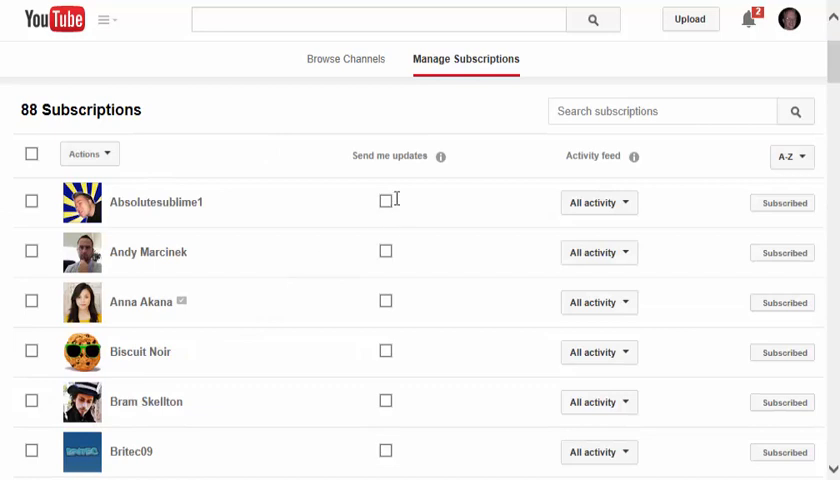
scroll("down", 3)
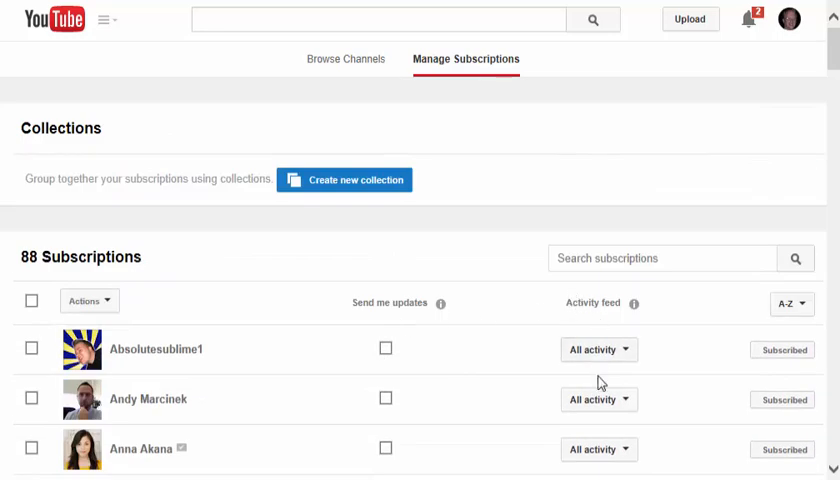
scroll("down", 3)
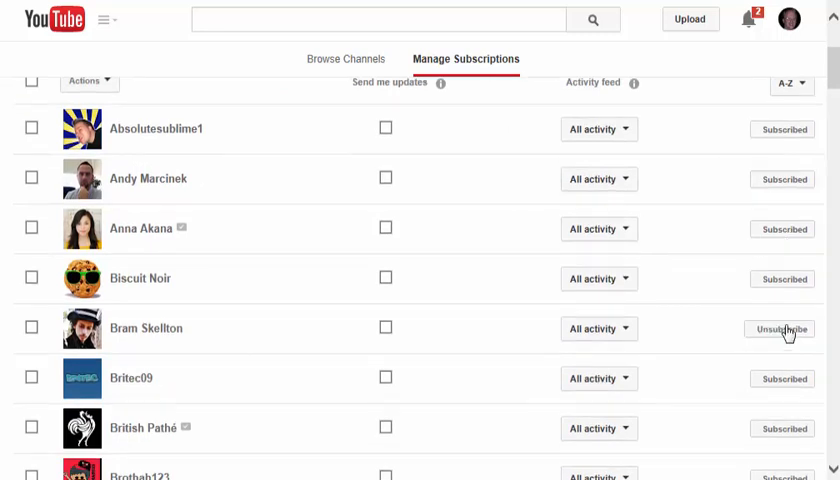
scroll("down", 3)
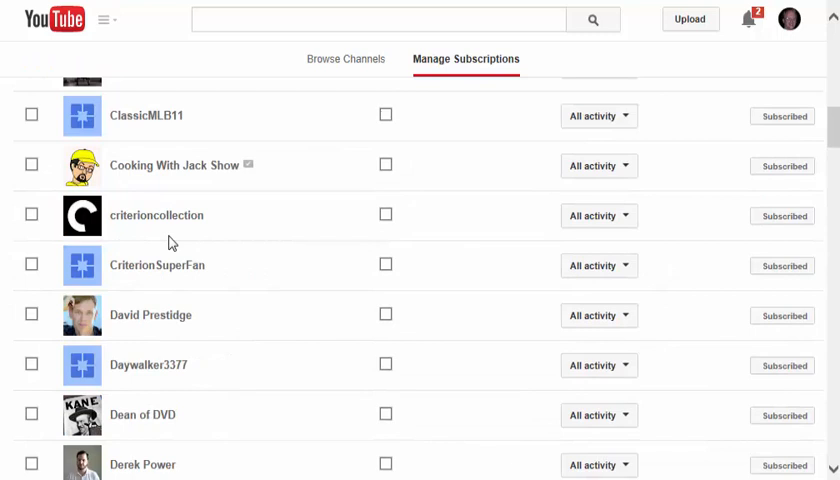
scroll("down", 3)
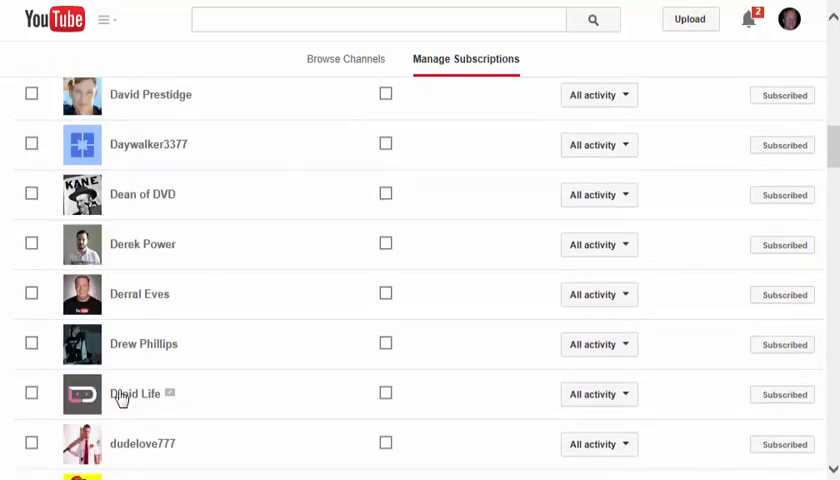
mouse_move(139, 299)
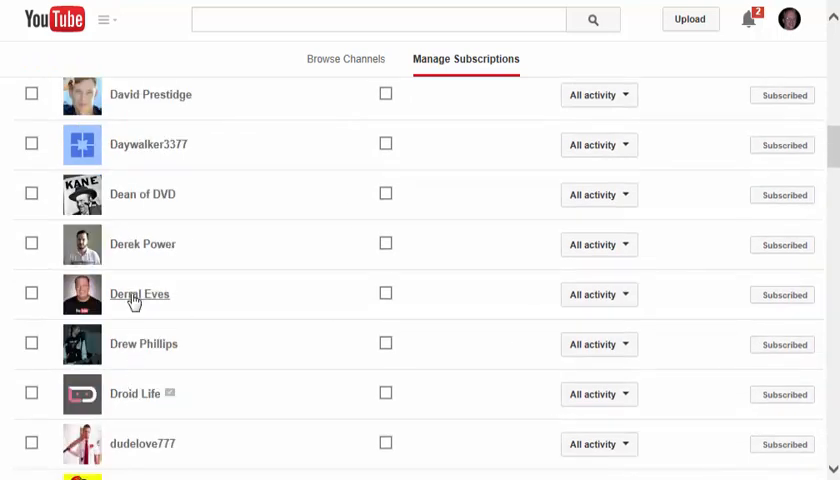
Step: View Derral Eves's About page and start a message reading 'Great work, De'
left_click(139, 294)
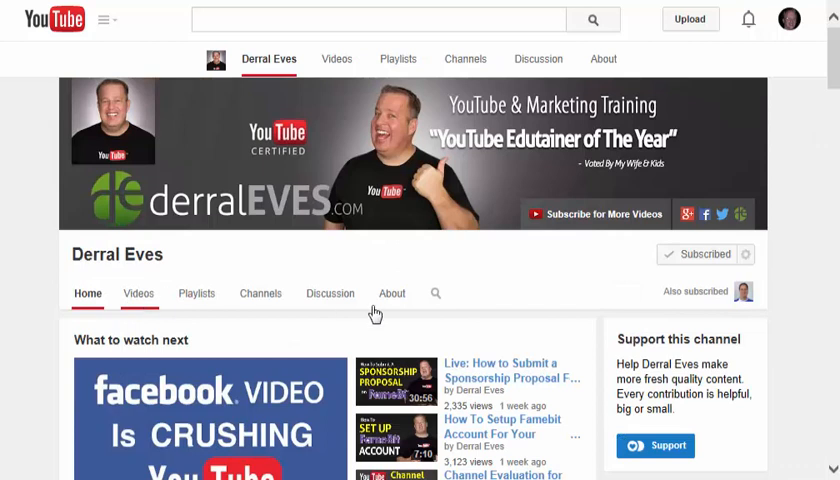
scroll("down", 3)
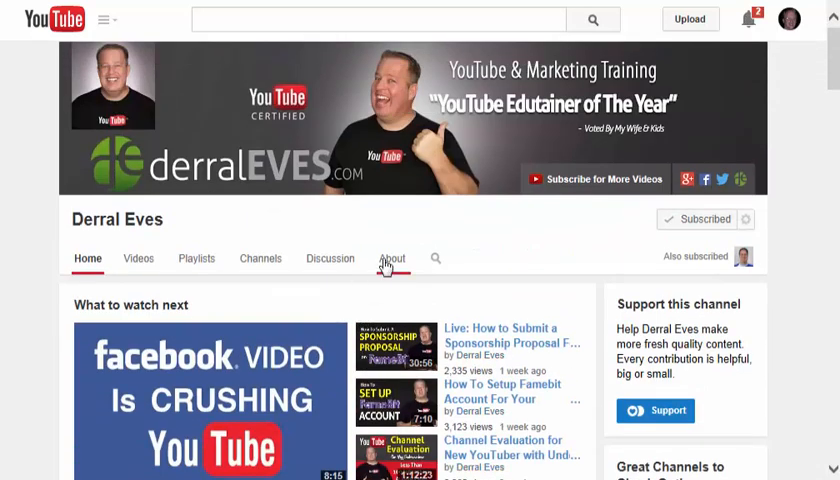
left_click(392, 258)
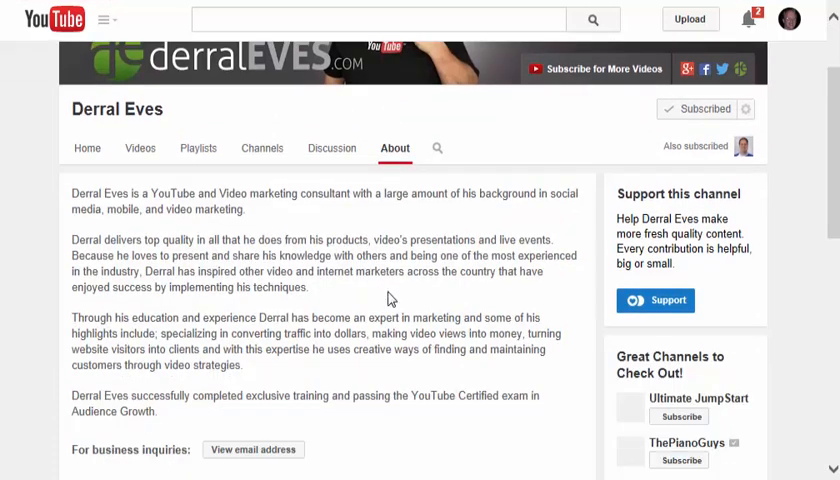
scroll("down", 3)
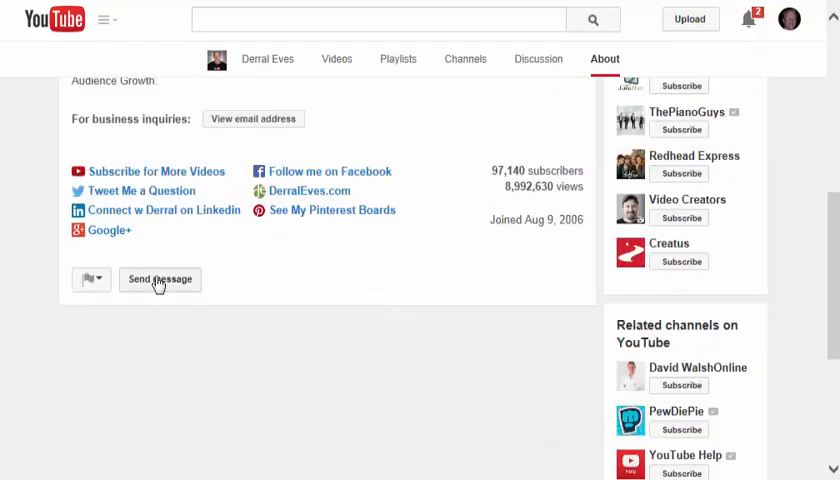
mouse_move(220, 180)
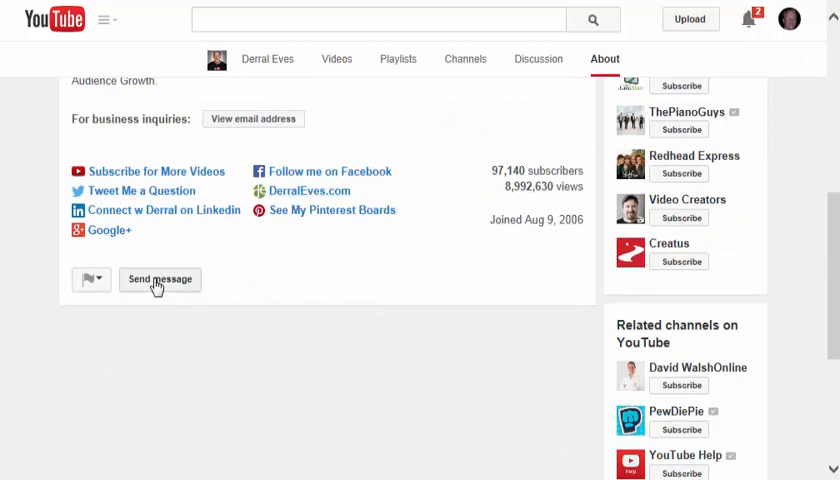
left_click(159, 279)
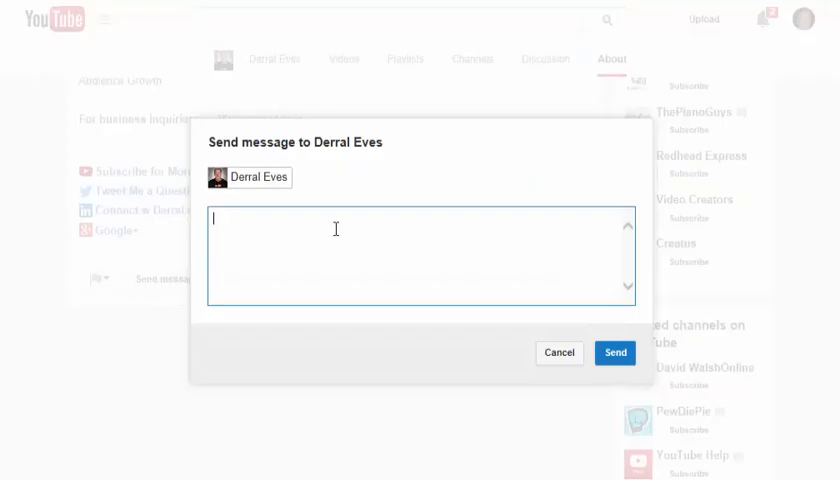
type("Great work, De")
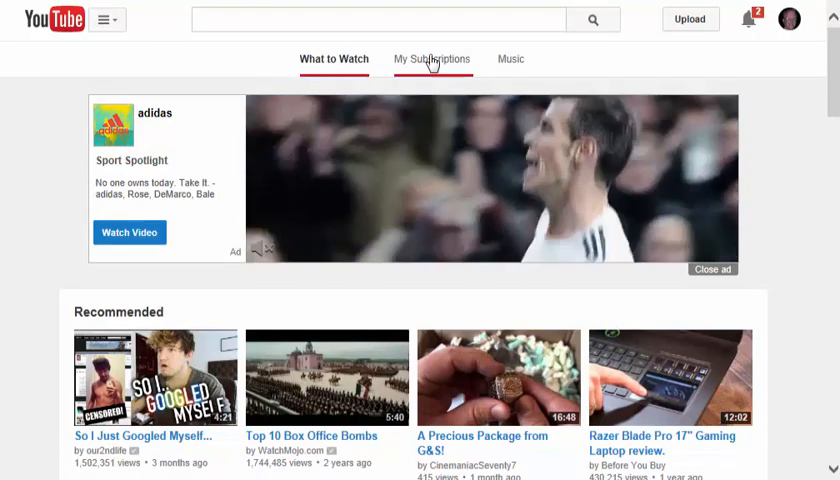
Step: View the My Subscriptions feed, then open Connected accounts settings for Facebook and Twitter
left_click(432, 59)
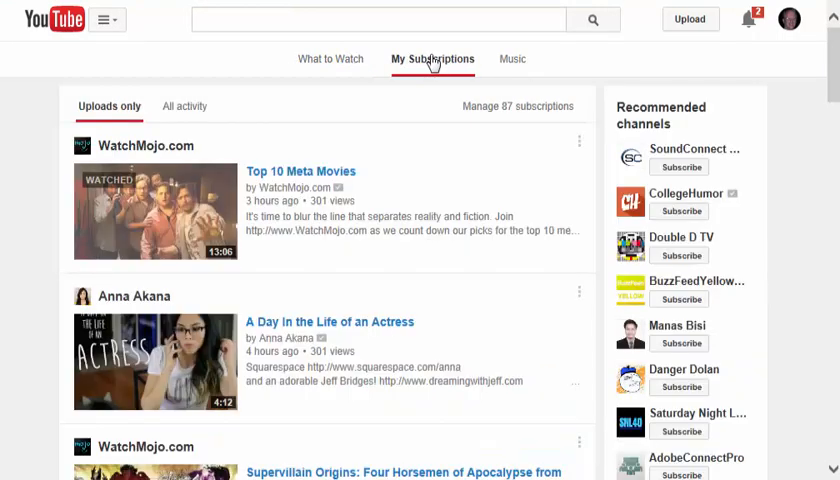
mouse_move(793, 29)
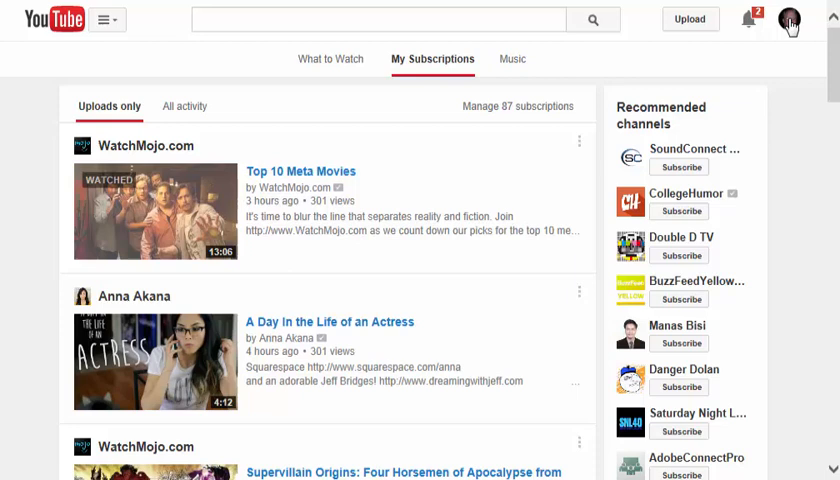
left_click(793, 22)
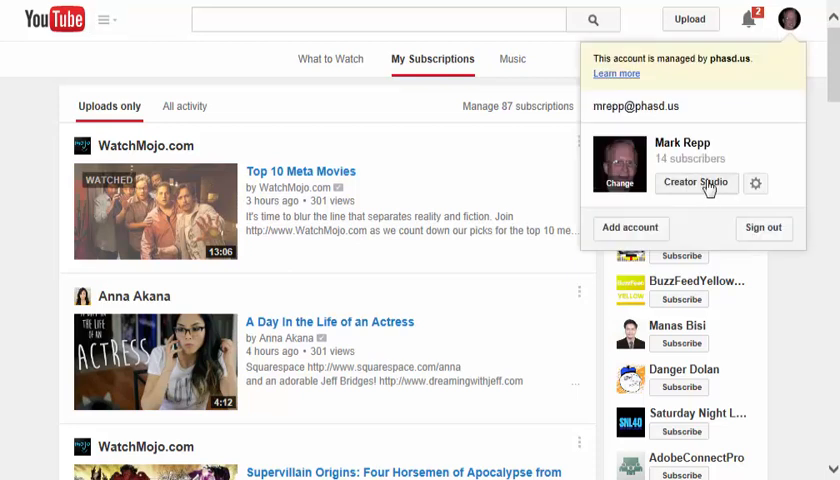
mouse_move(756, 186)
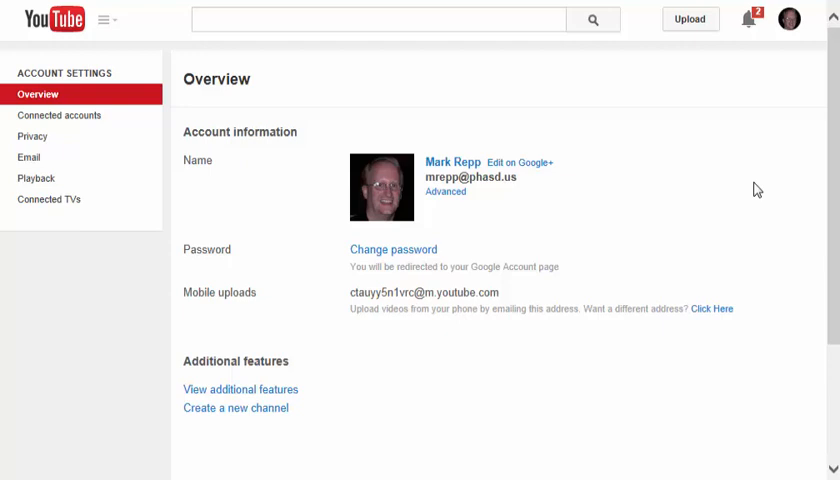
left_click(59, 115)
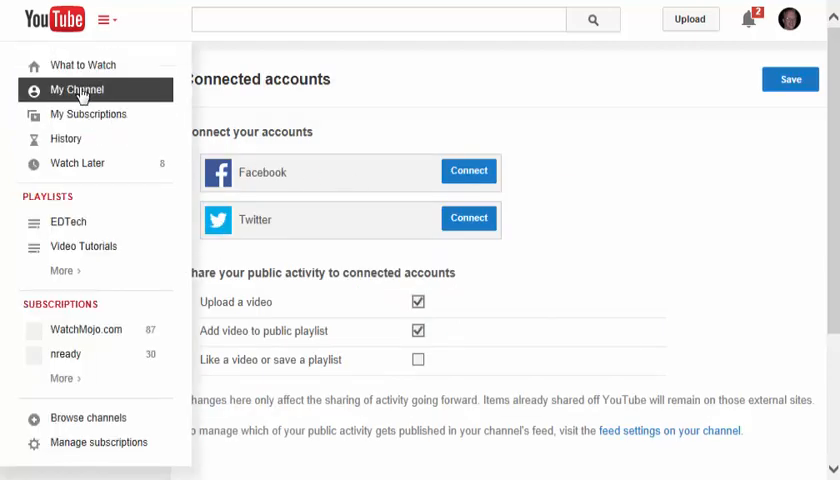
left_click(76, 89)
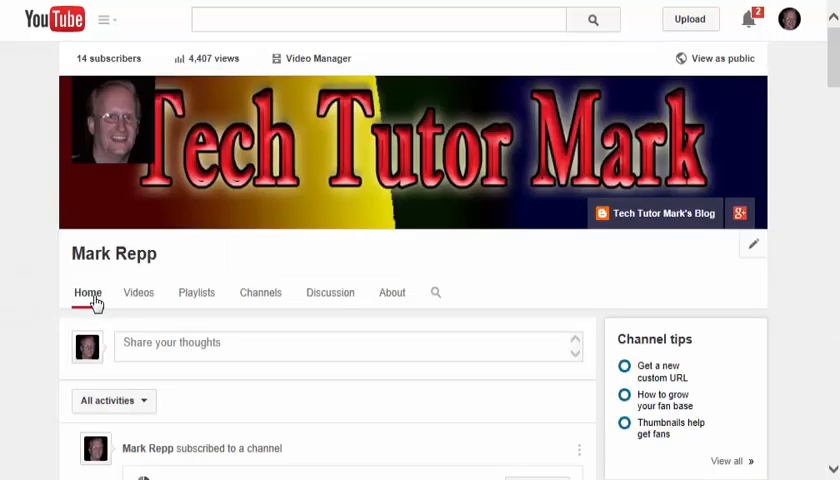
left_click(138, 292)
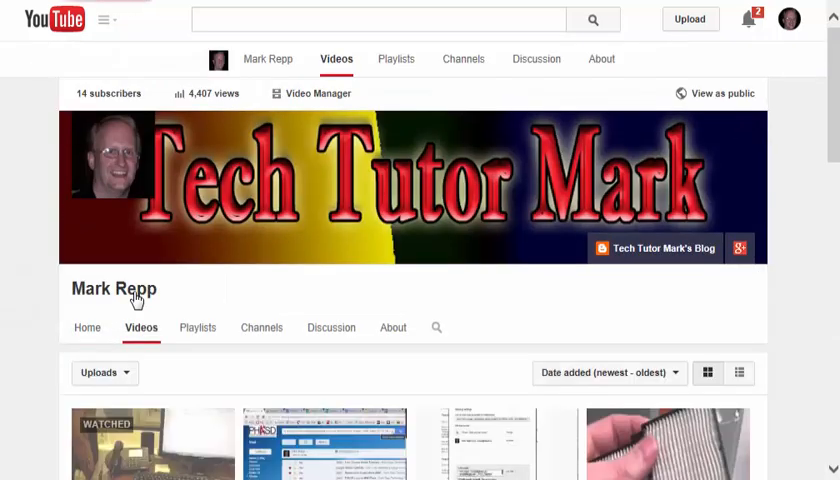
scroll("down", 3)
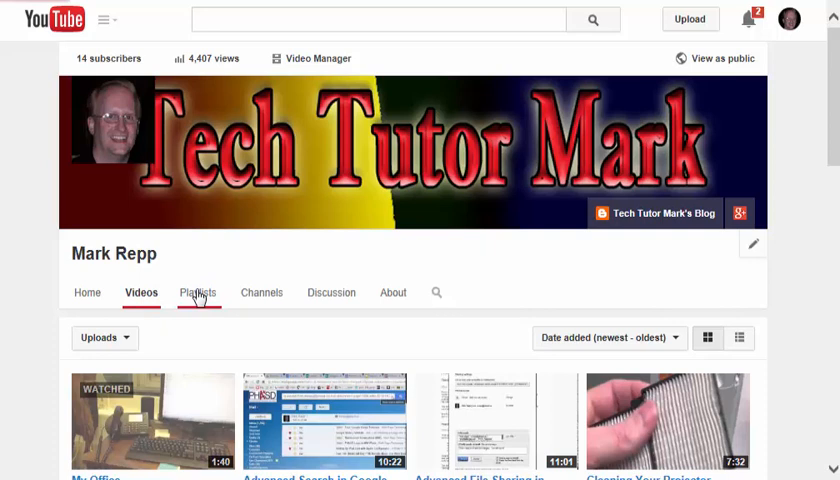
left_click(199, 292)
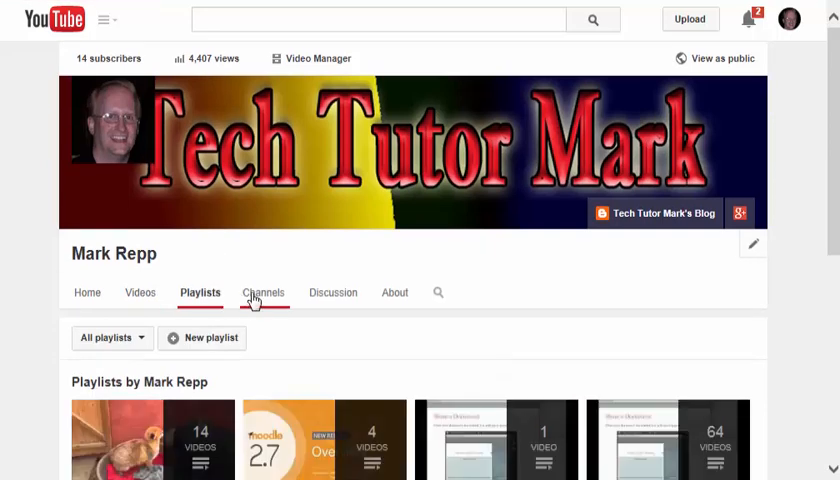
left_click(263, 292)
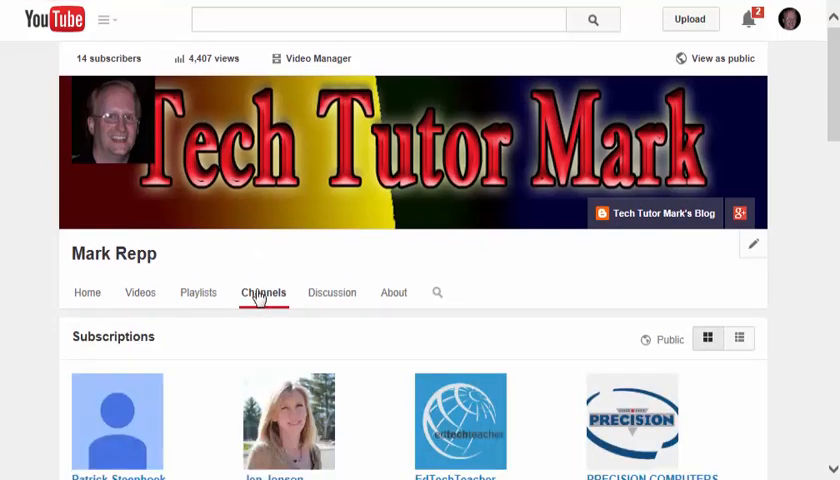
left_click(333, 292)
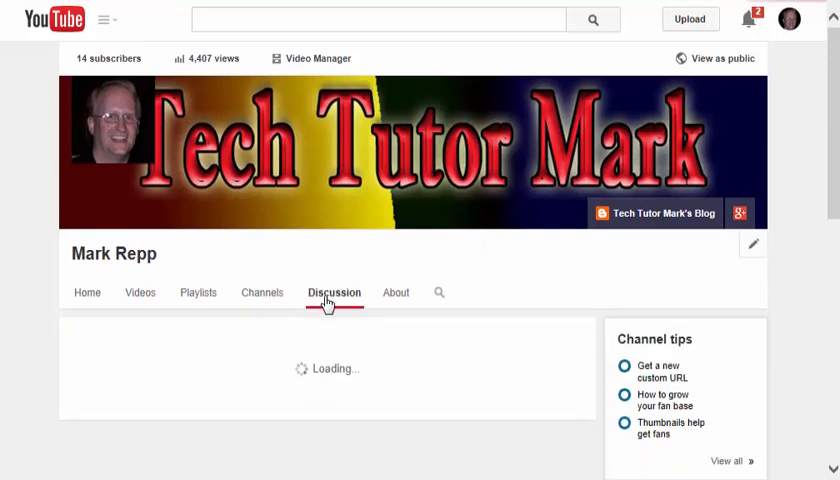
left_click(333, 292)
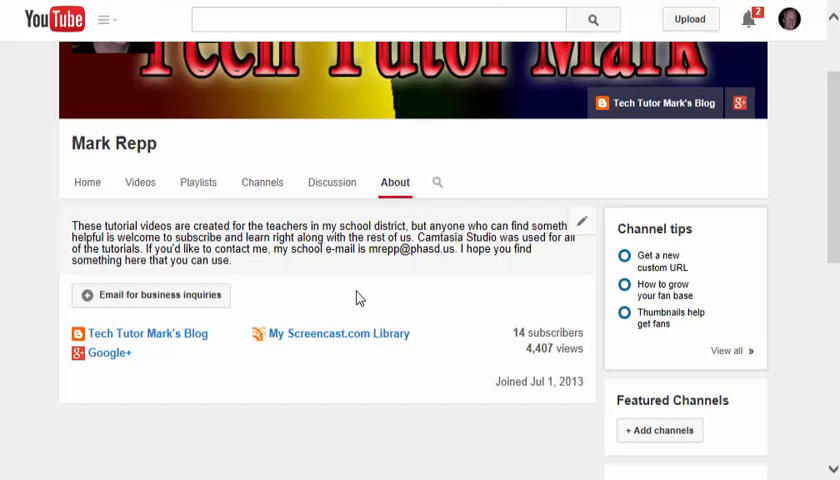
scroll("down", 3)
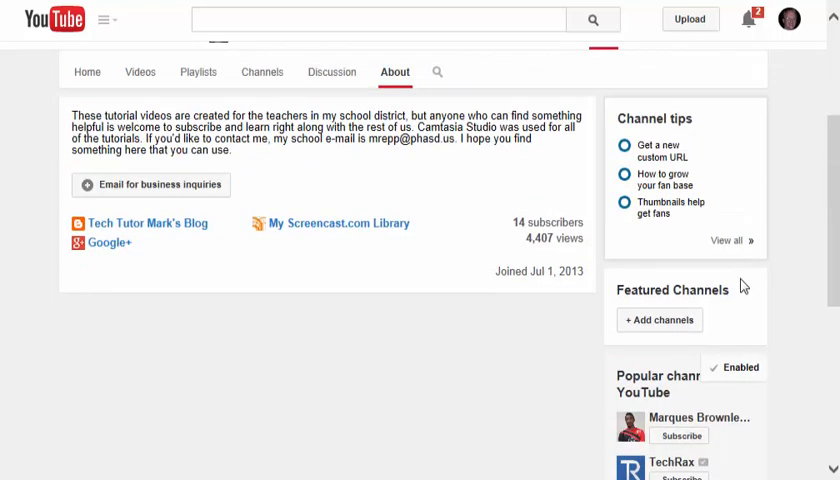
scroll("up", 3)
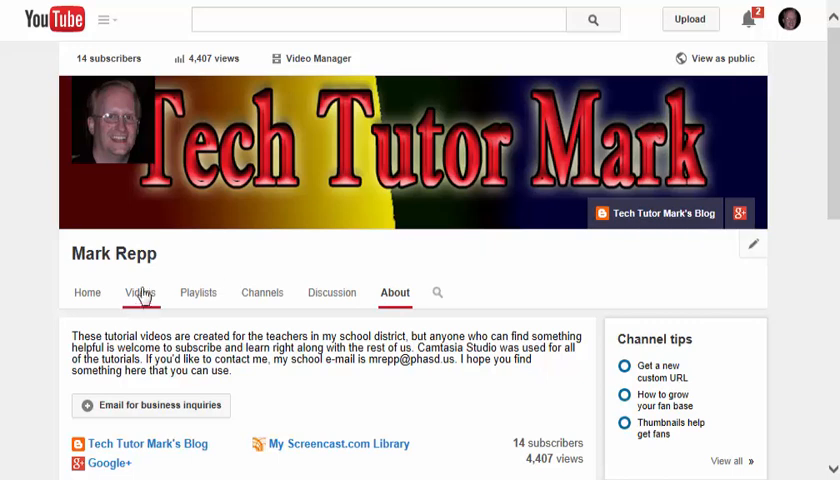
Step: Switch Mark Repp's uploads from grid to list view with descriptions and browse them
left_click(140, 292)
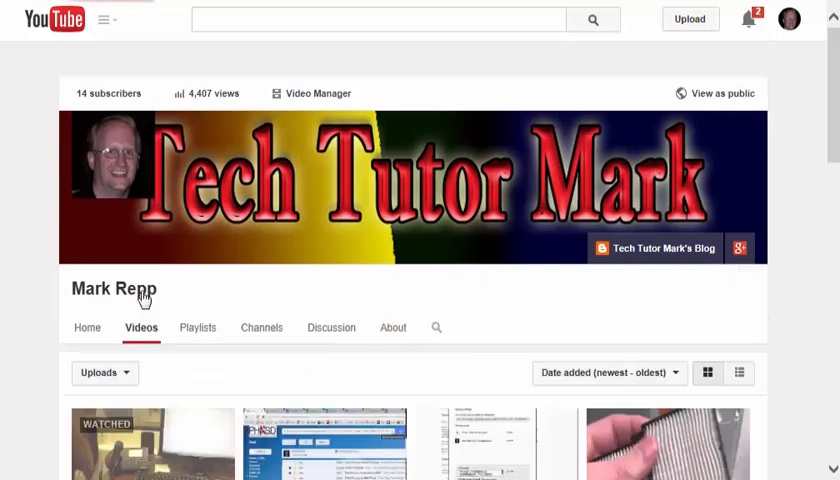
scroll("down", 3)
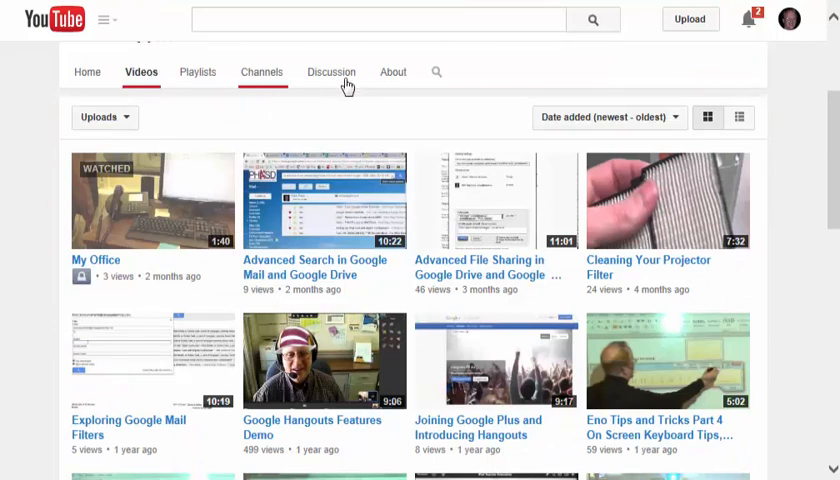
mouse_move(708, 117)
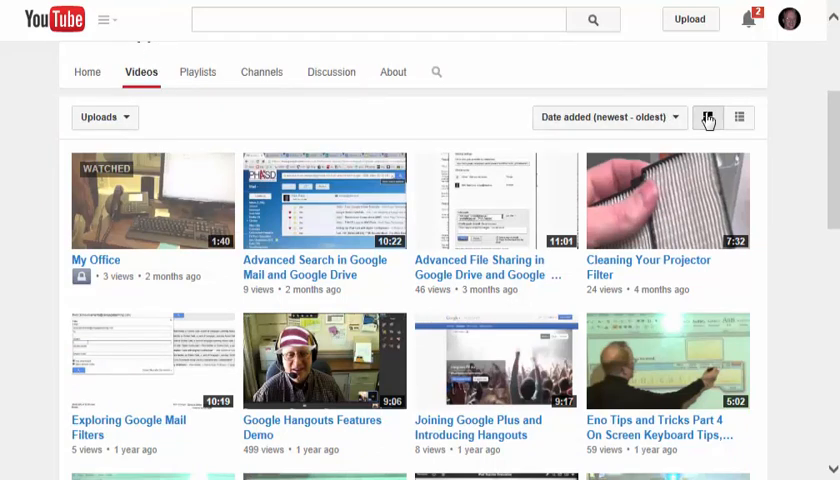
scroll("down", 3)
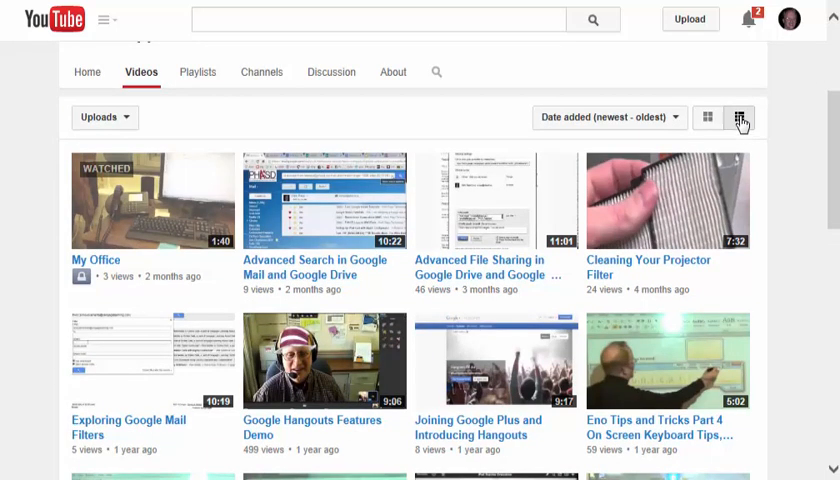
left_click(738, 116)
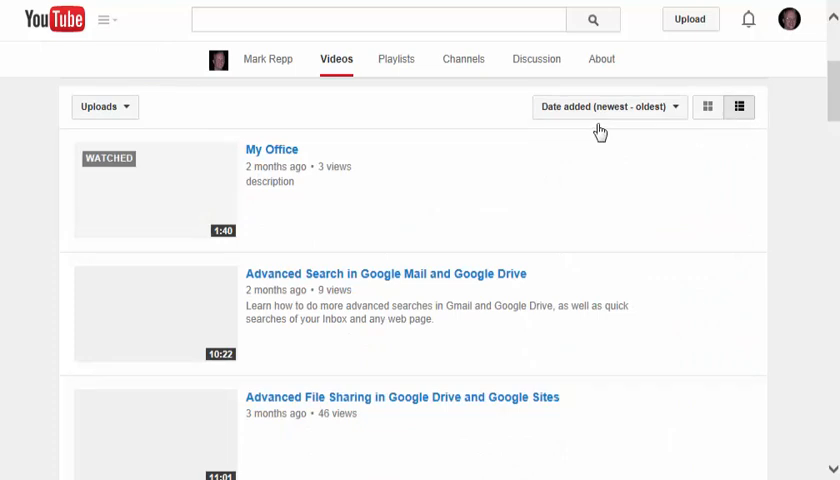
scroll("down", 3)
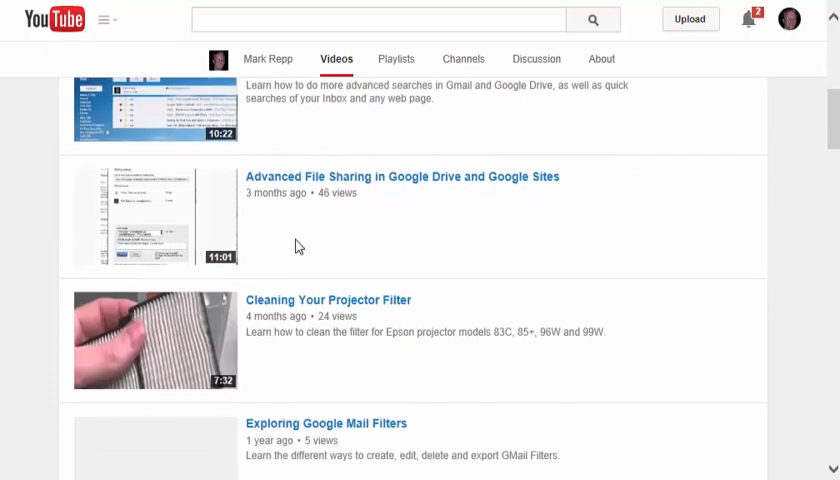
scroll("down", 3)
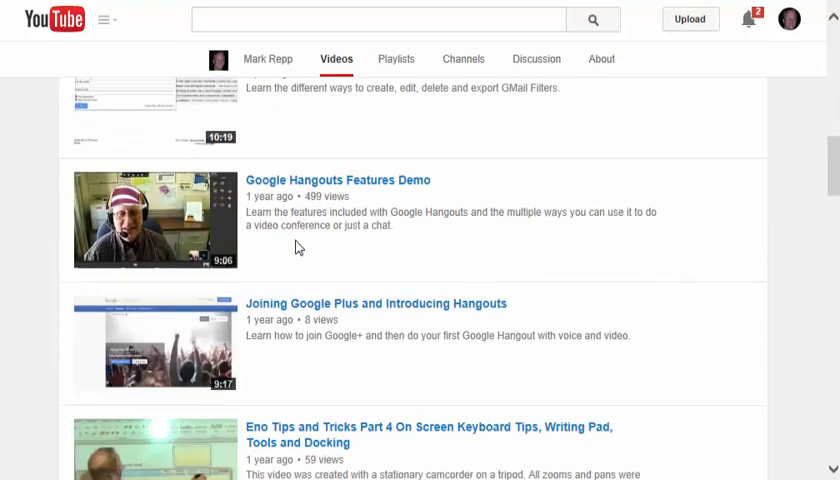
scroll("up", 3)
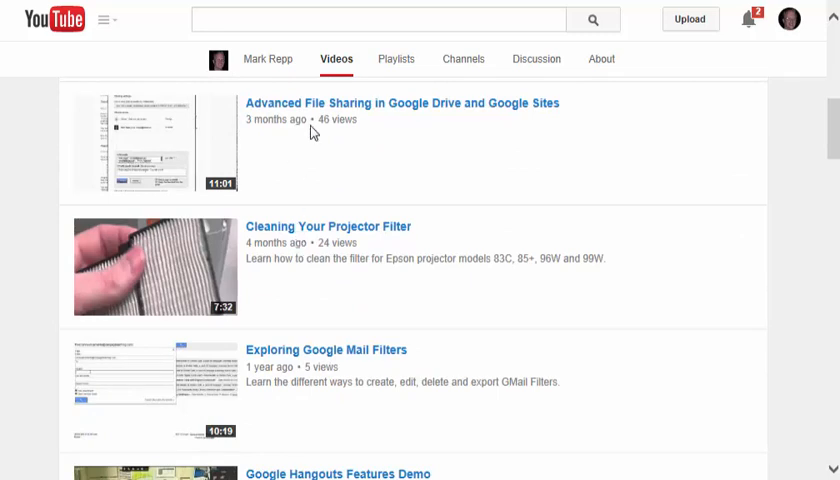
scroll("down", 3)
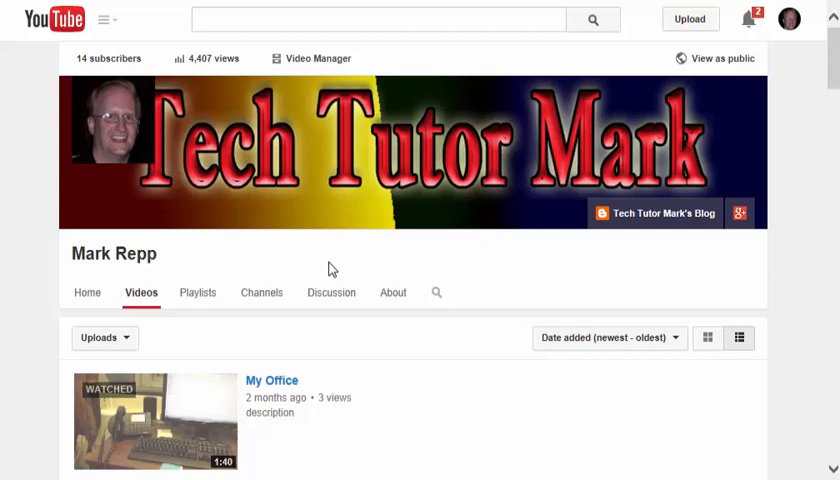
mouse_move(306, 64)
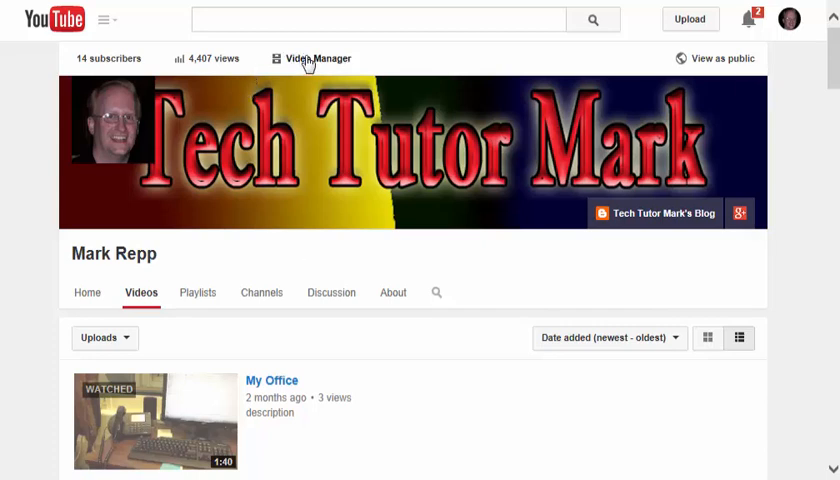
left_click(318, 56)
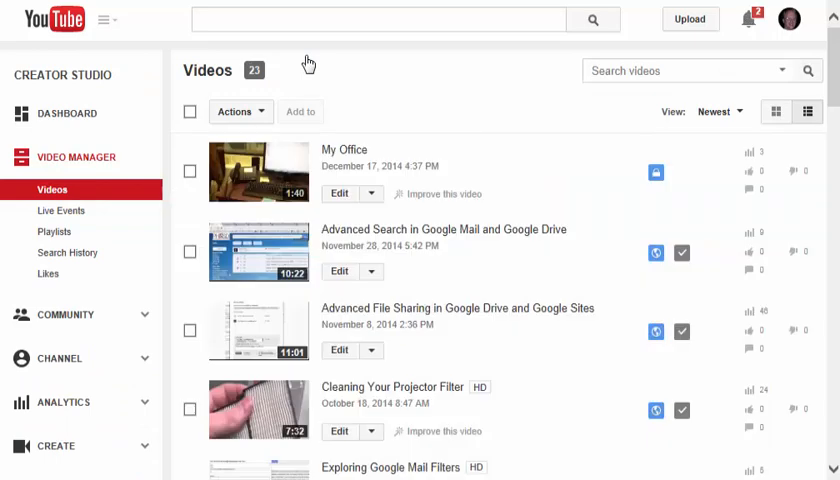
scroll("down", 3)
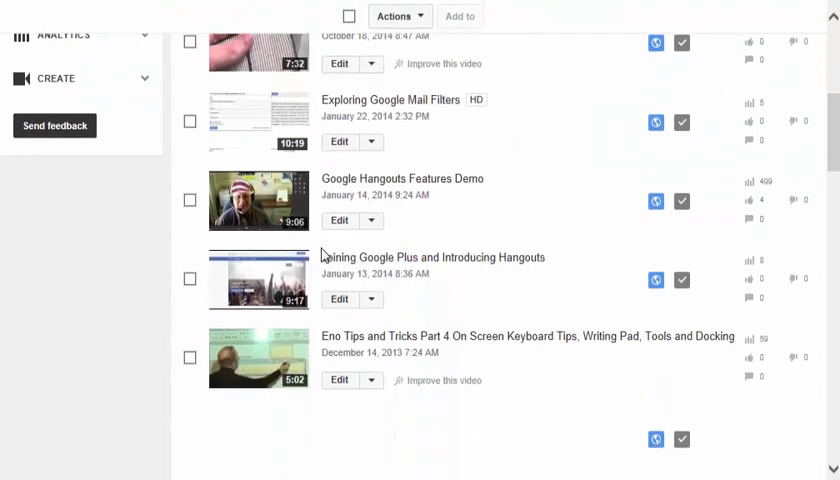
scroll("up", 3)
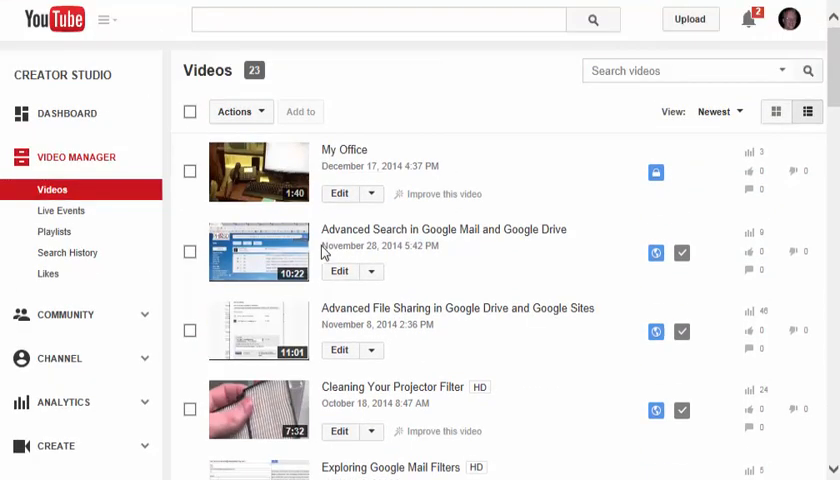
mouse_move(343, 198)
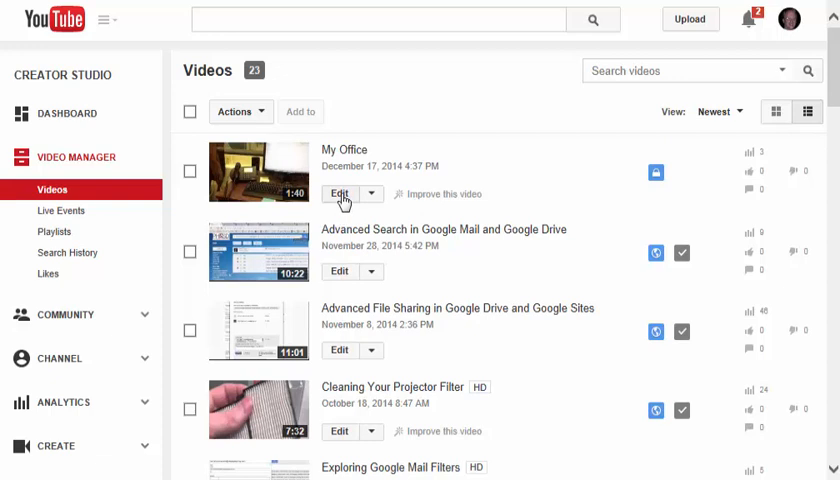
mouse_move(375, 199)
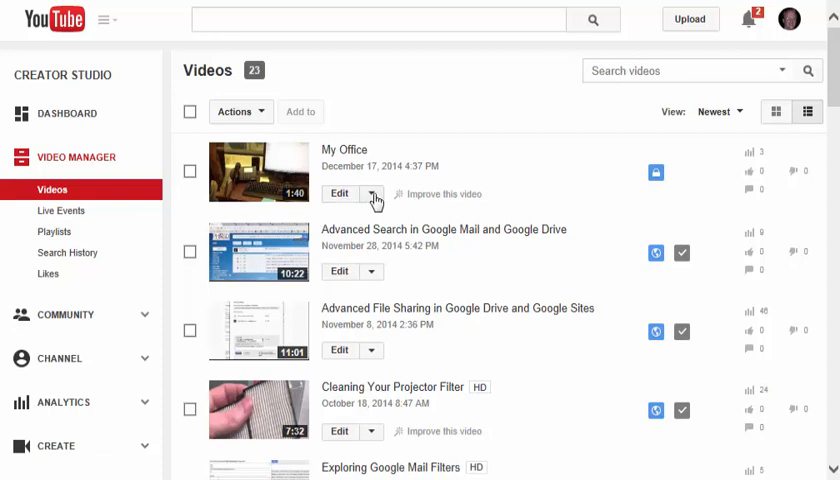
left_click(371, 193)
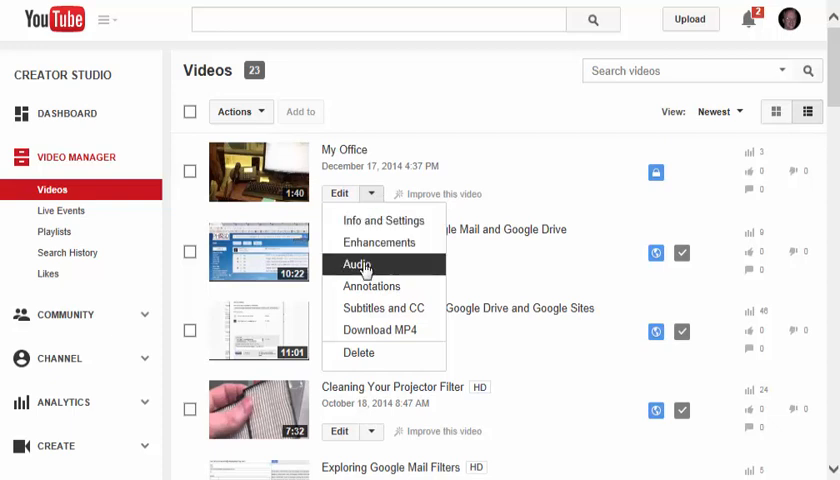
mouse_move(371, 286)
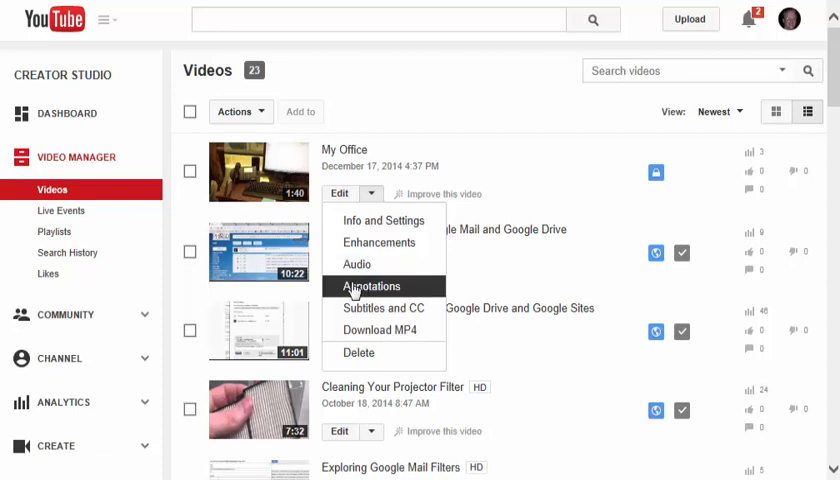
mouse_move(390, 290)
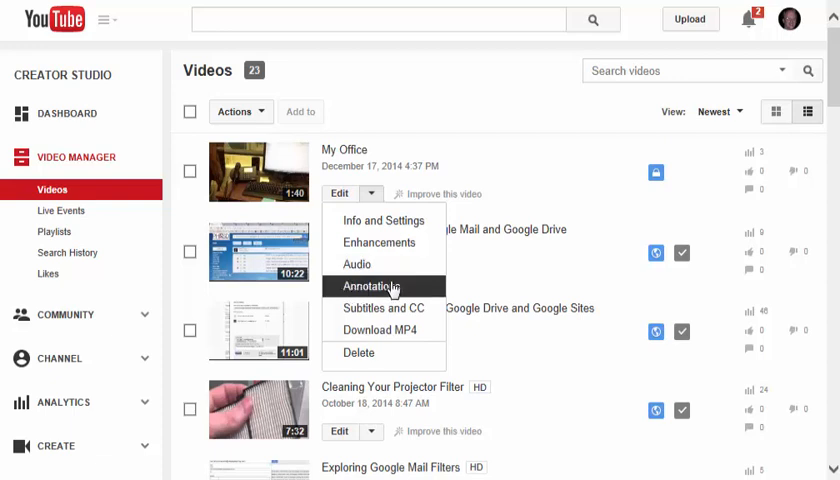
mouse_move(406, 308)
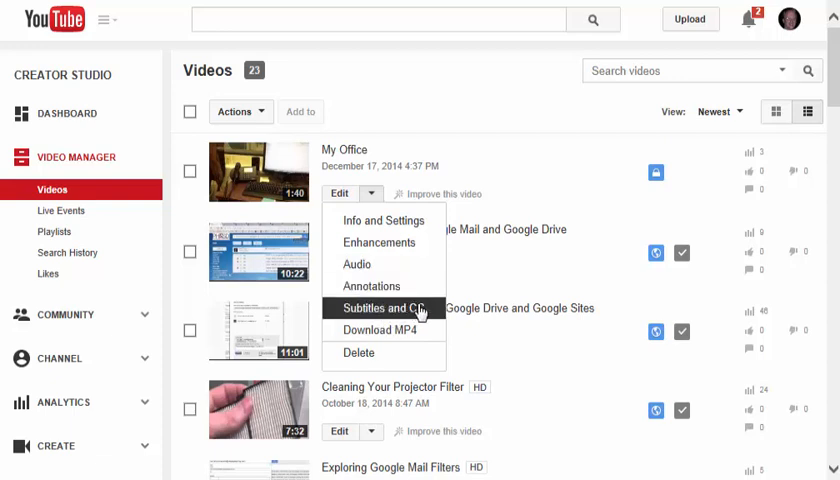
mouse_move(383, 330)
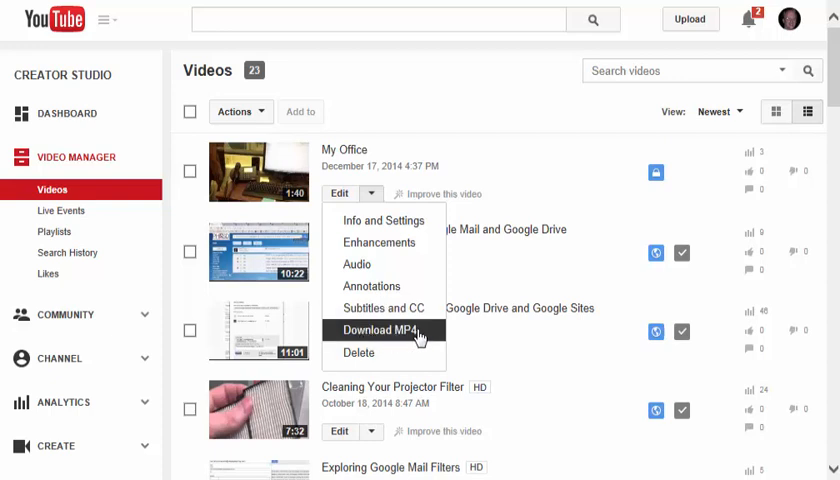
mouse_move(358, 352)
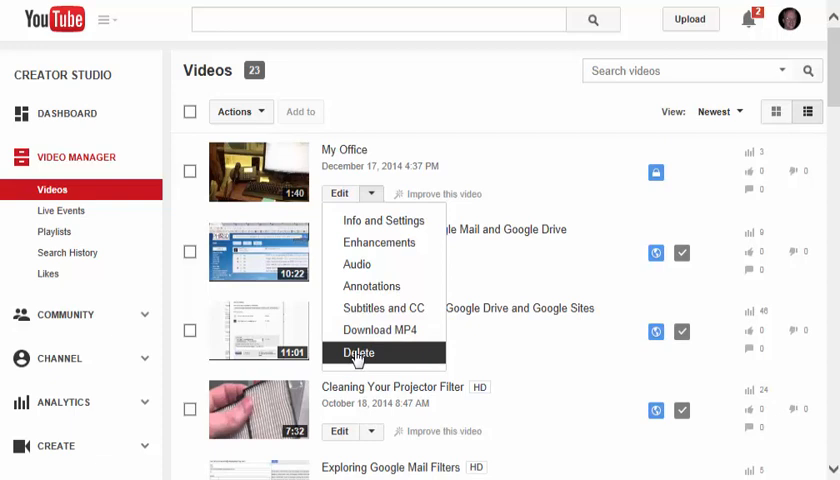
mouse_move(515, 160)
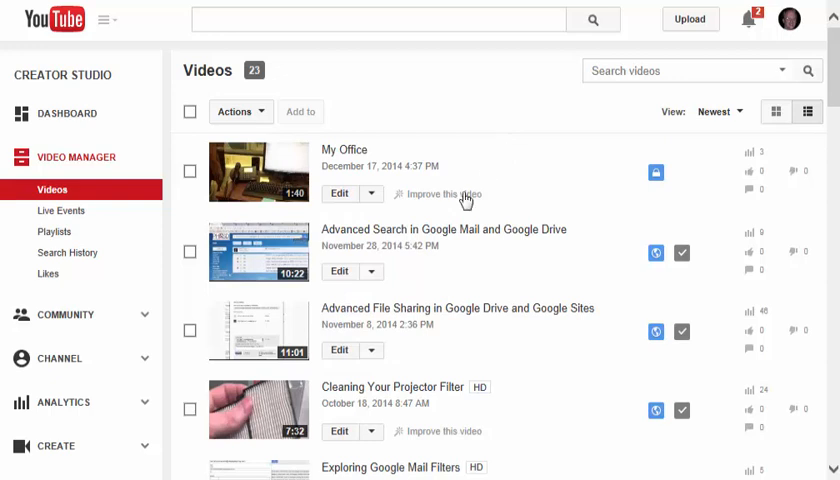
mouse_move(340, 271)
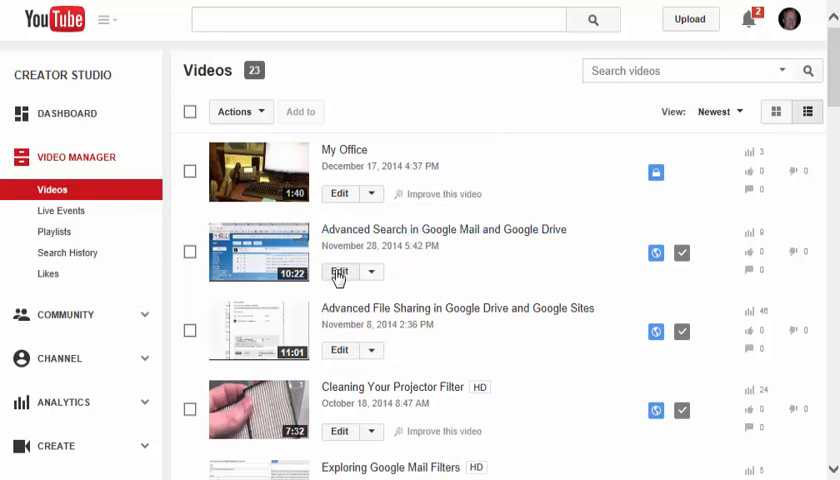
Step: Edit 'Advanced Search in Google Mail and Google Drive' and review its title, description and tags
left_click(340, 271)
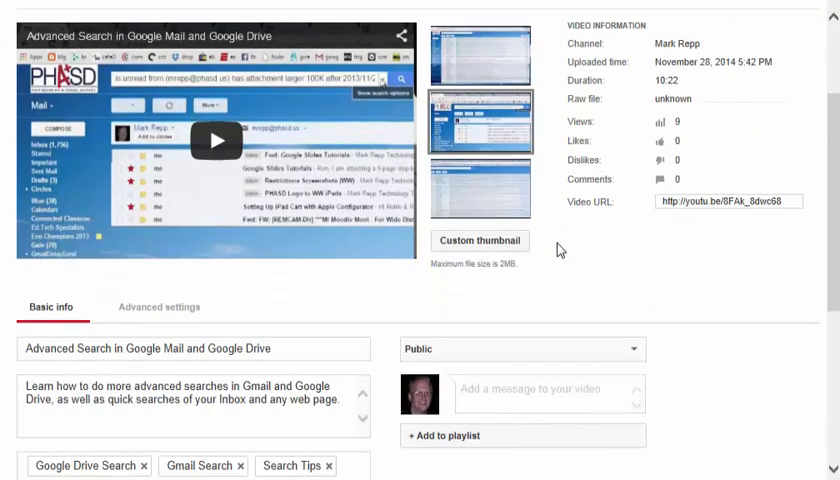
scroll("down", 3)
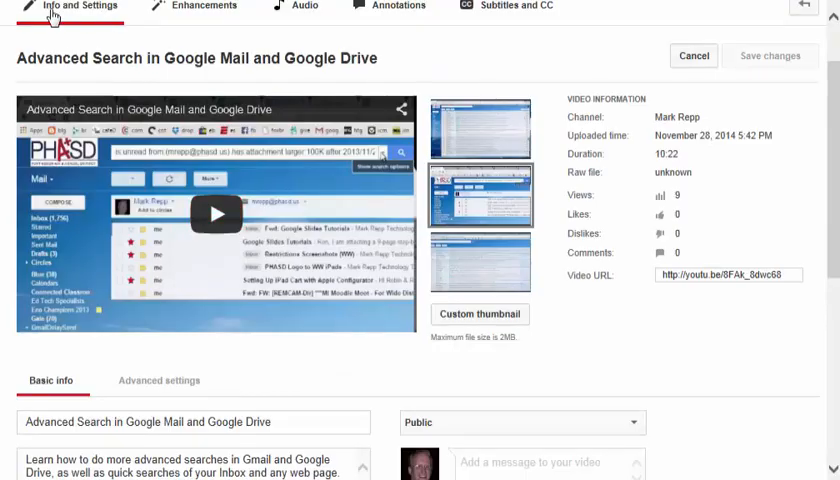
scroll("down", 3)
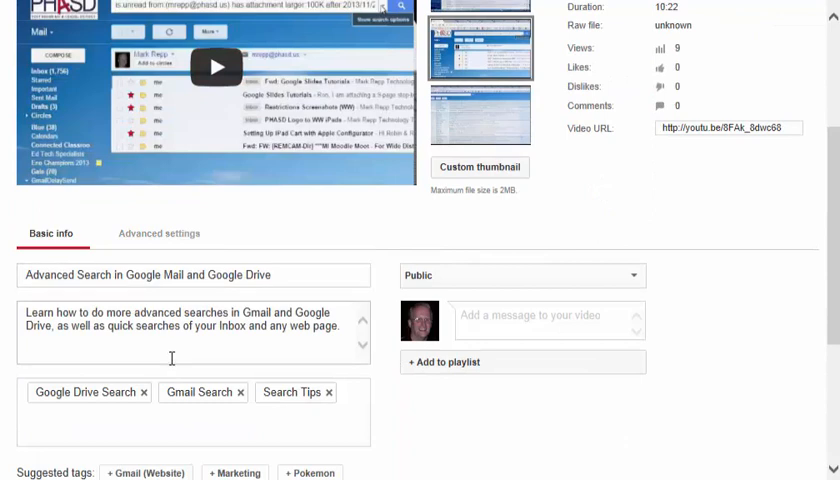
scroll("up", 3)
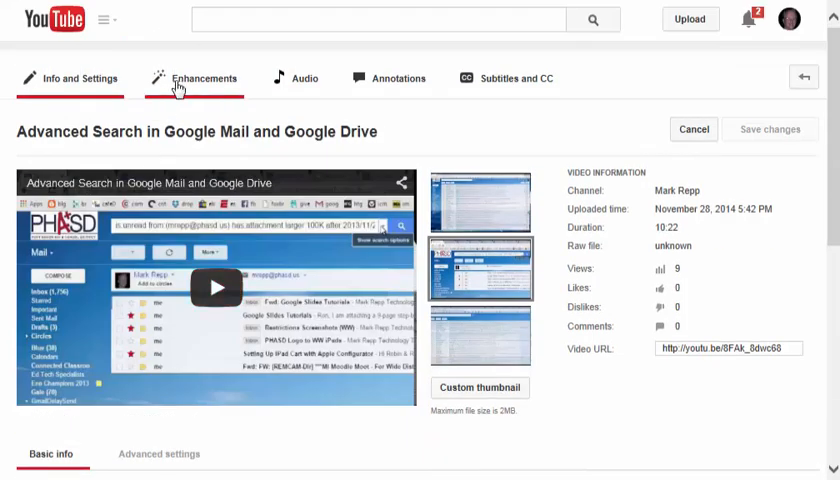
Step: Switch to the Enhancements tab showing Quick fixes and the original-versus-preview comparison
left_click(203, 79)
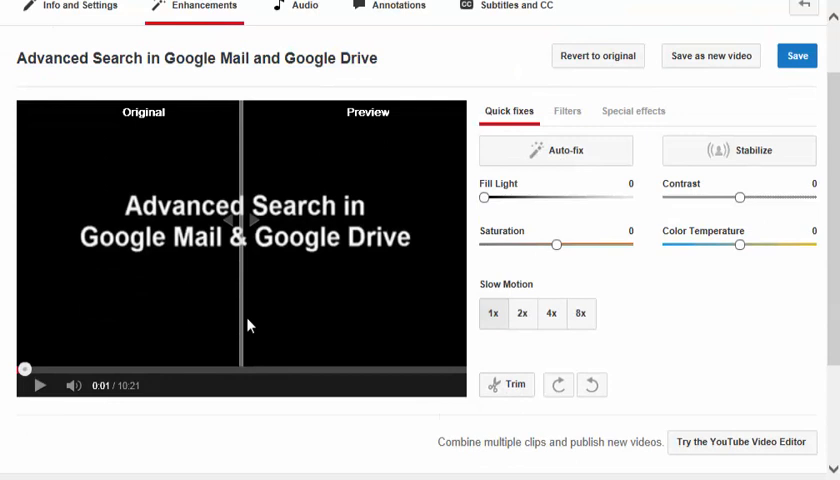
mouse_move(507, 384)
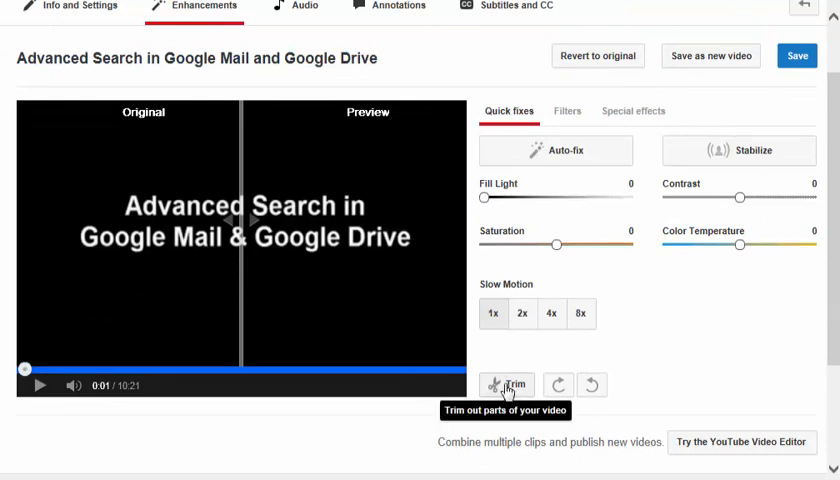
mouse_move(563, 152)
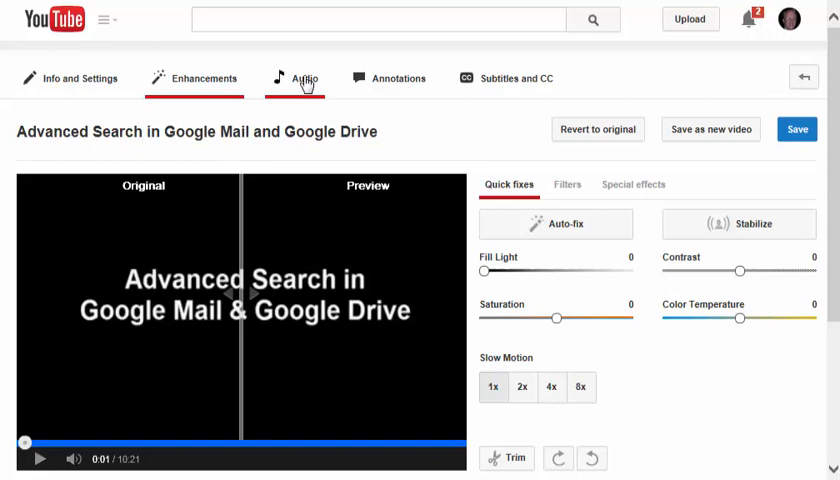
Step: Browse Ambient featured audio tracks, then switch to the video's Annotations editor
left_click(305, 79)
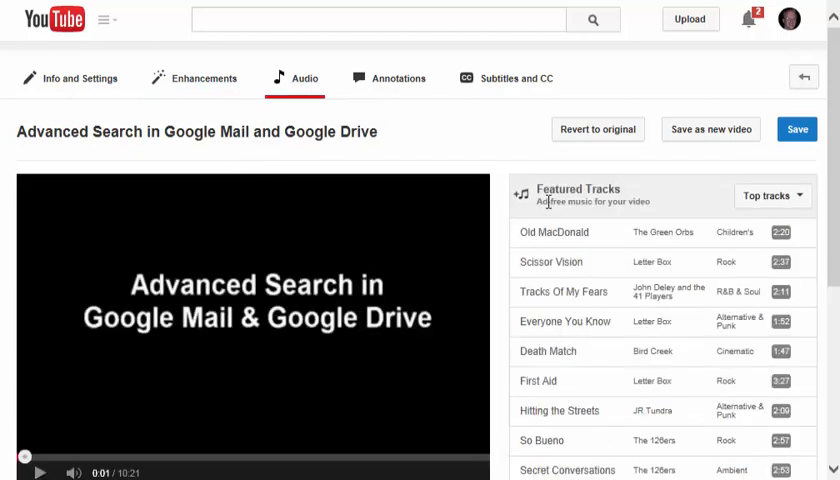
mouse_move(666, 260)
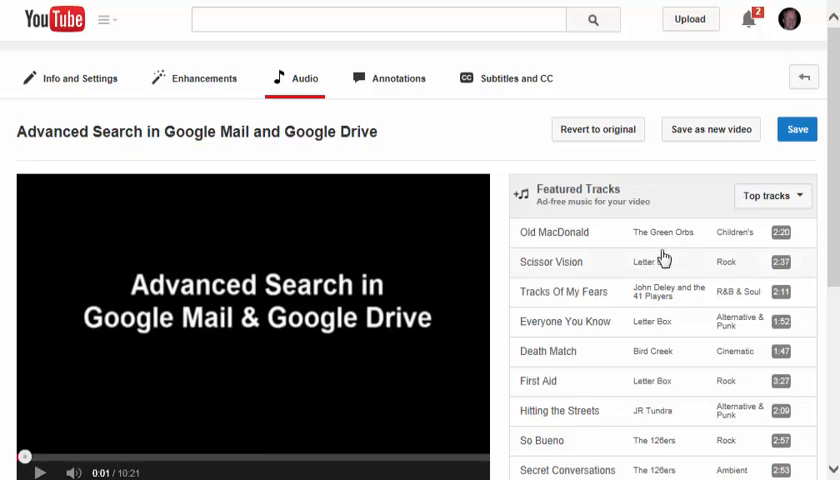
left_click(770, 195)
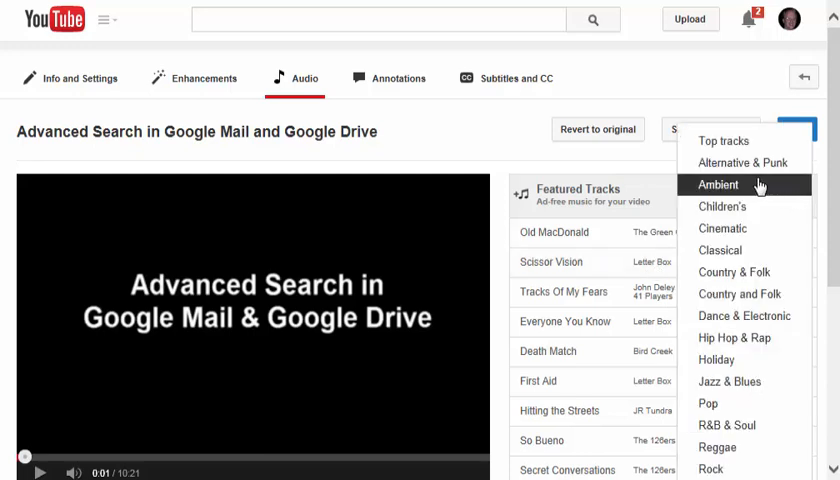
mouse_move(742, 433)
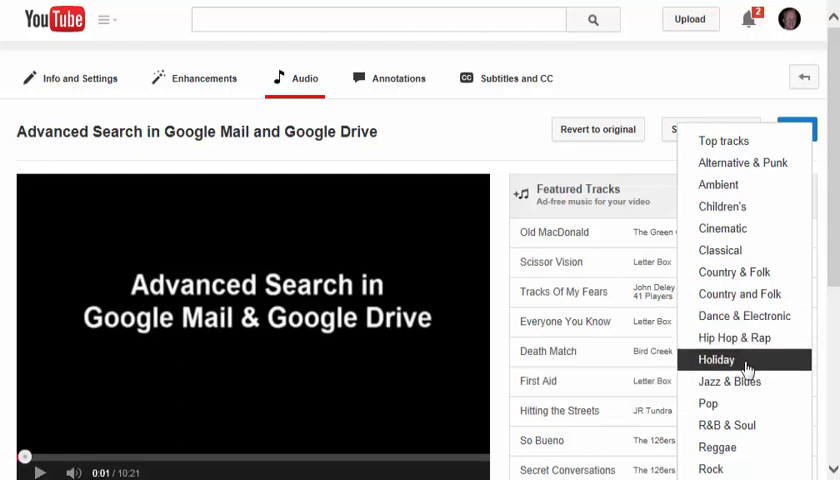
mouse_move(650, 232)
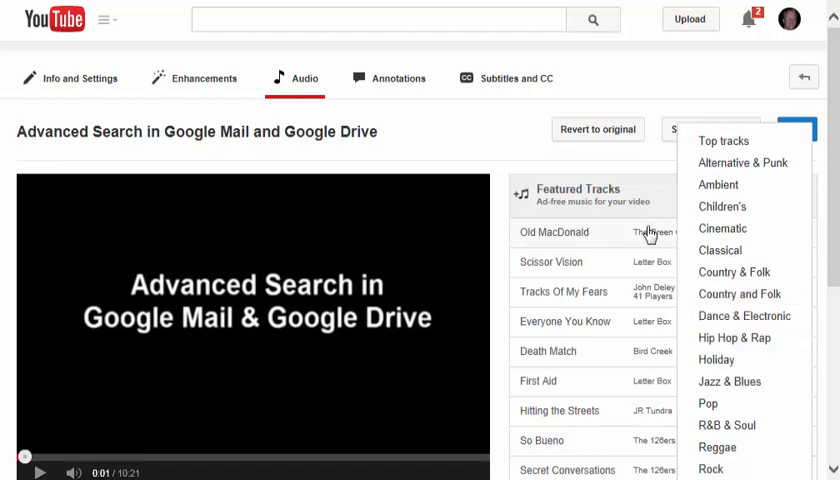
left_click(717, 184)
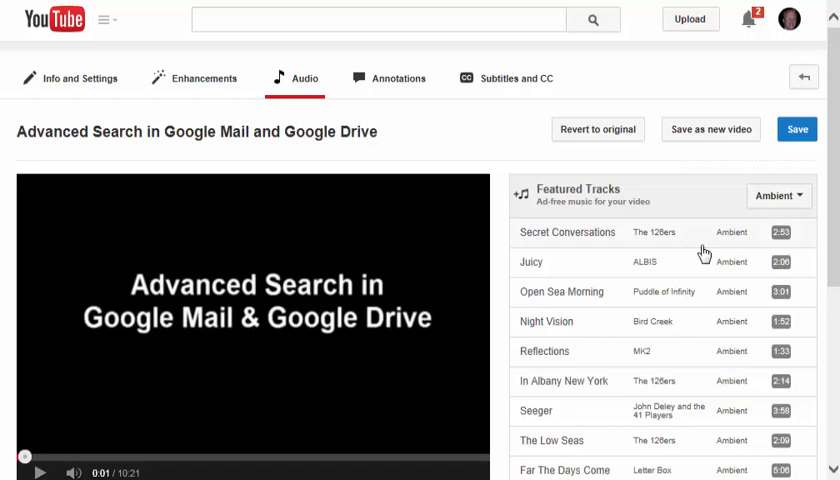
scroll("down", 3)
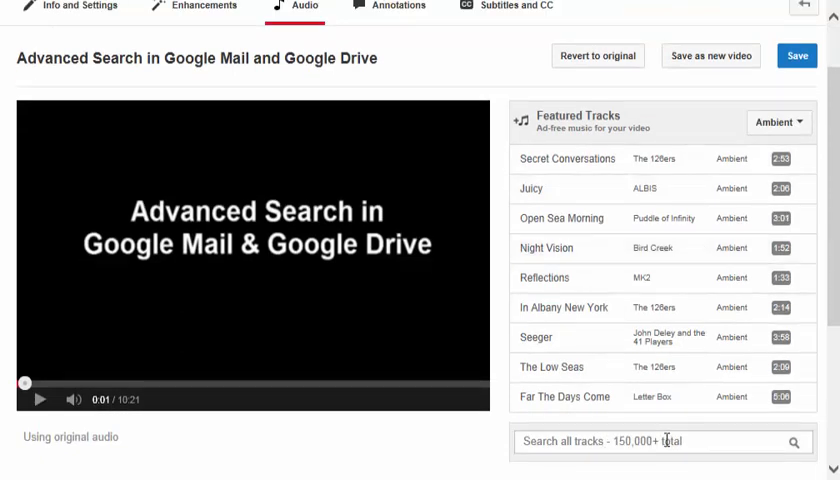
left_click(393, 5)
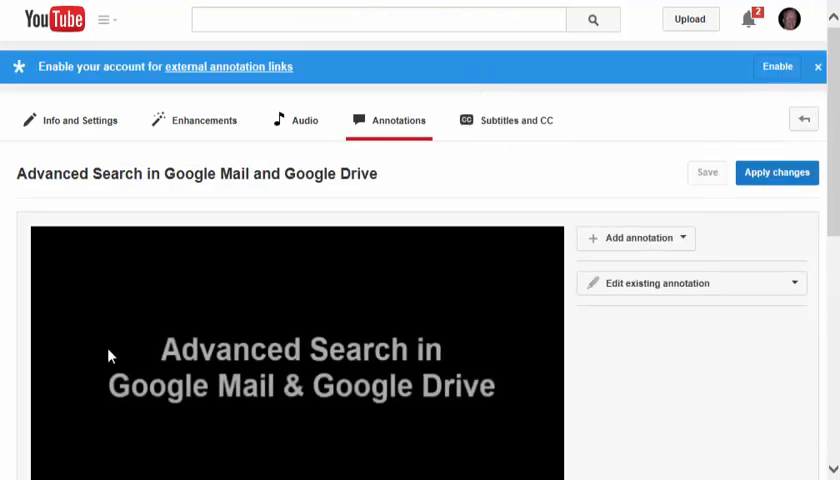
left_click(635, 237)
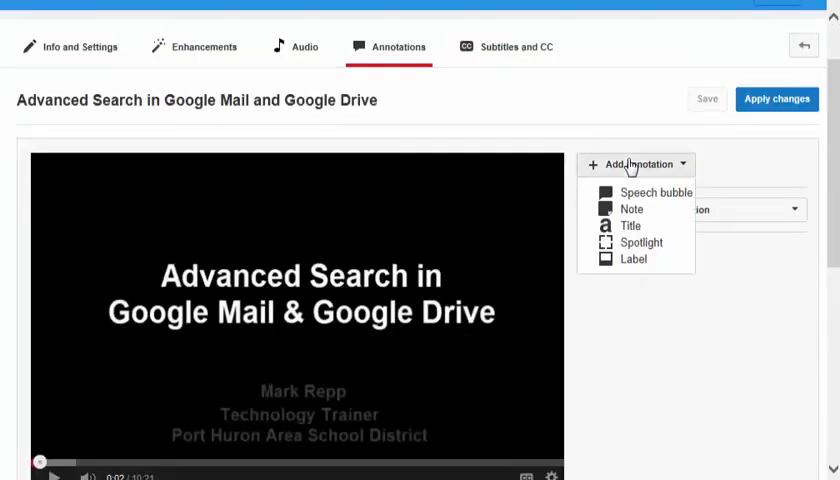
mouse_move(631, 208)
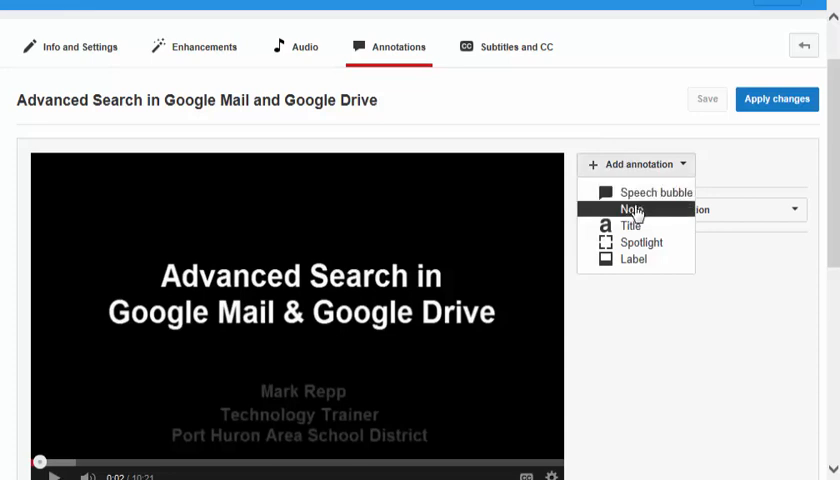
mouse_move(631, 225)
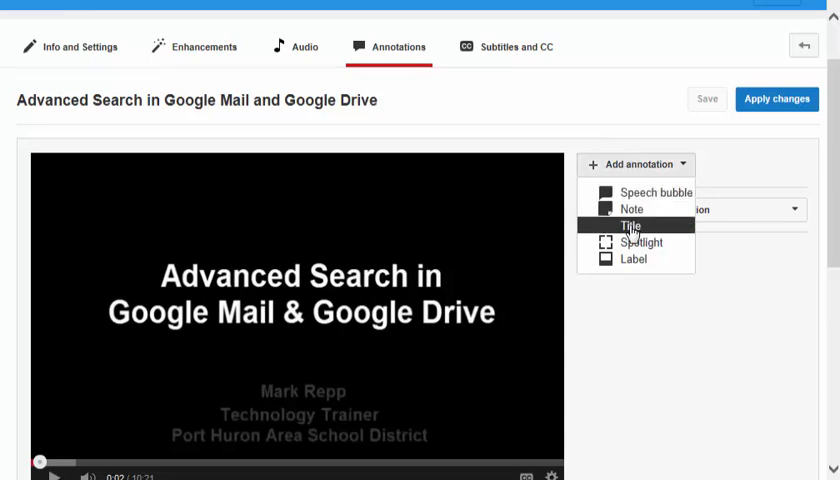
mouse_move(641, 242)
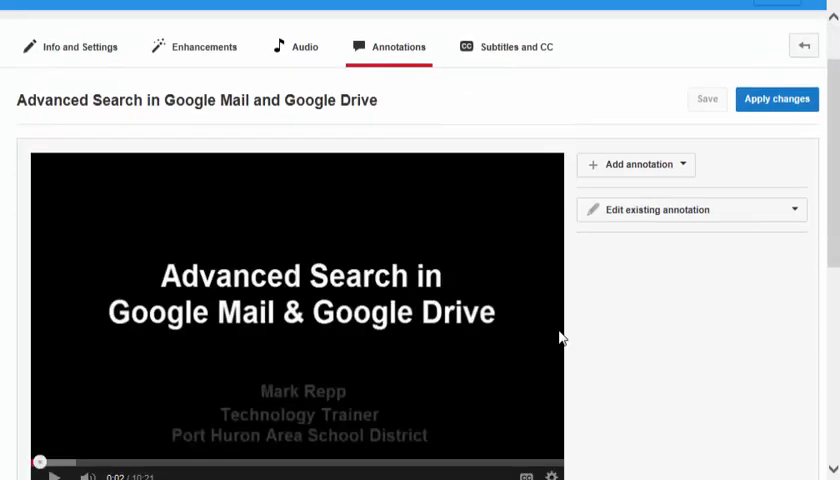
scroll("down", 3)
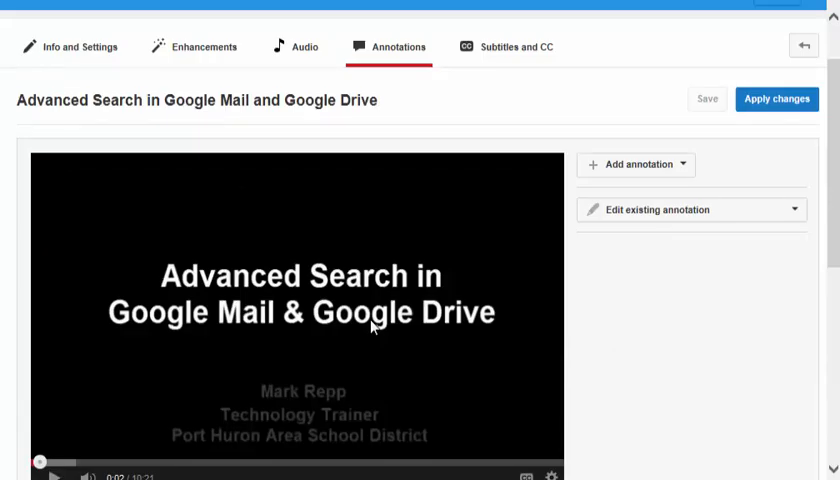
scroll("down", 3)
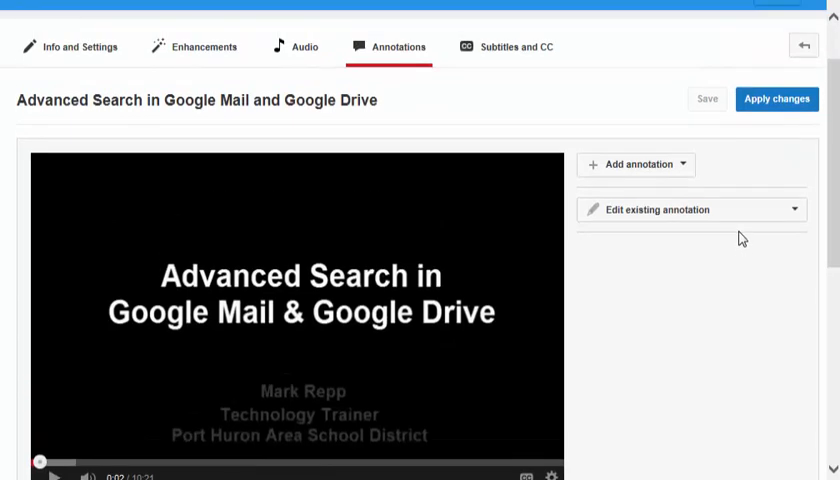
mouse_move(807, 48)
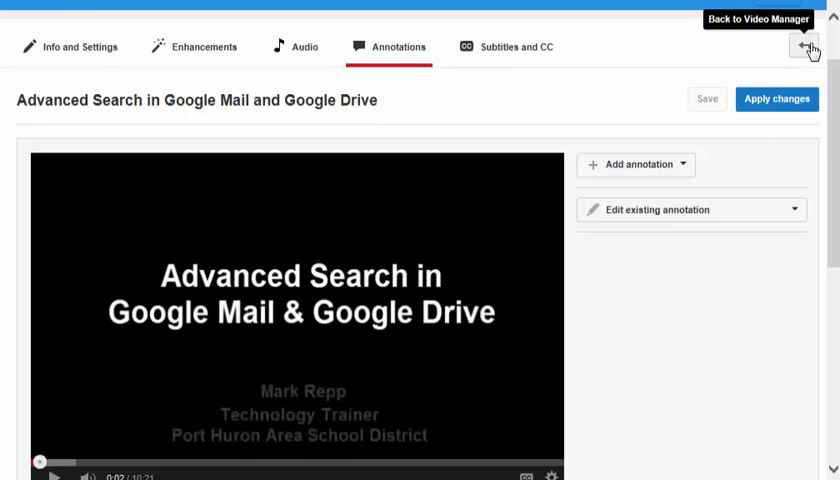
Step: Leave the video editor and view the Dashboard, Video Manager and Live Events pages
left_click(806, 49)
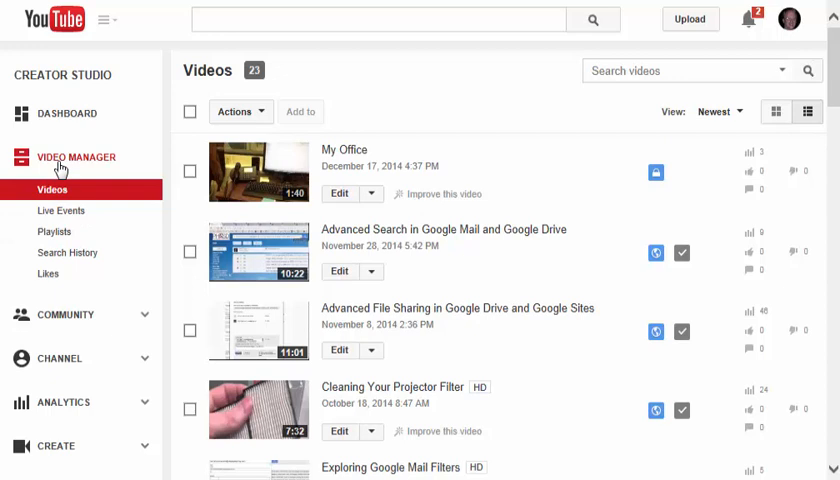
mouse_move(16, 104)
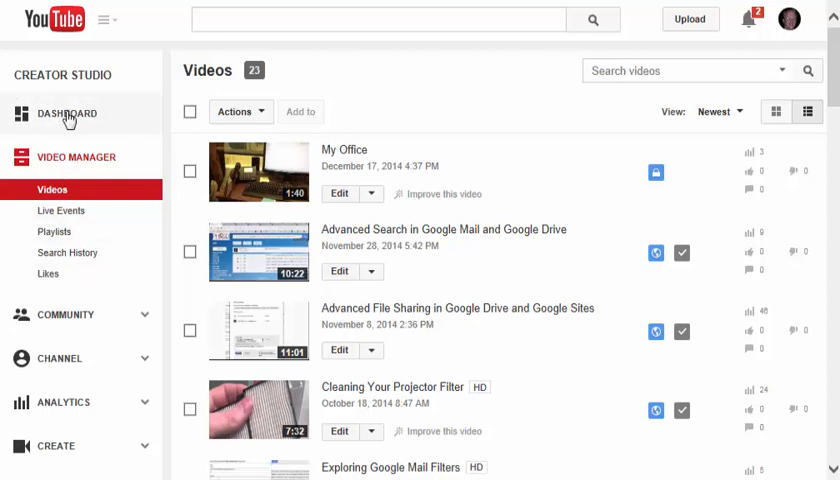
left_click(67, 113)
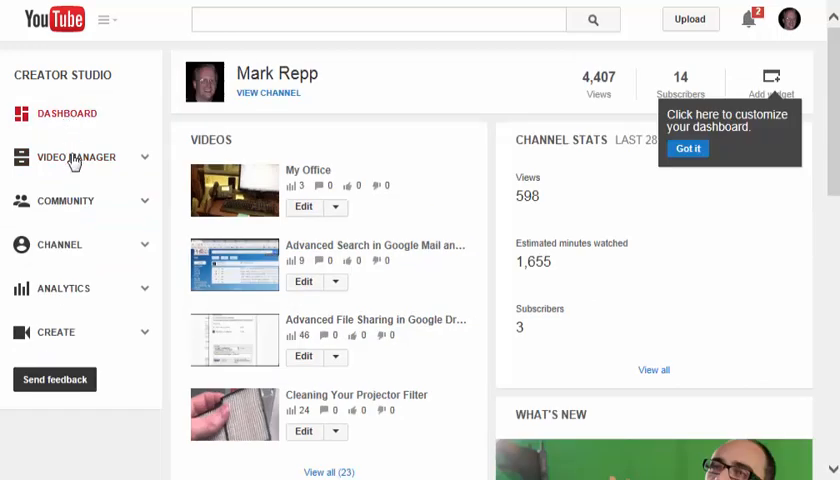
left_click(75, 157)
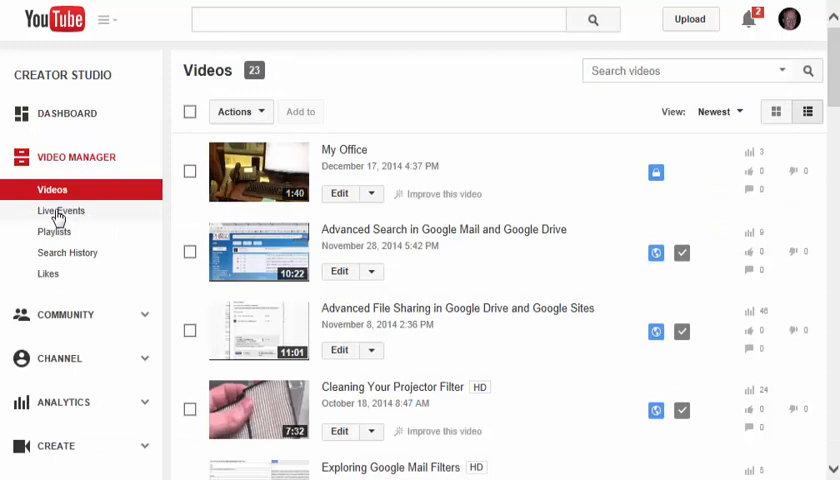
left_click(61, 210)
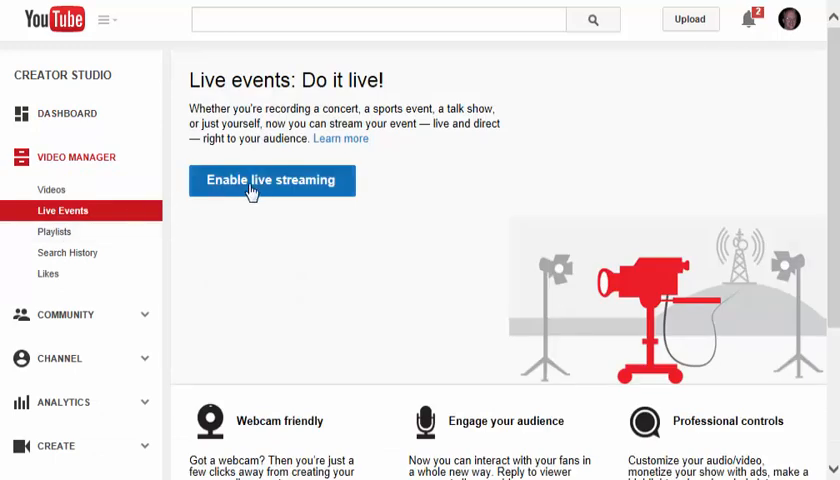
Step: View Playlists, Search History, and the Likes page listing 14 liked videos
left_click(54, 231)
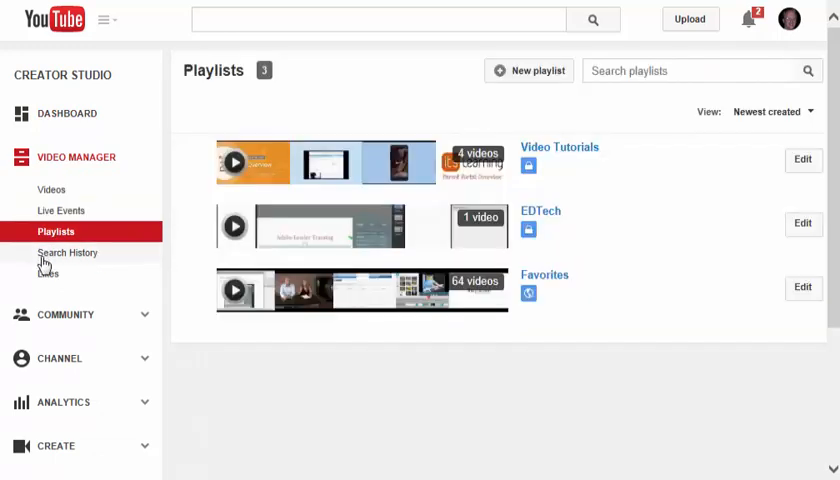
left_click(700, 70)
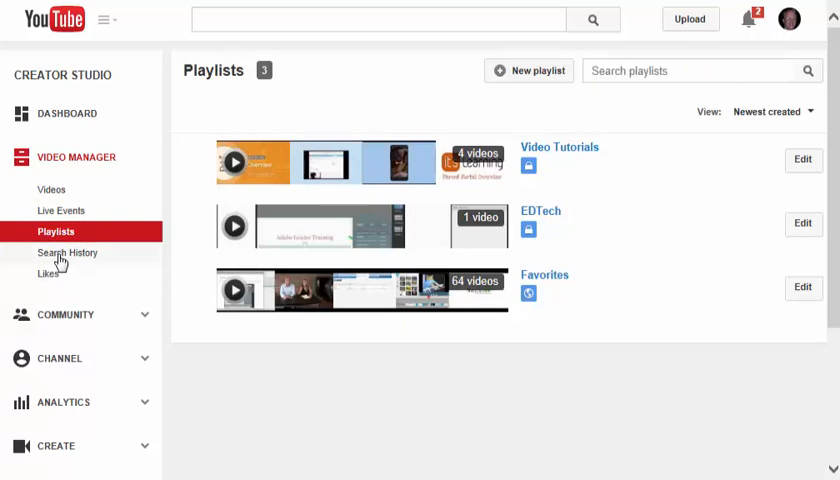
left_click(67, 252)
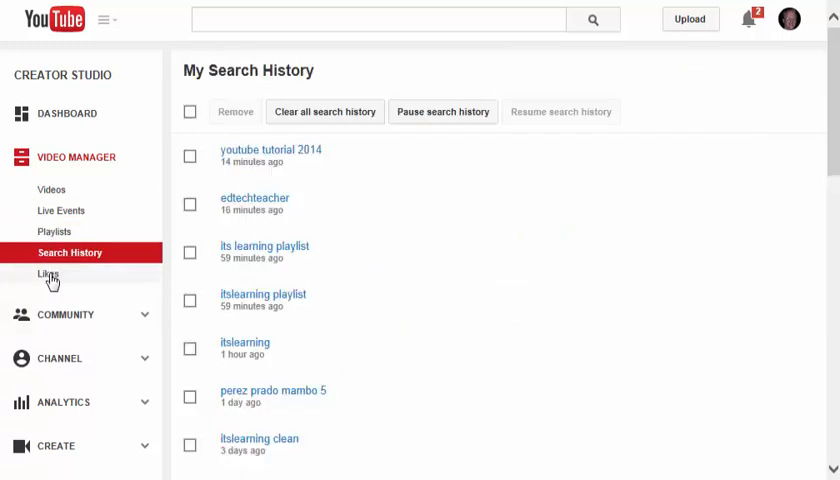
left_click(48, 273)
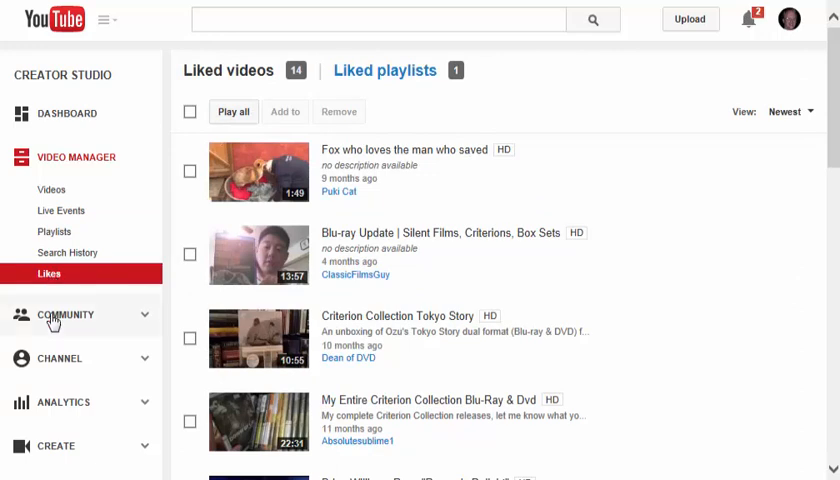
Step: View Community comments, messages and subtitle contributions, ending on Status and features
left_click(65, 315)
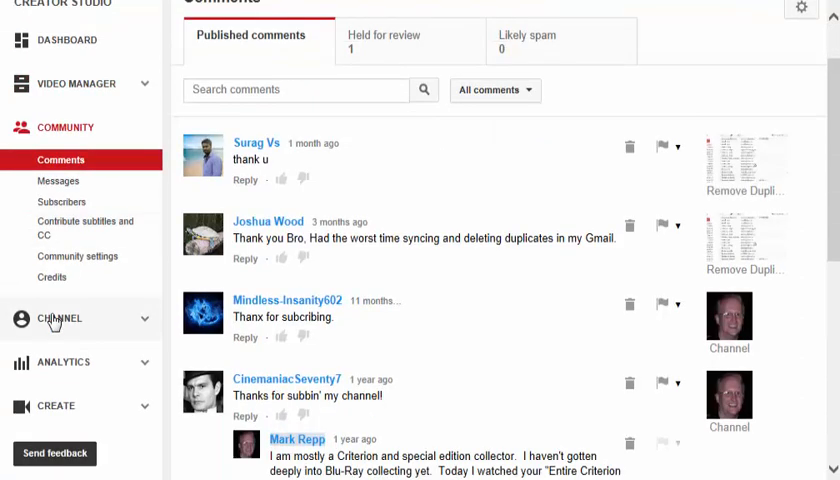
mouse_move(48, 184)
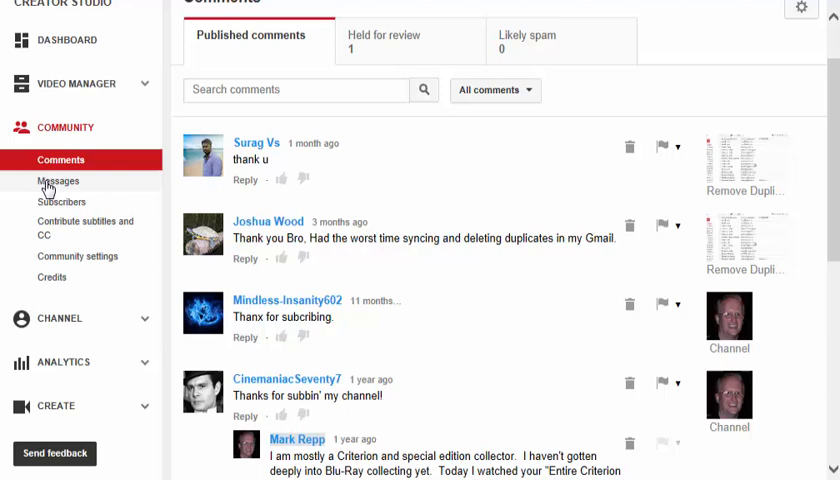
left_click(57, 181)
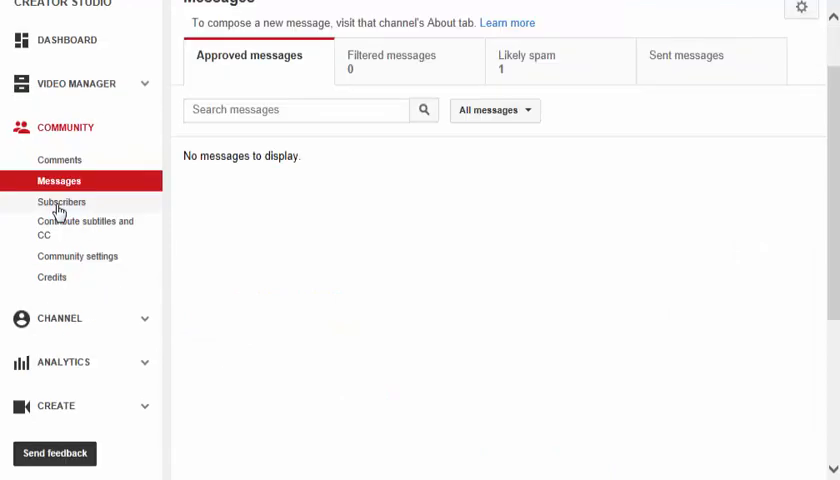
left_click(85, 228)
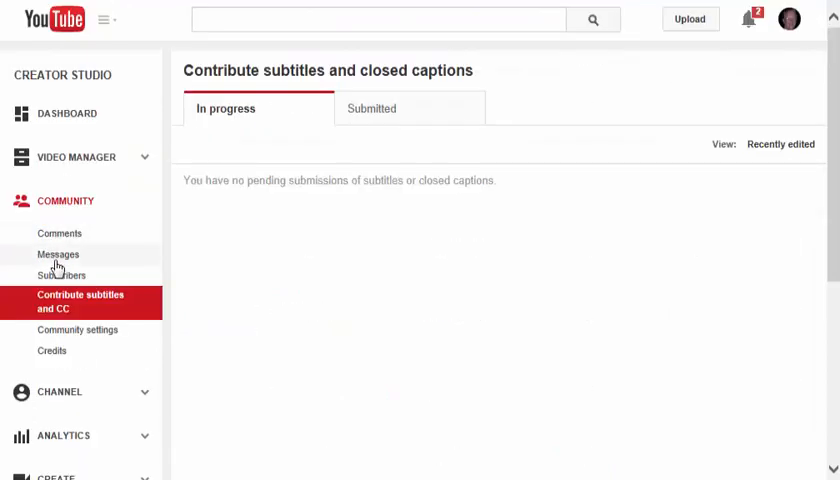
scroll("down", 3)
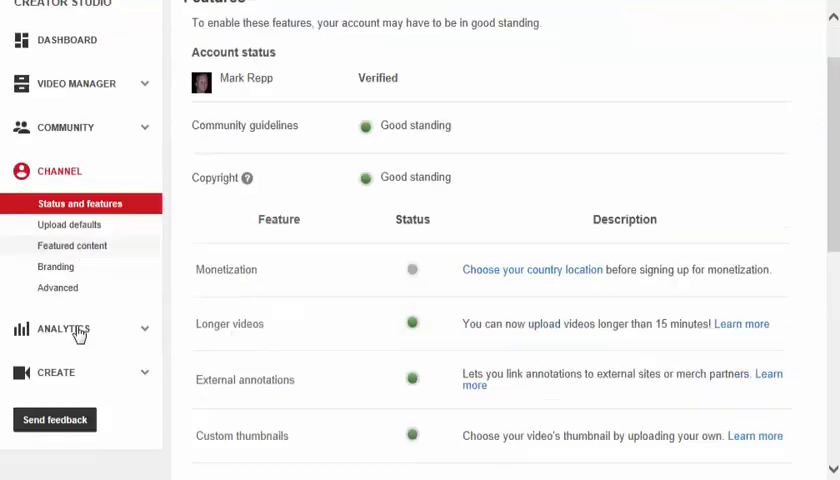
mouse_move(316, 396)
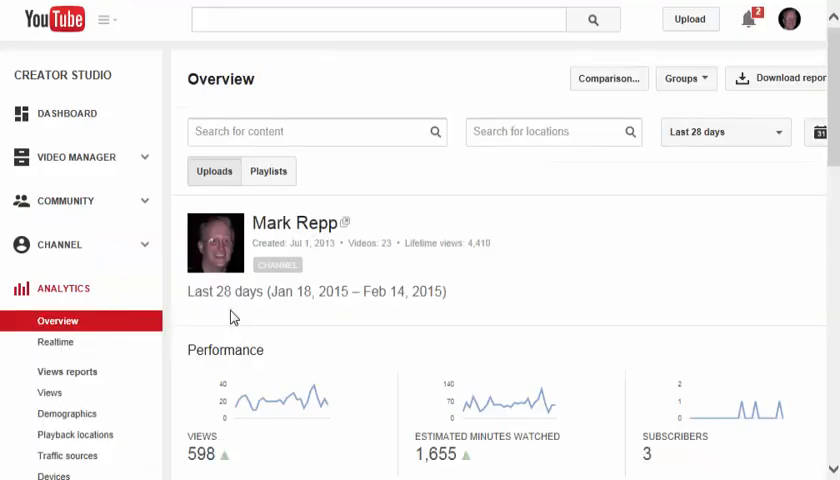
Step: Scroll through the overview's performance and engagement figures, then view the empty annotations report
scroll("down", 3)
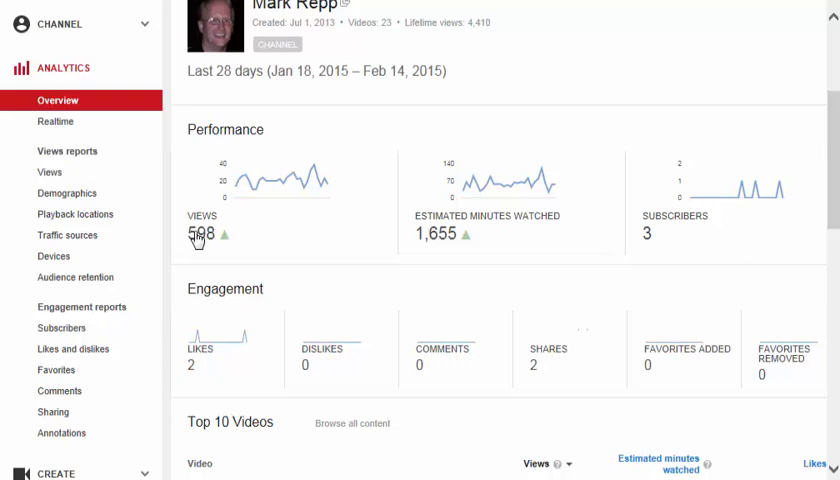
mouse_move(518, 233)
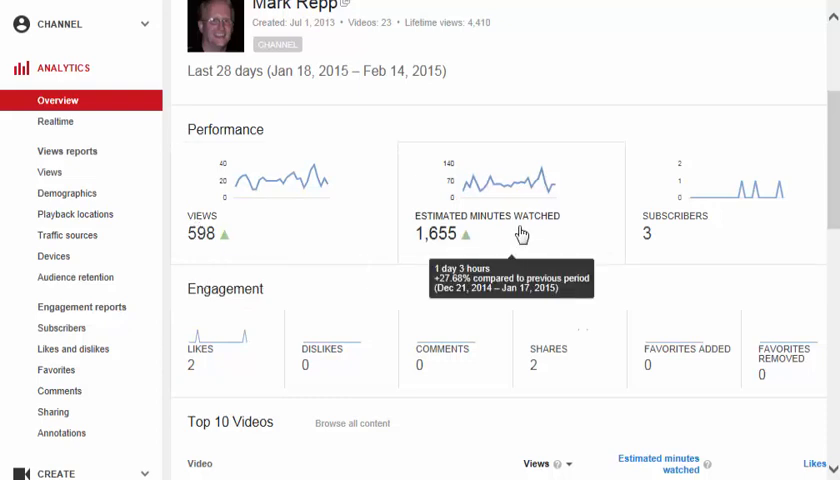
scroll("down", 3)
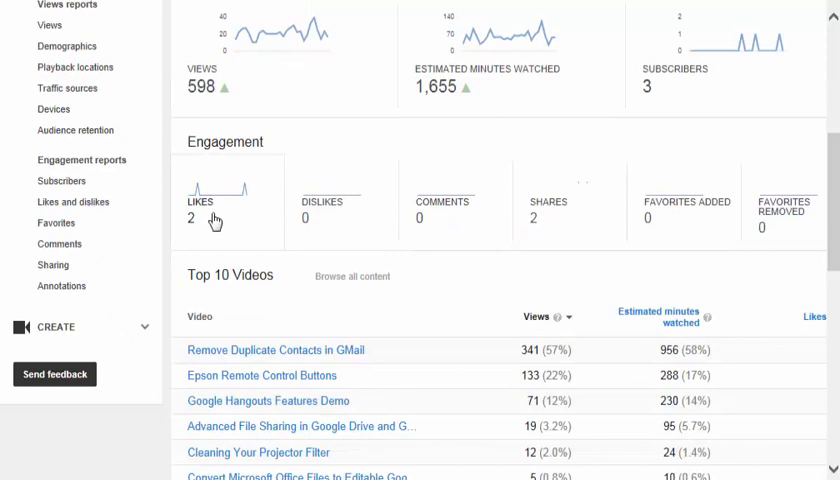
mouse_move(552, 212)
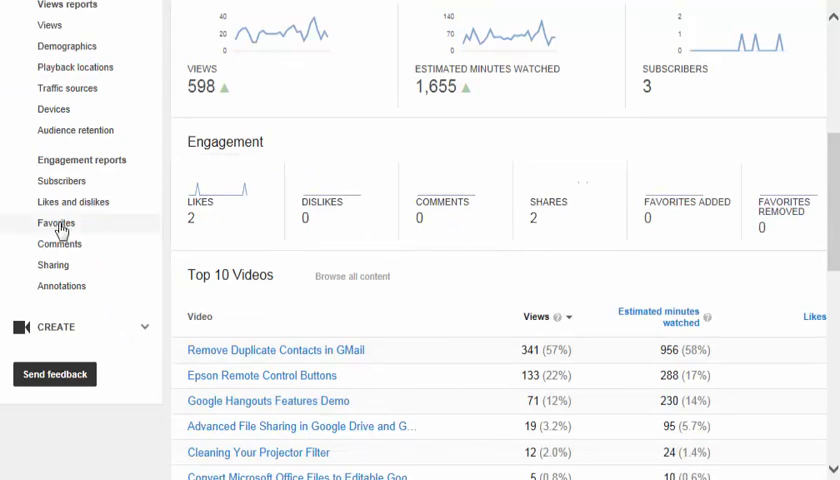
left_click(63, 286)
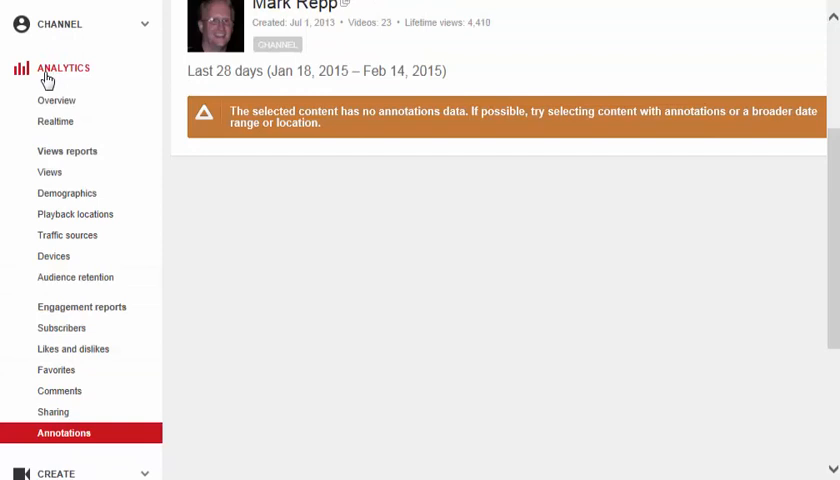
scroll("down", 3)
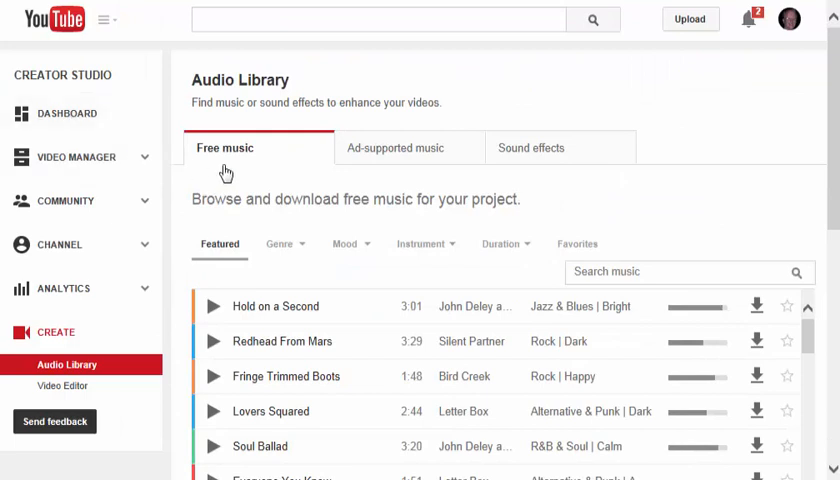
mouse_move(443, 200)
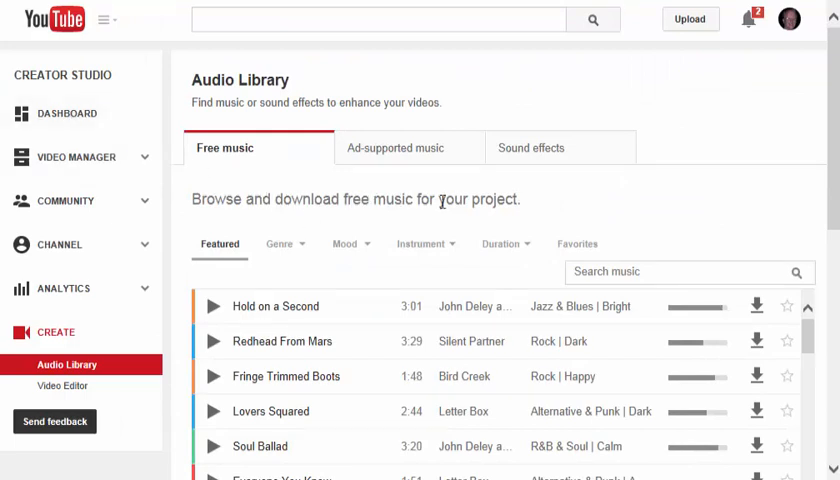
mouse_move(55, 142)
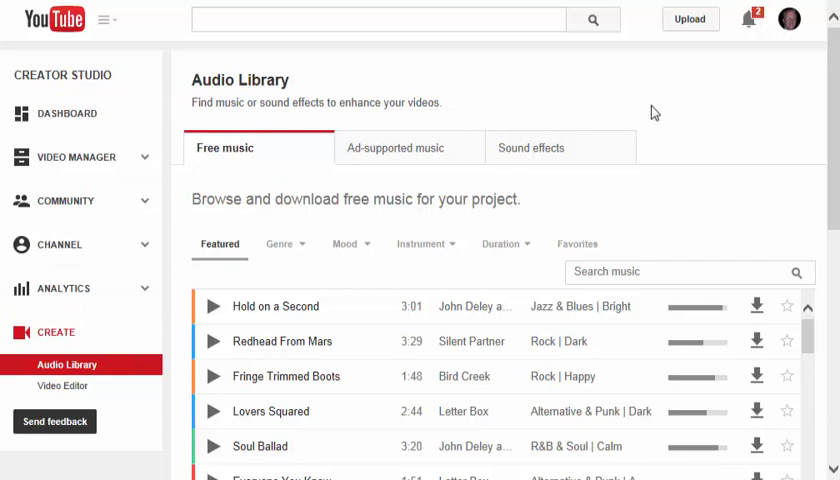
mouse_move(656, 211)
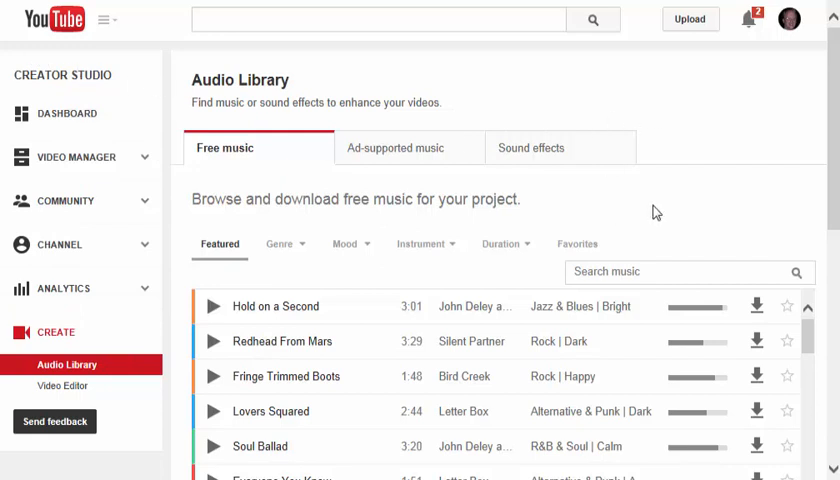